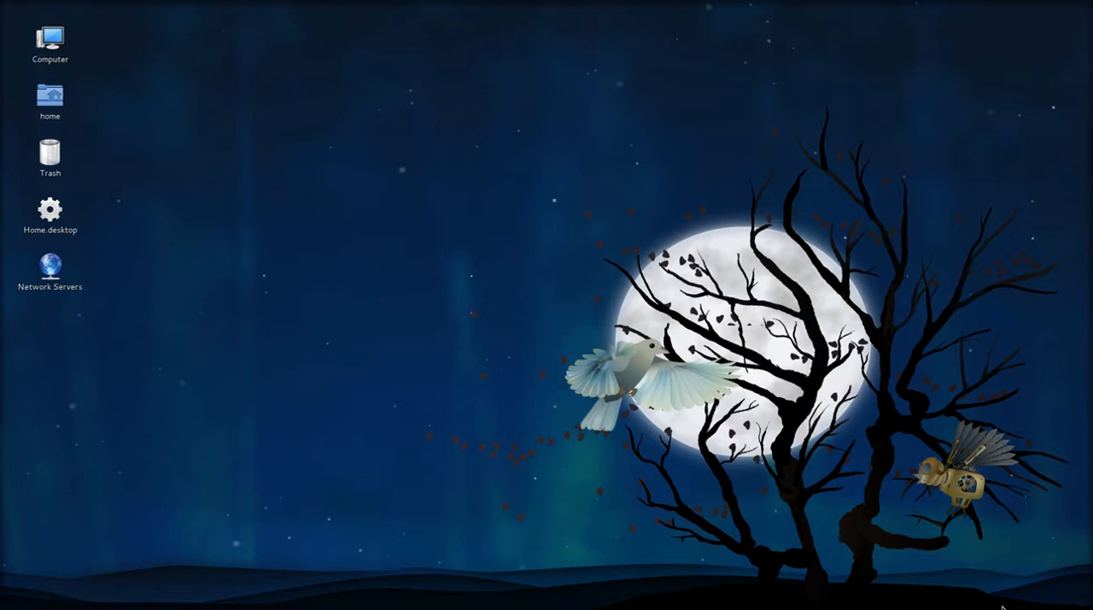
pyautogui.moveTo(438, 254)
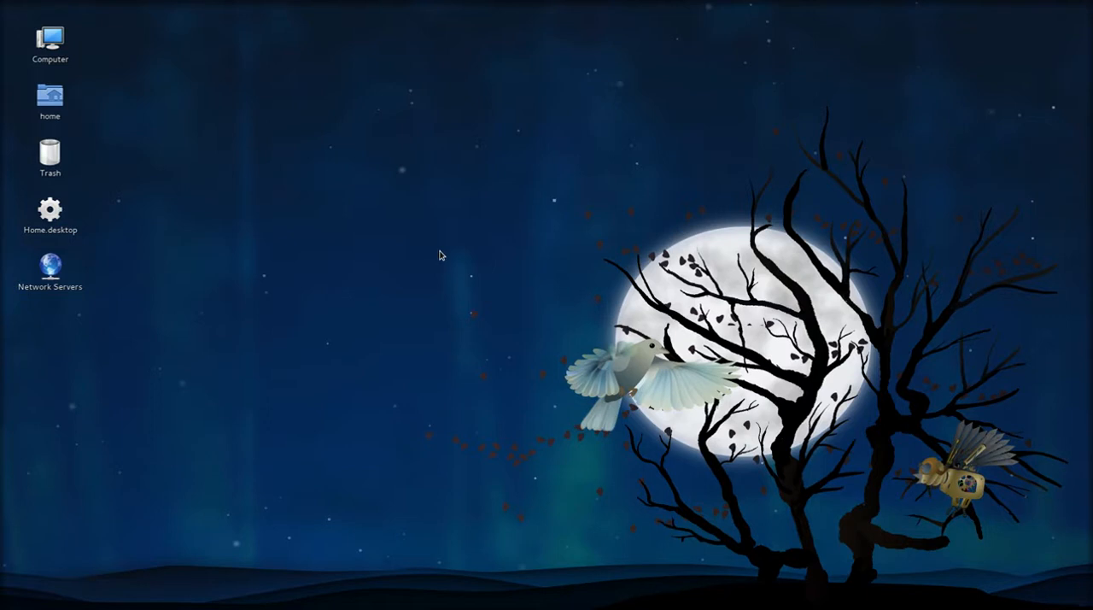
# - Bring up the Activities overview from the top-left corner of the top bar
pyautogui.click(24, 7)
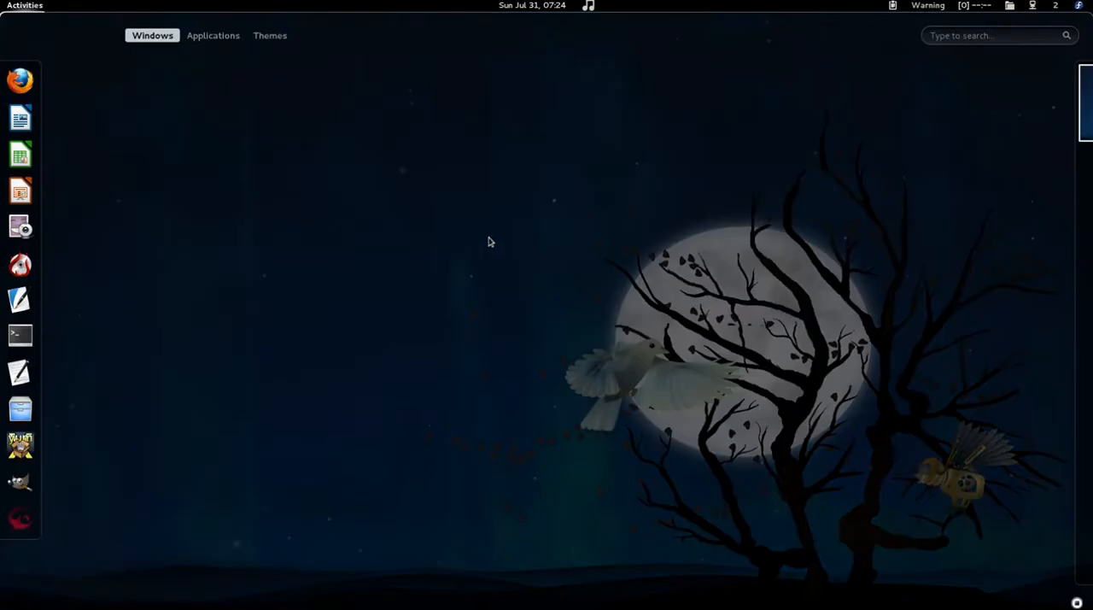
pyautogui.moveTo(632, 198)
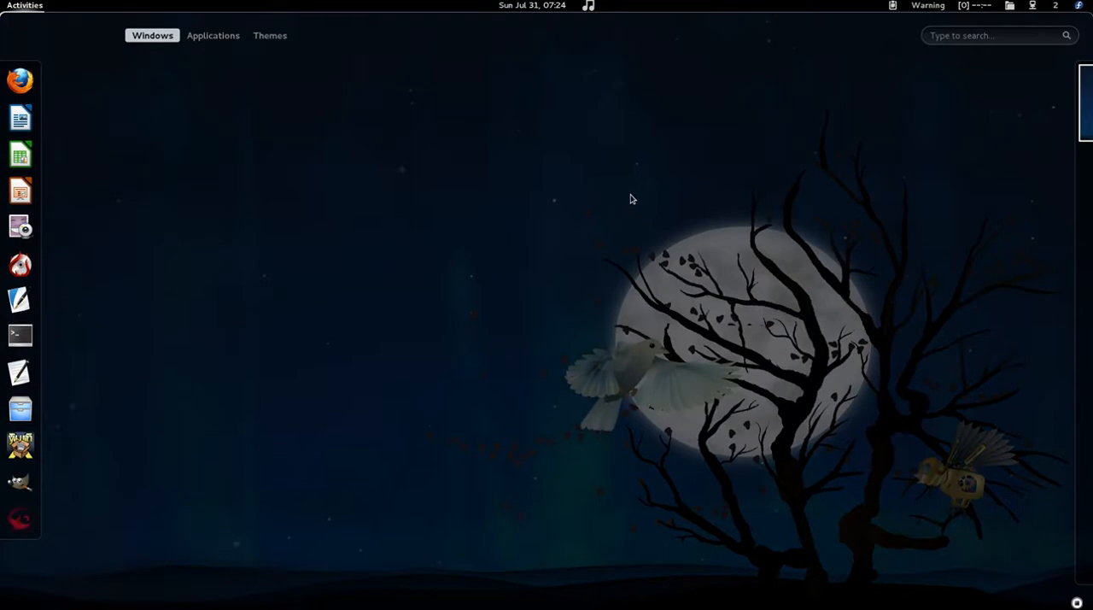
pyautogui.moveTo(656, 121)
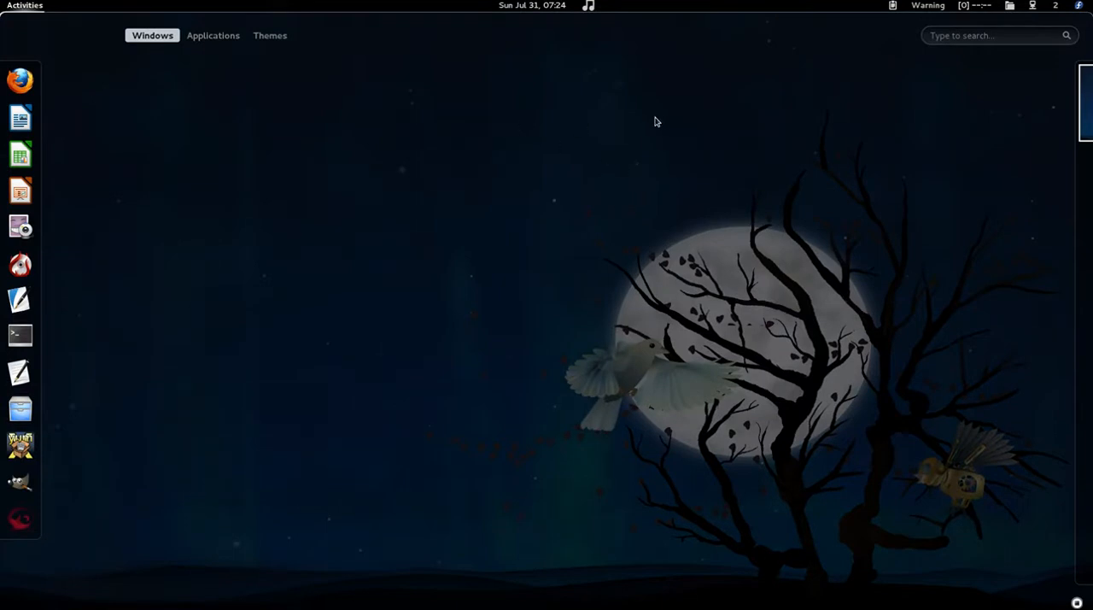
pyautogui.moveTo(222, 87)
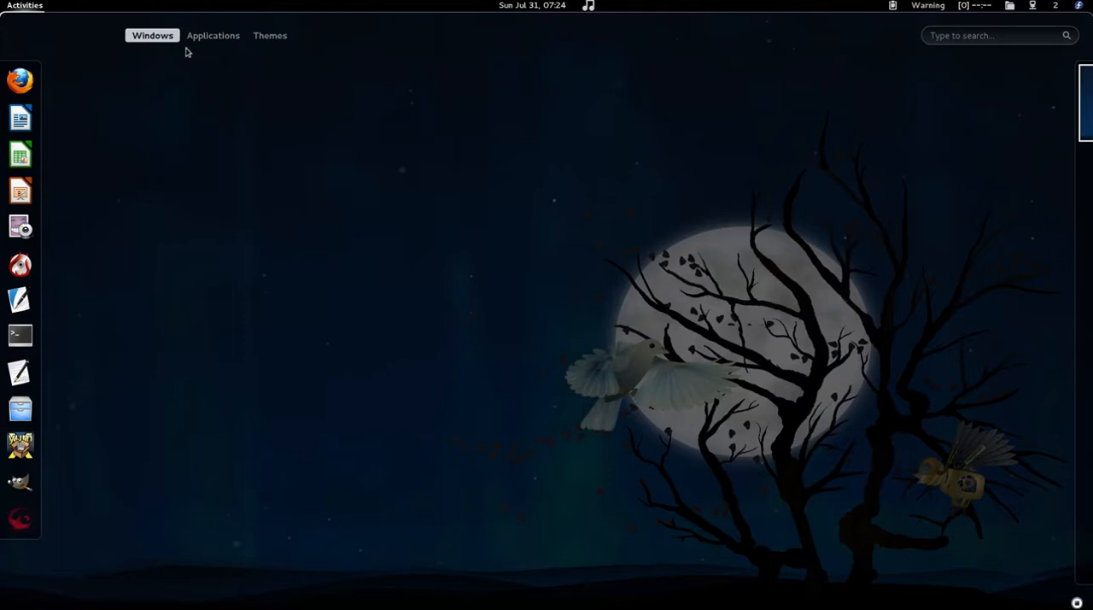
# - Browse the Applications grid through Graphics, Office, Programming, System Tools and Universal Access, then return to Windows
pyautogui.click(212, 35)
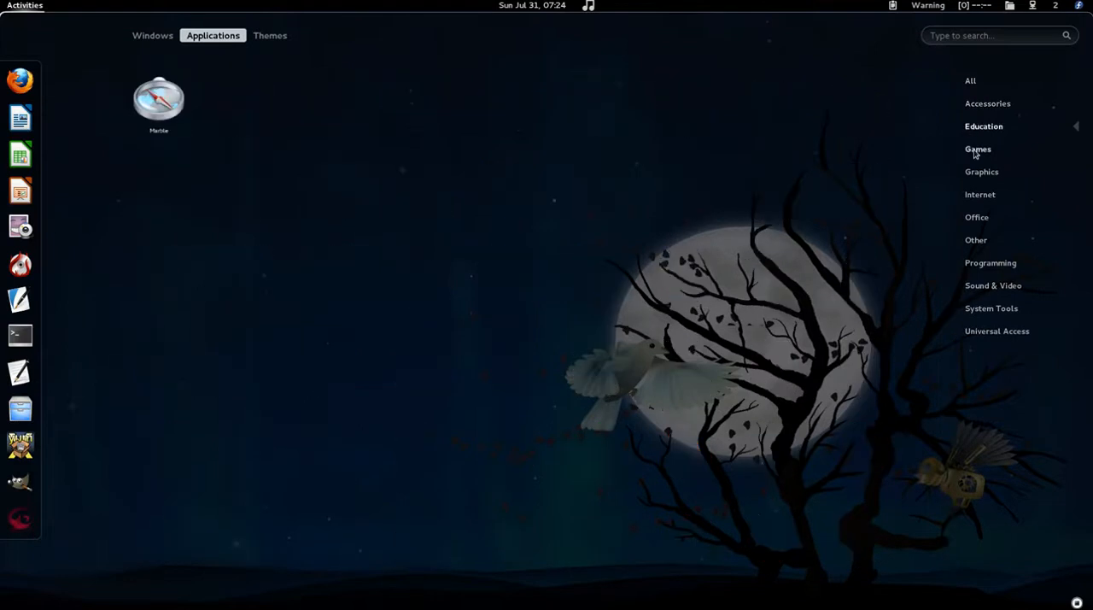
pyautogui.click(981, 170)
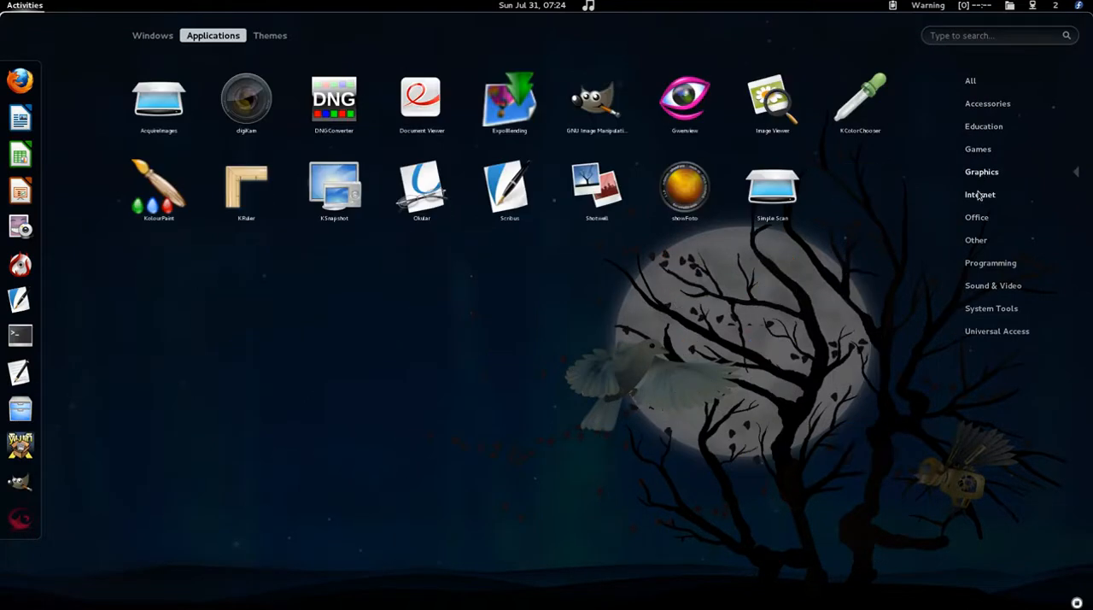
pyautogui.click(977, 217)
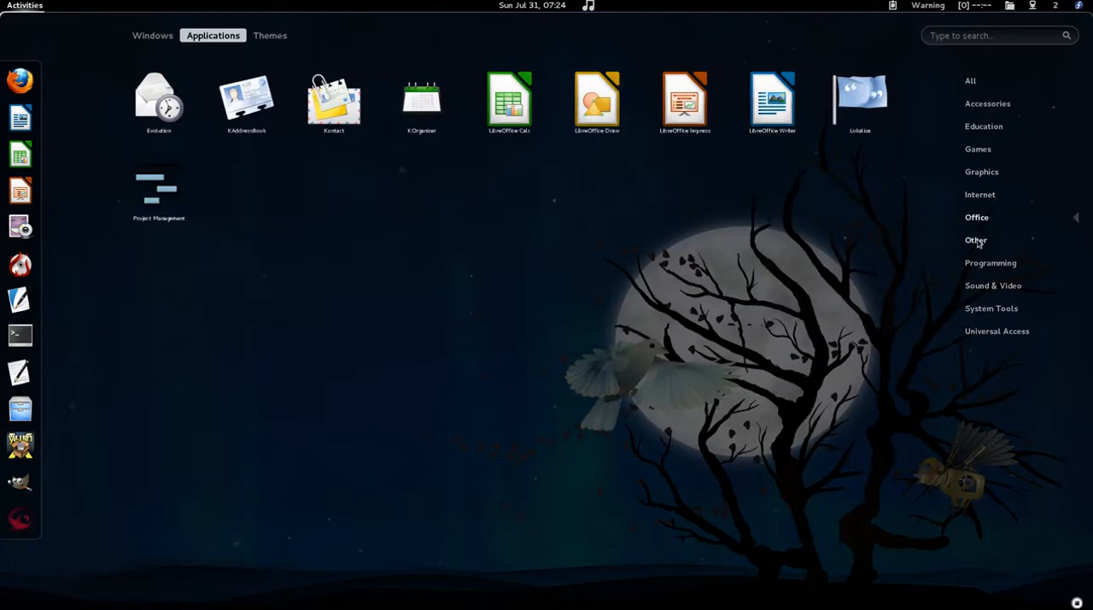
pyautogui.click(990, 263)
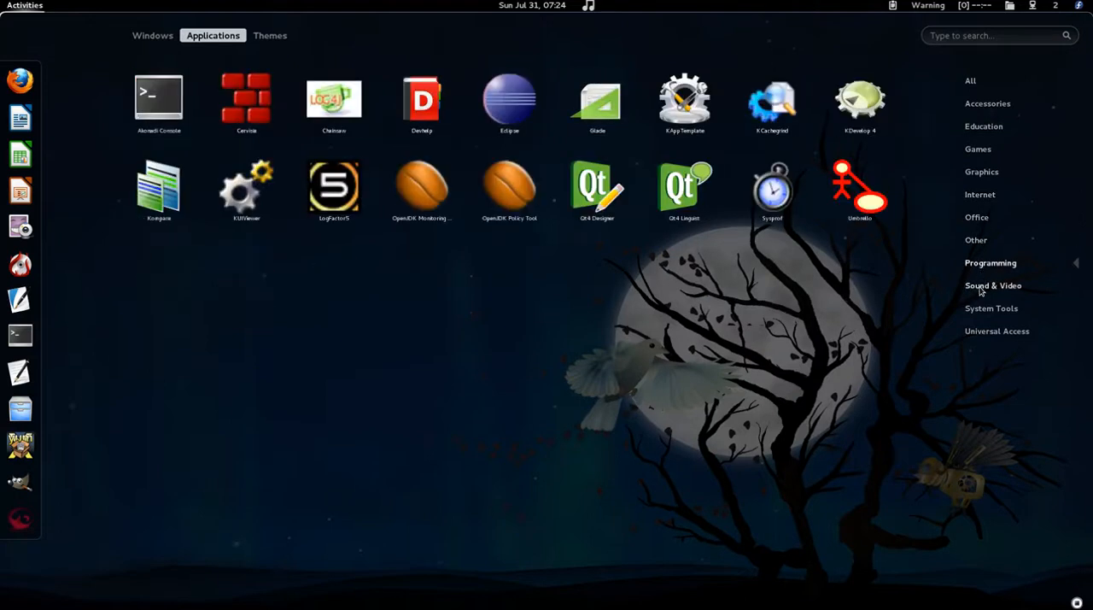
pyautogui.click(990, 308)
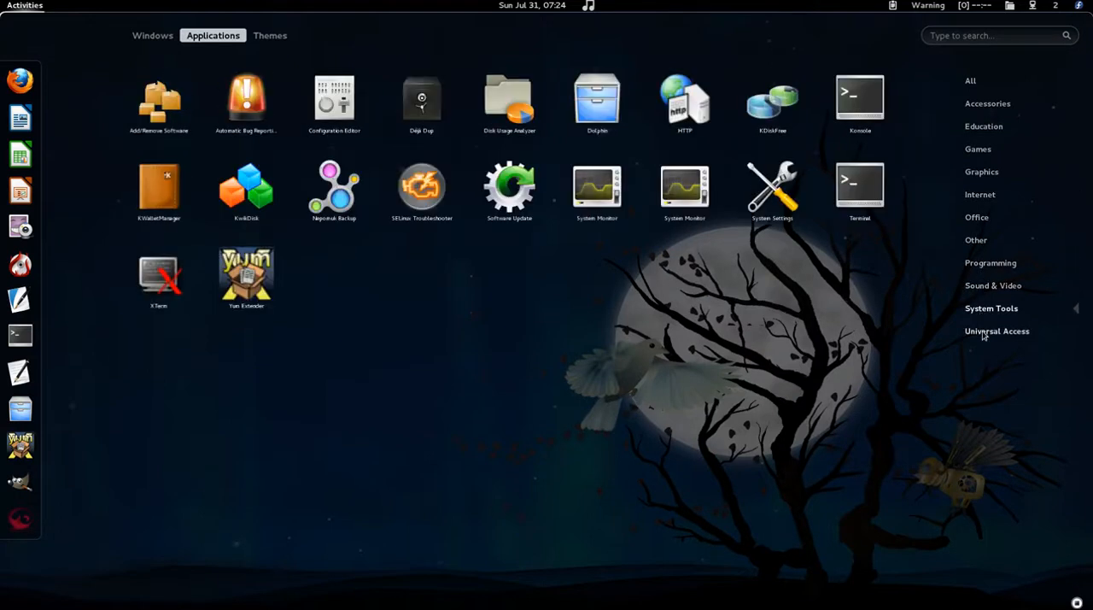
pyautogui.click(998, 332)
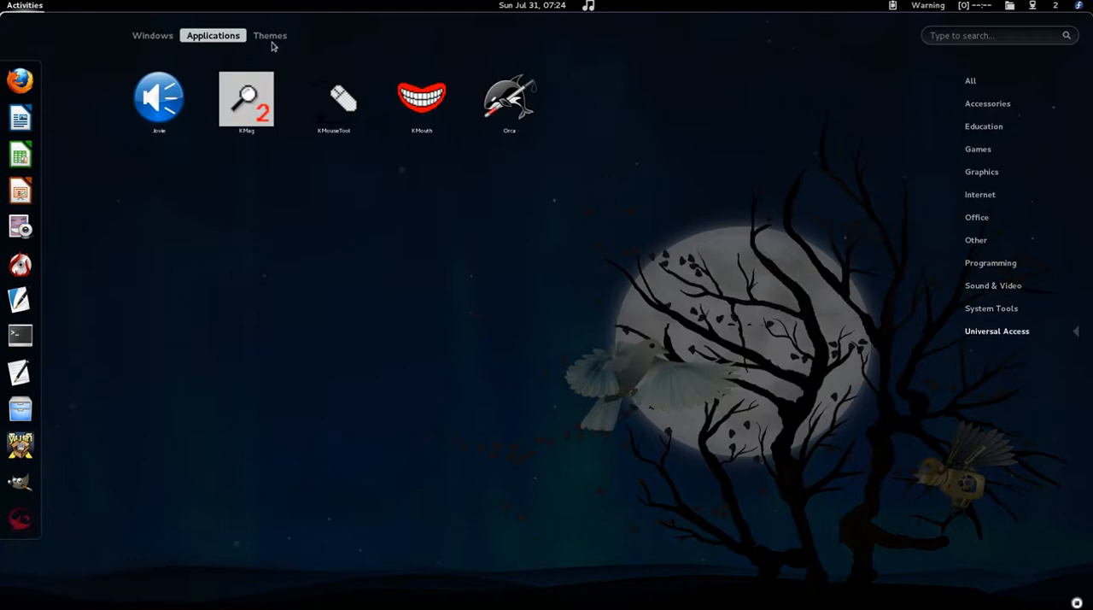
pyautogui.click(152, 34)
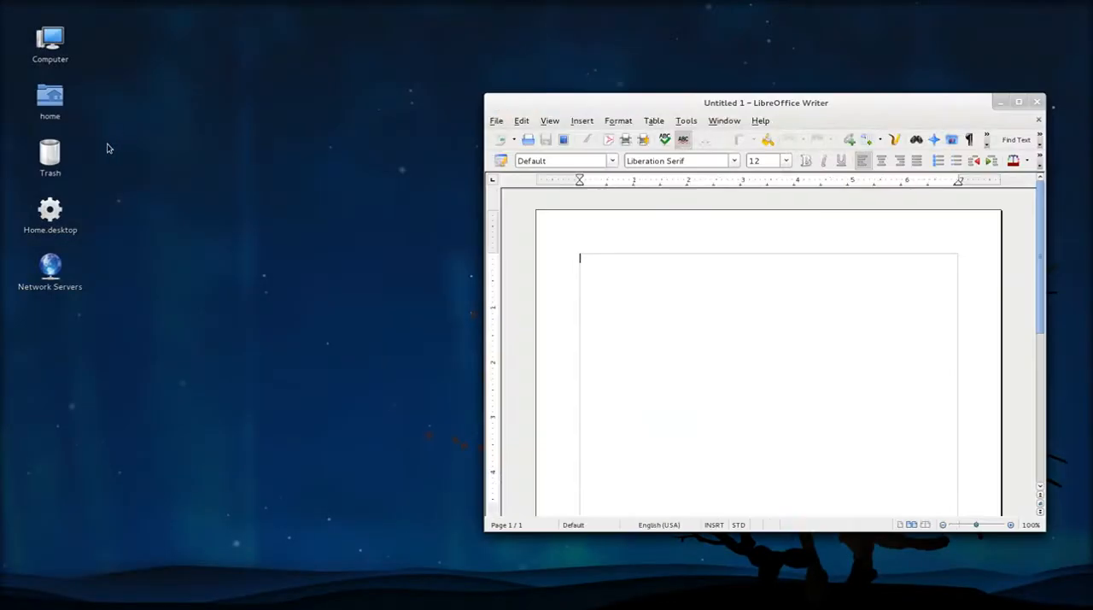
# - Open the home folder from its desktop icon and show it alongside Writer in the overview
pyautogui.click(50, 94)
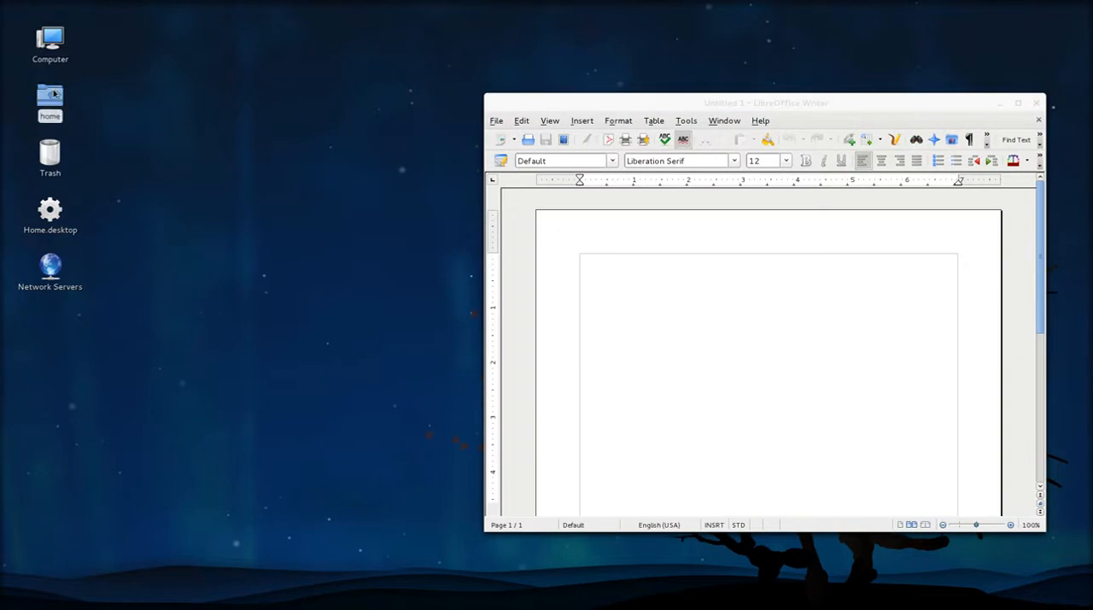
pyautogui.doubleClick(50, 94)
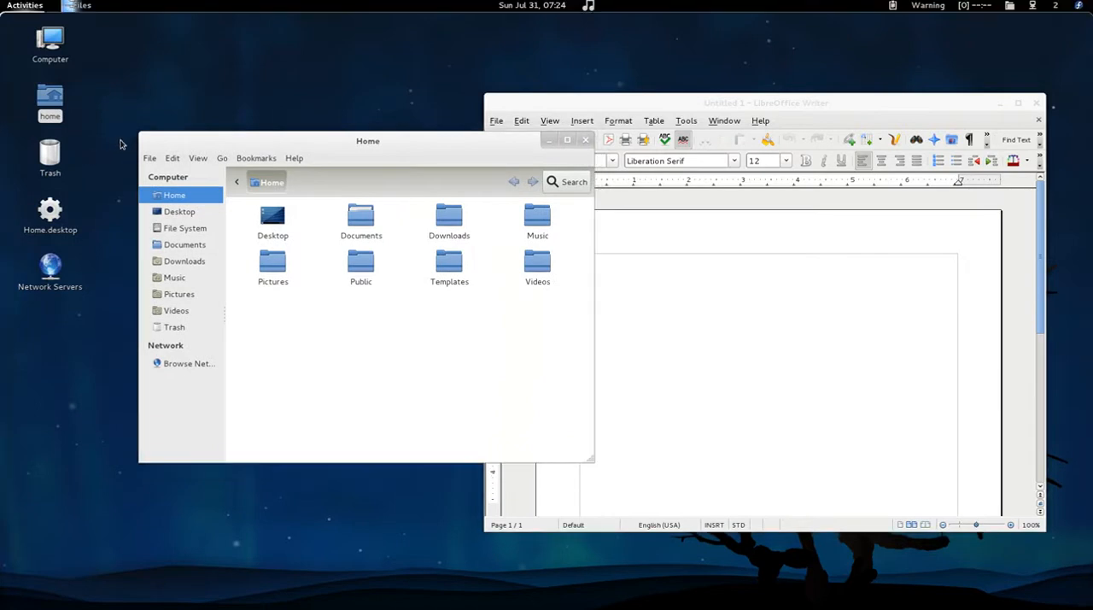
pyautogui.click(23, 7)
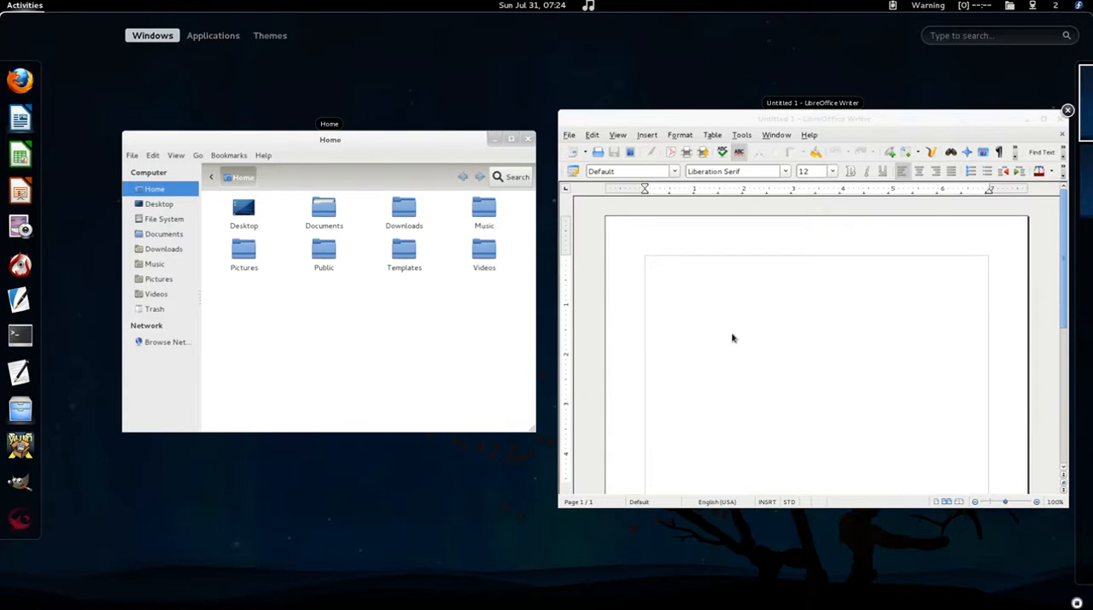
pyautogui.moveTo(724, 342)
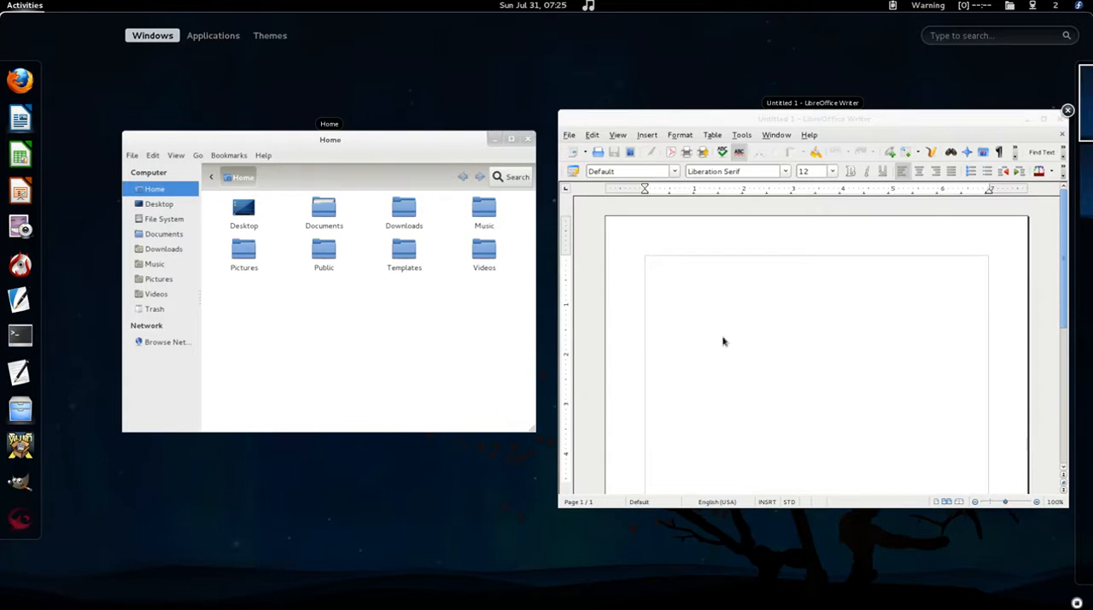
pyautogui.moveTo(1038, 328)
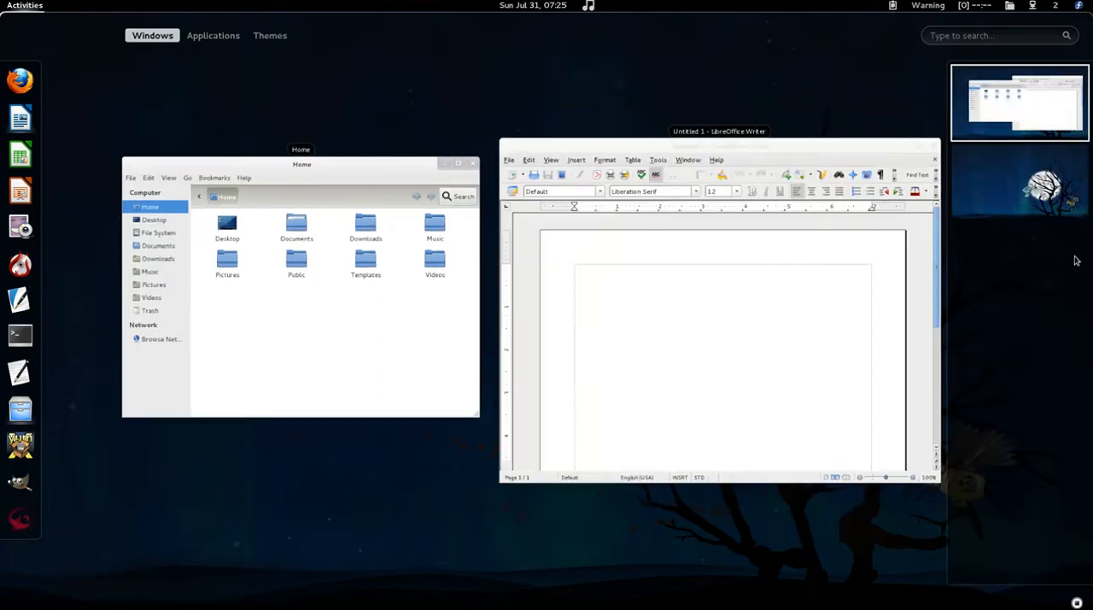
pyautogui.moveTo(1046, 357)
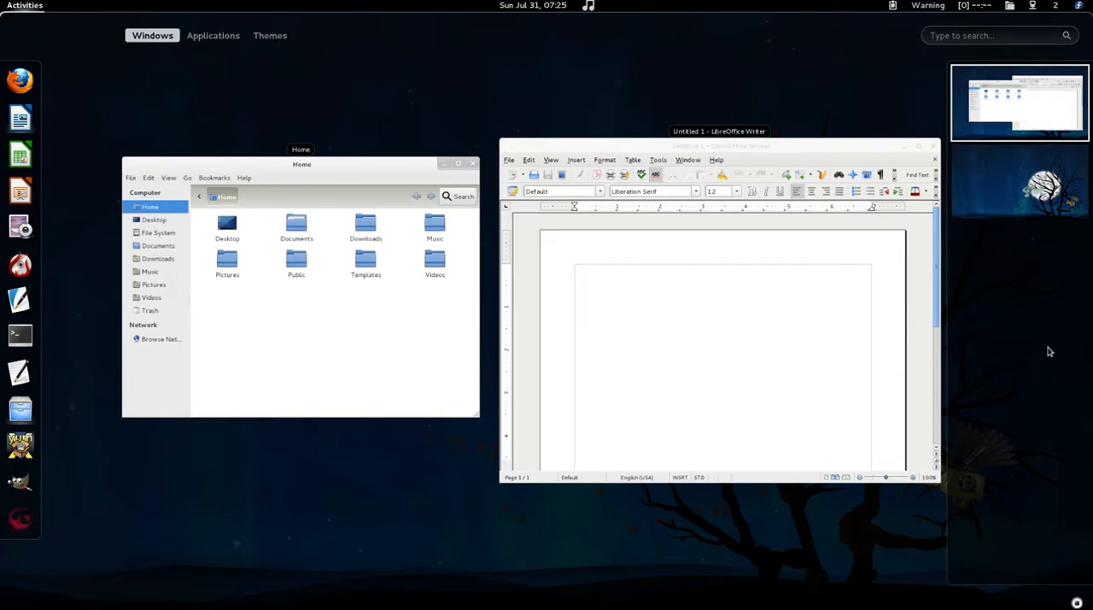
pyautogui.moveTo(1032, 481)
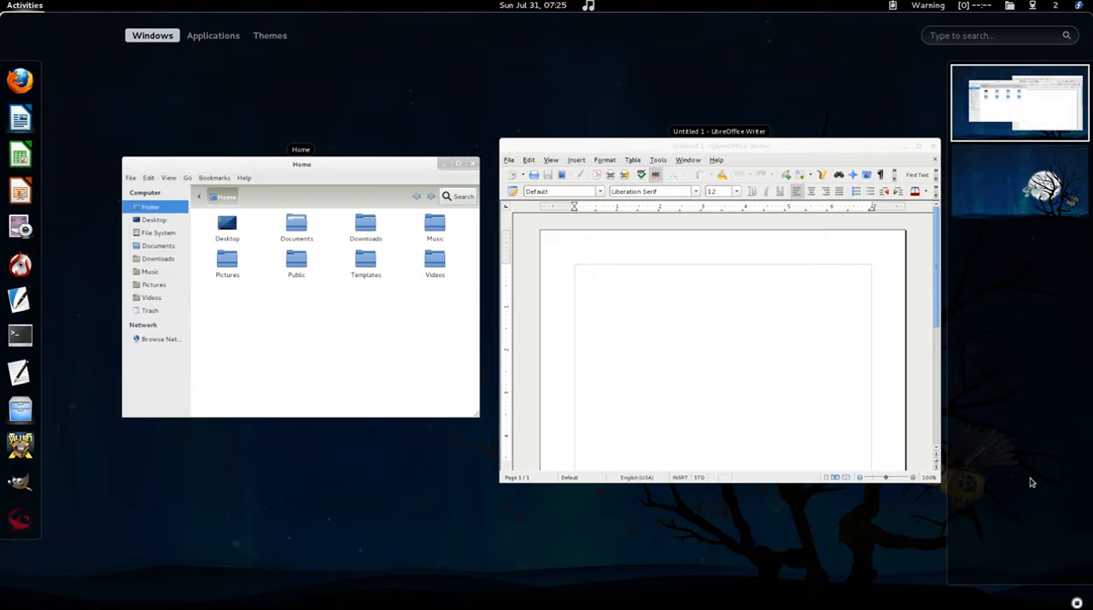
pyautogui.moveTo(1062, 485)
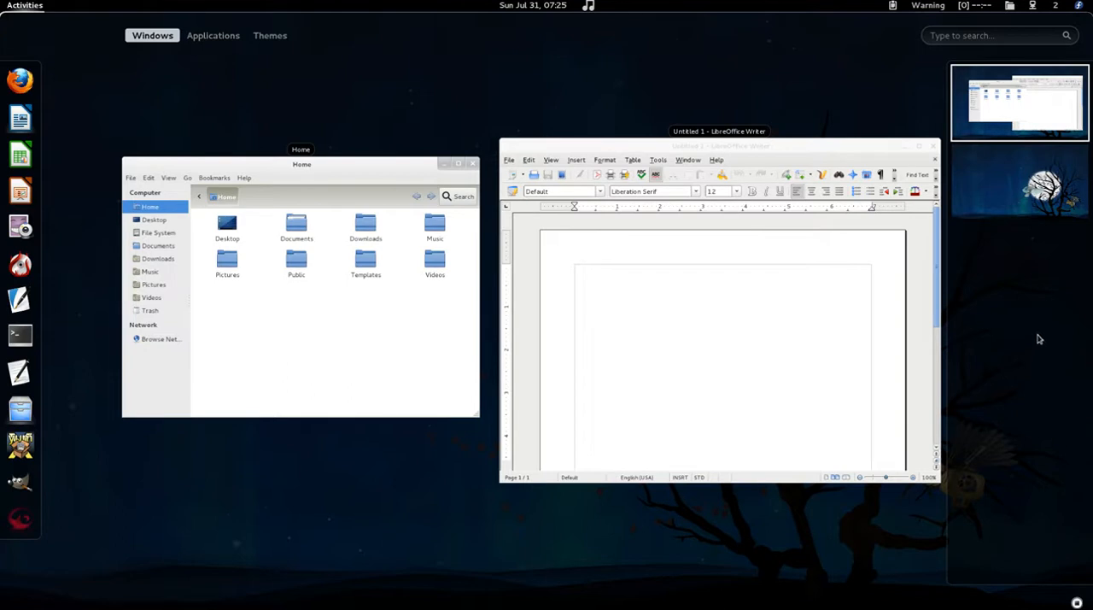
pyautogui.moveTo(1038, 287)
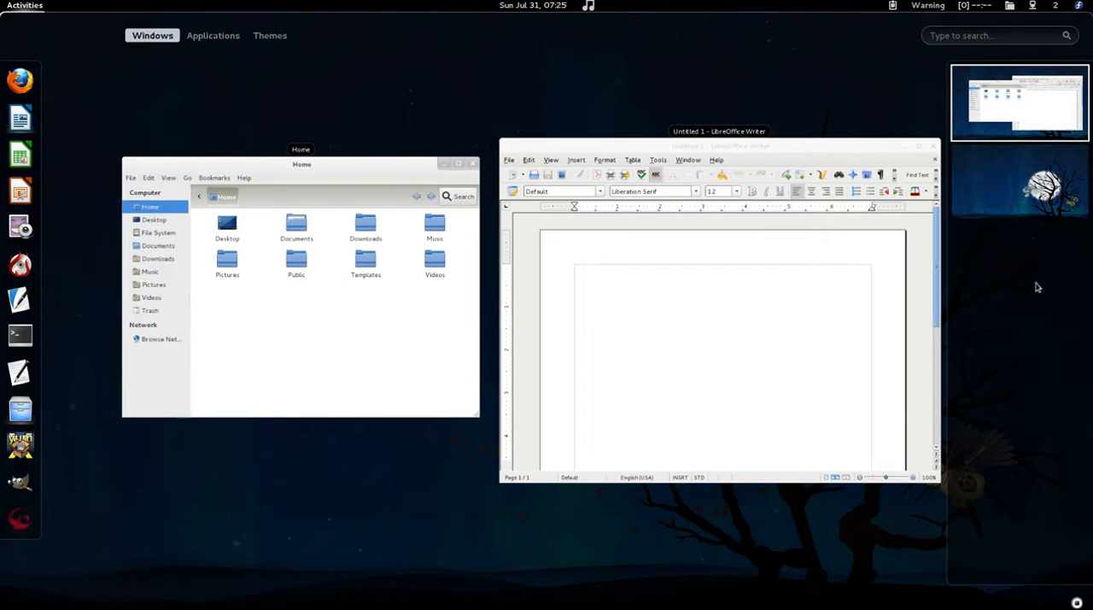
pyautogui.moveTo(1016, 454)
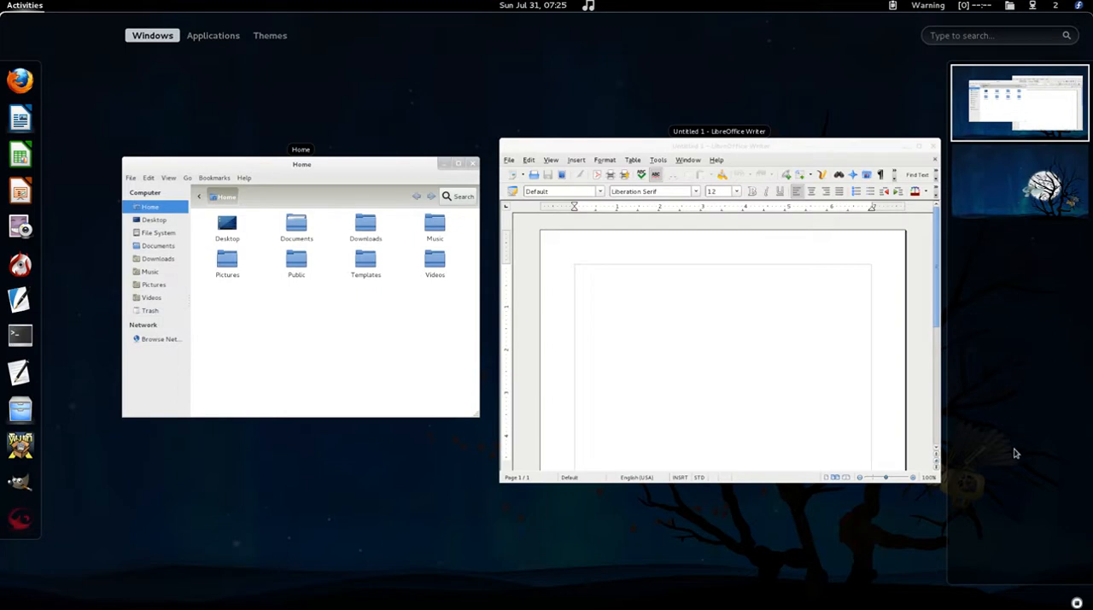
pyautogui.moveTo(1038, 531)
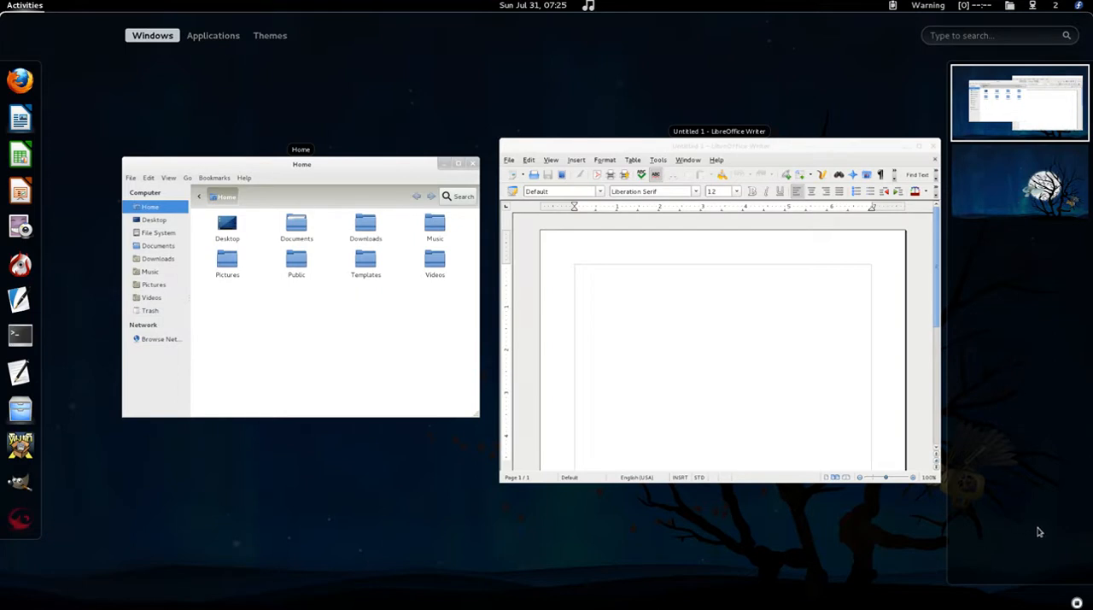
pyautogui.click(1019, 182)
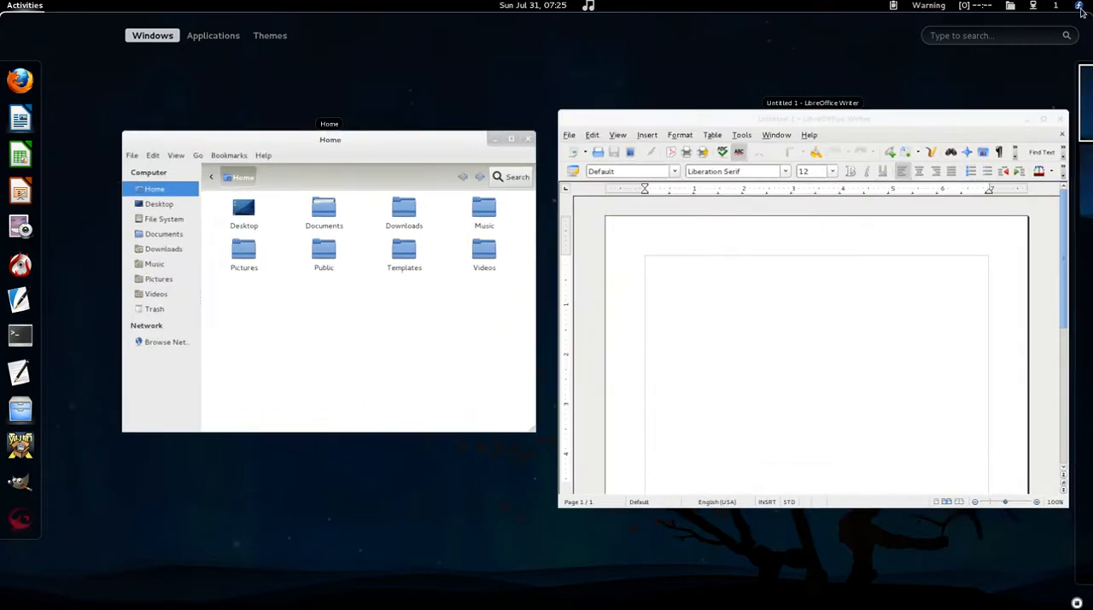
pyautogui.click(1079, 6)
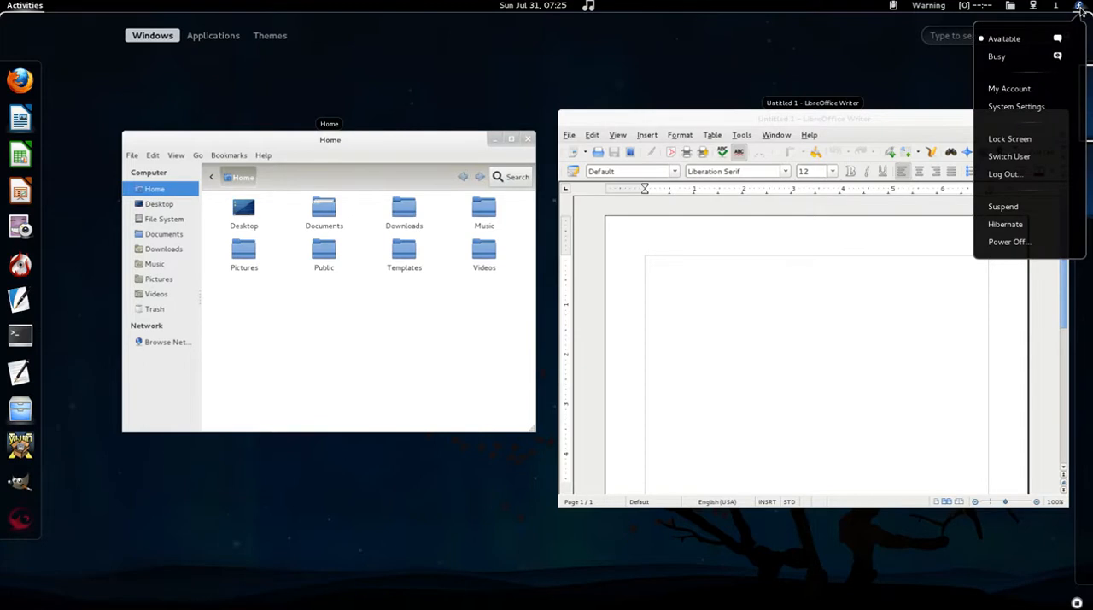
pyautogui.moveTo(1004, 224)
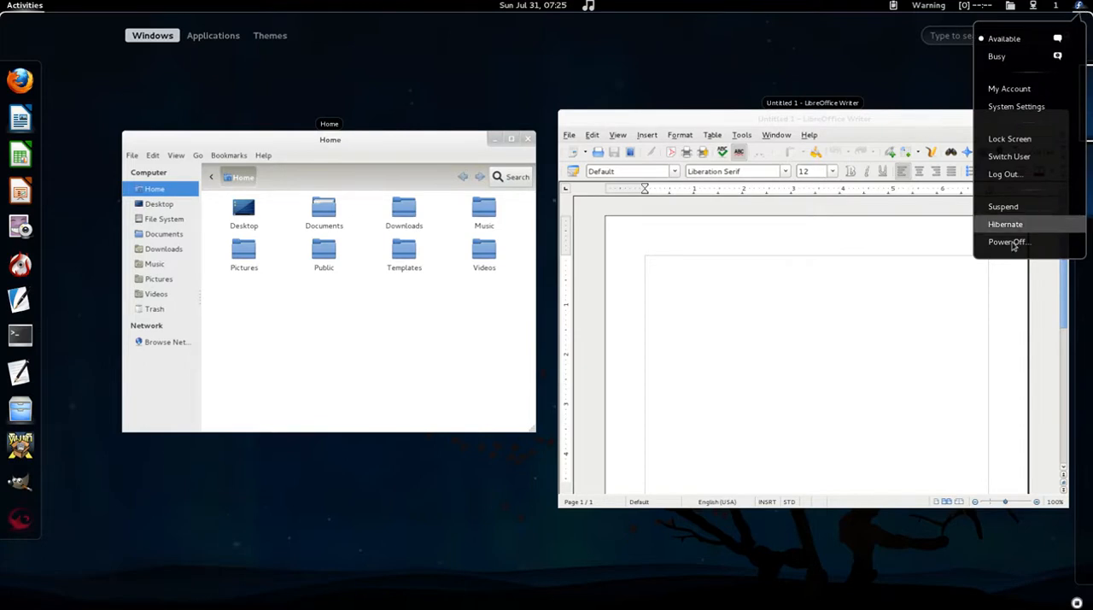
pyautogui.click(1035, 5)
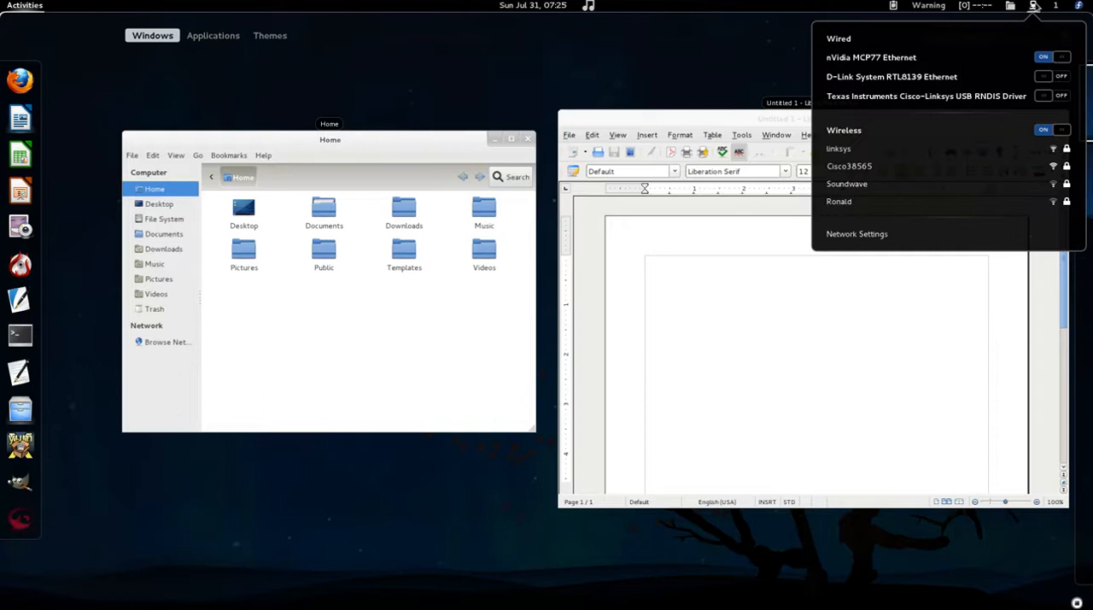
pyautogui.click(1012, 6)
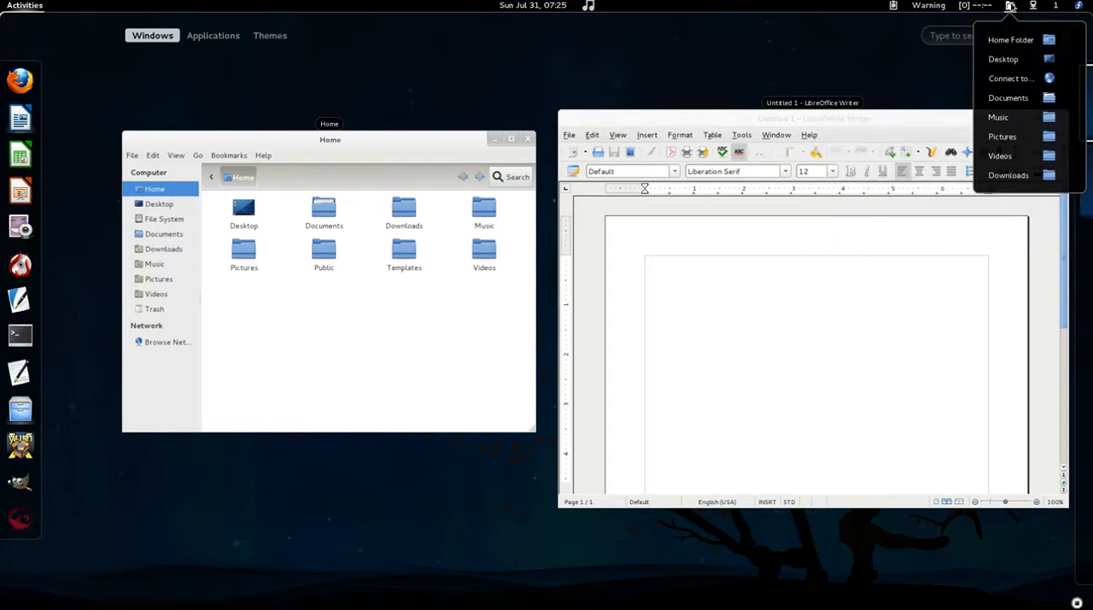
pyautogui.click(1031, 7)
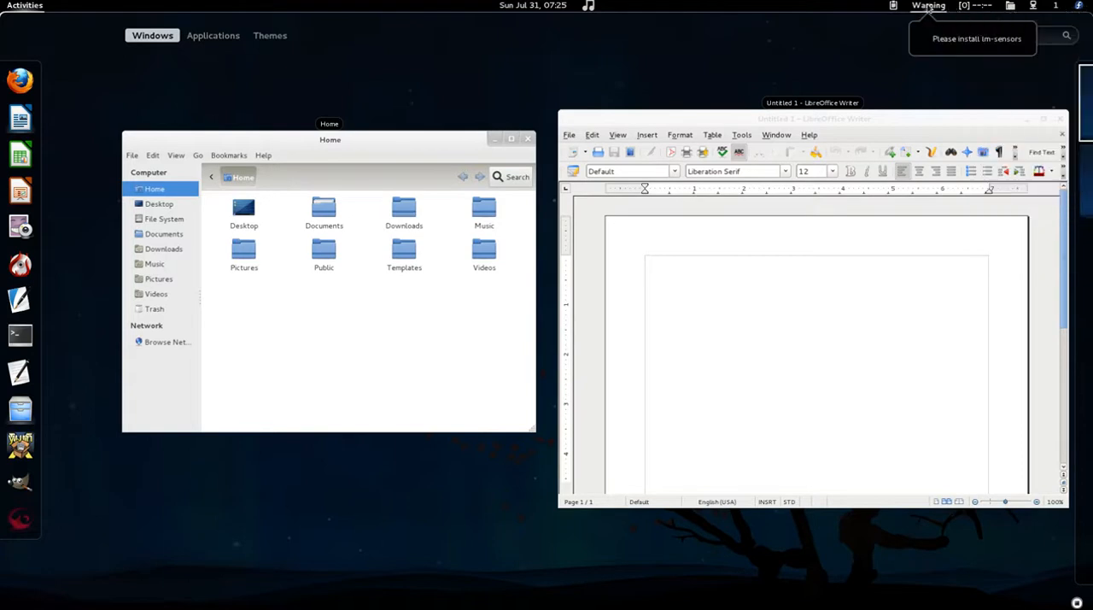
pyautogui.click(893, 6)
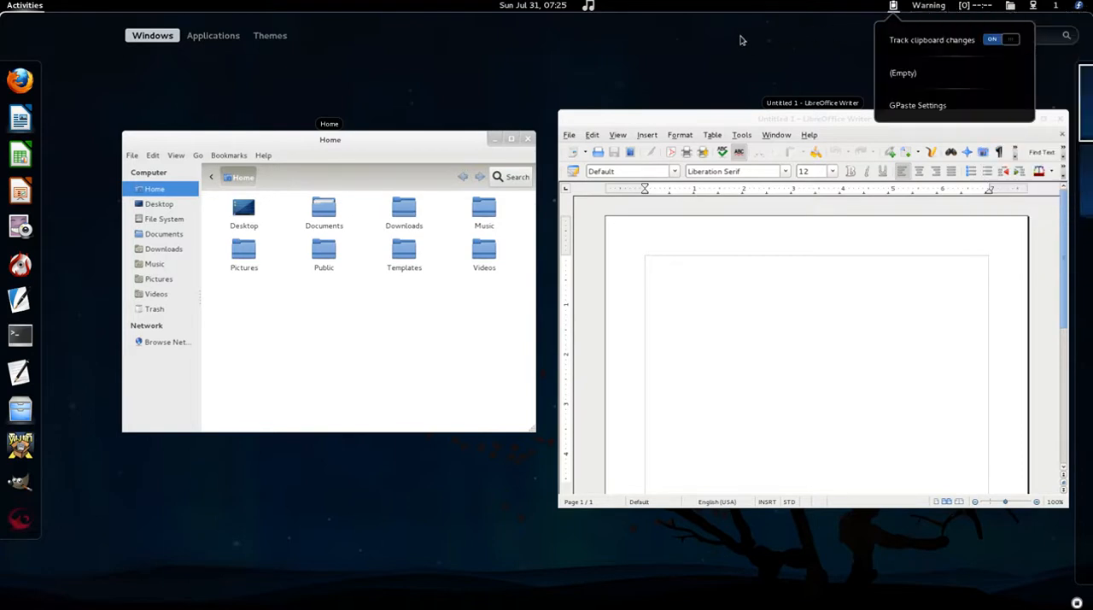
pyautogui.moveTo(331, 43)
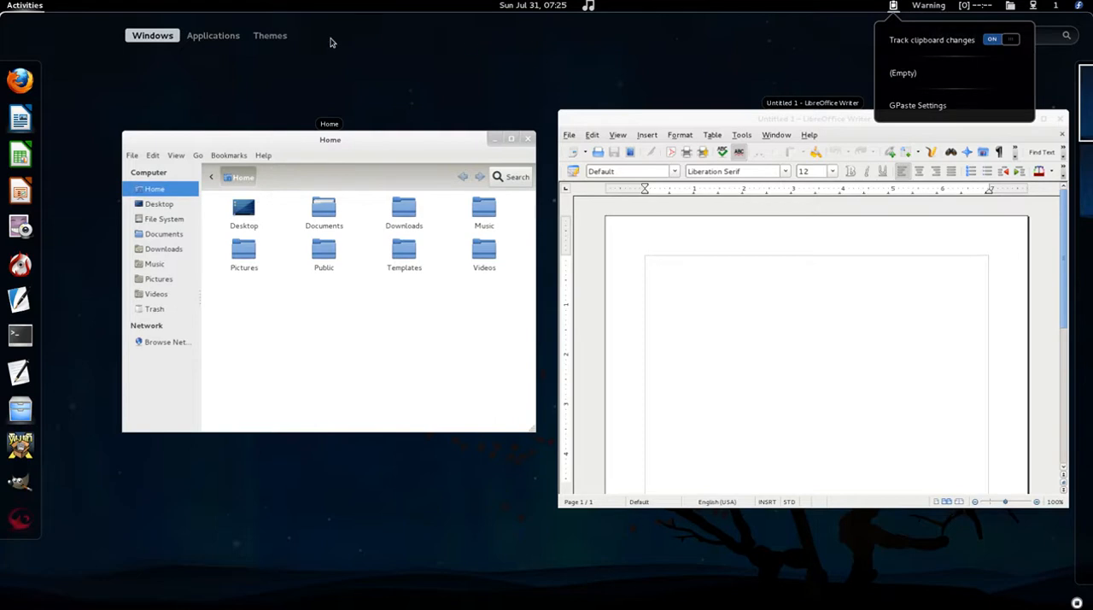
pyautogui.moveTo(736, 39)
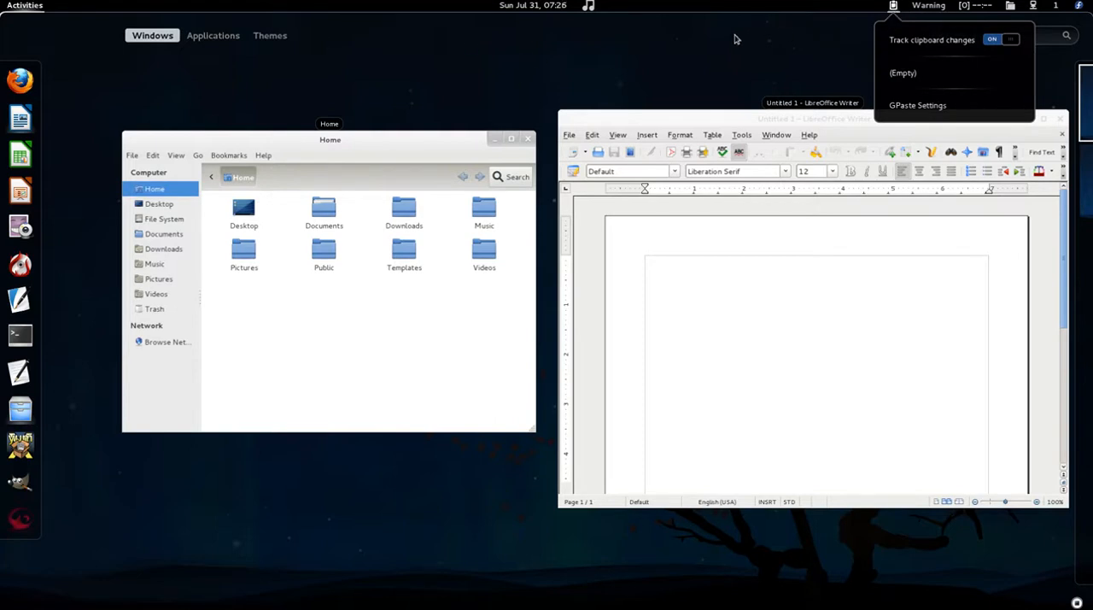
pyautogui.click(531, 7)
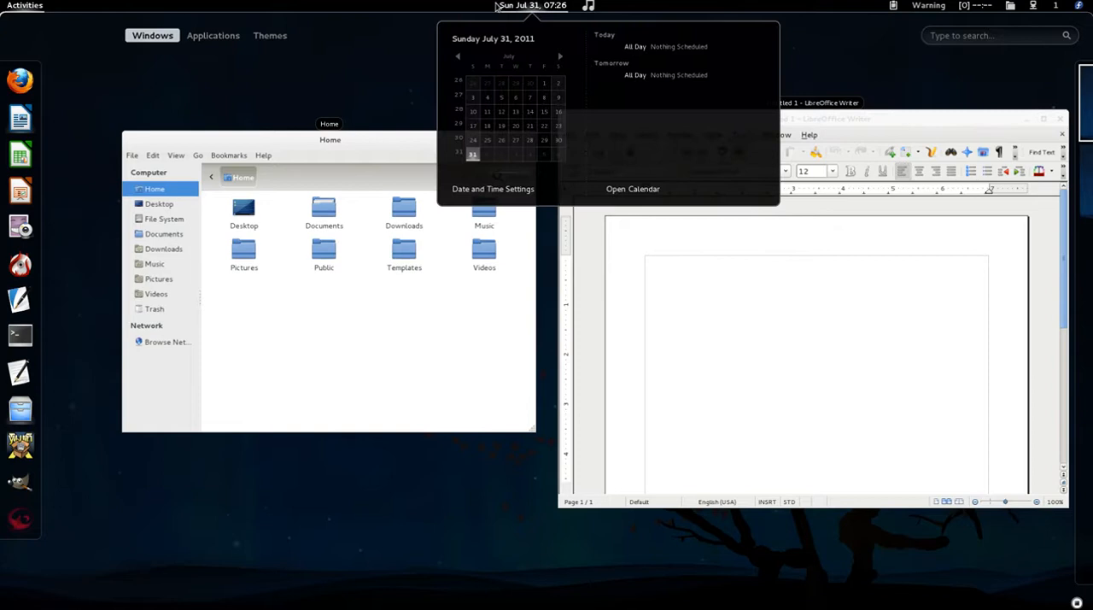
pyautogui.moveTo(920, 99)
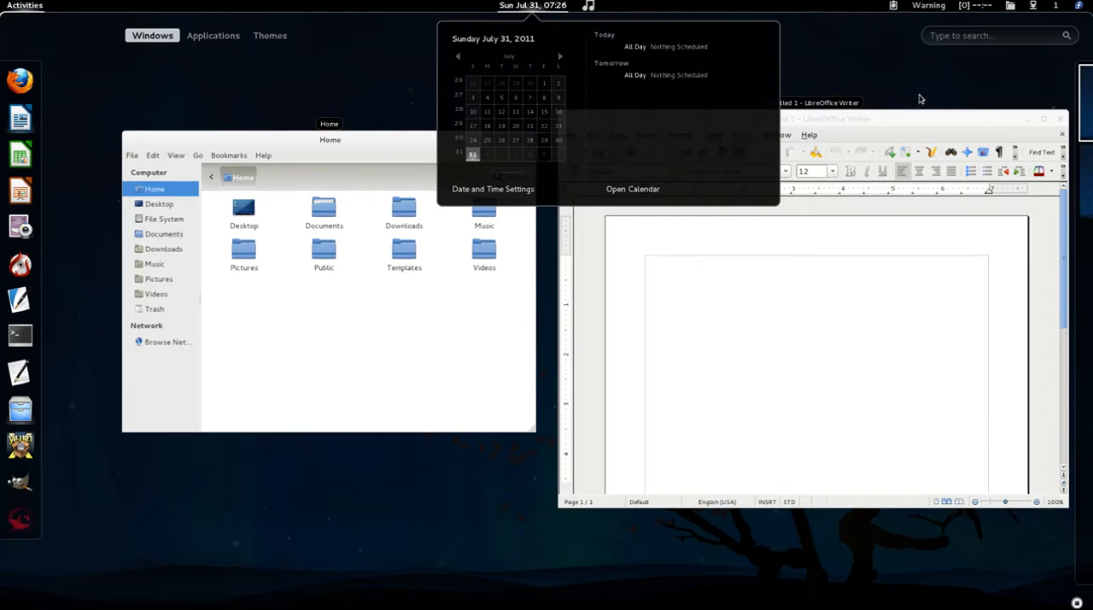
pyautogui.click(533, 5)
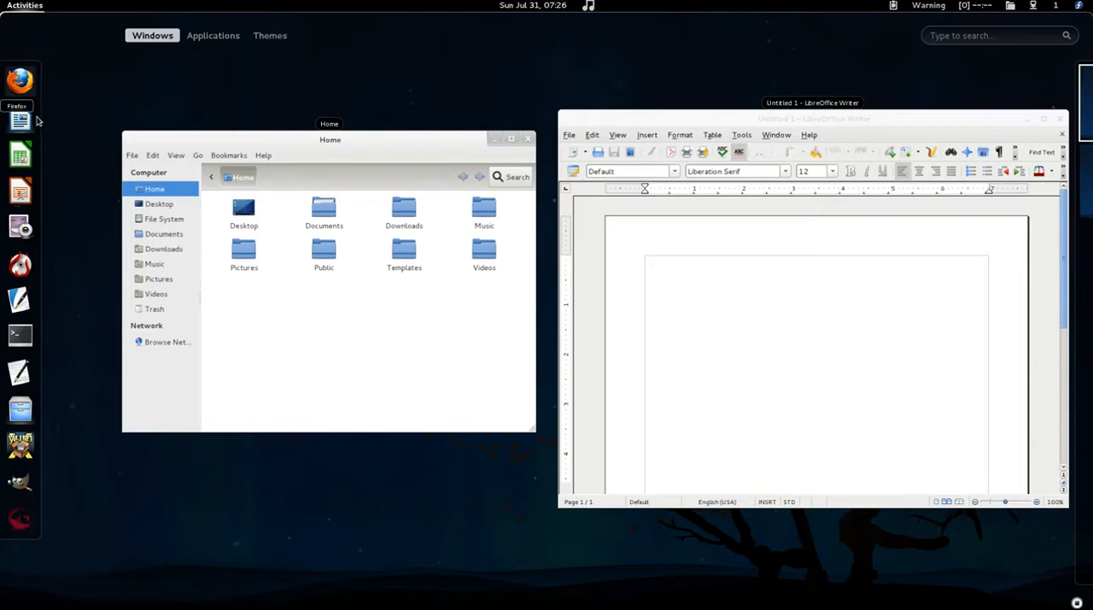
pyautogui.moveTo(7, 226)
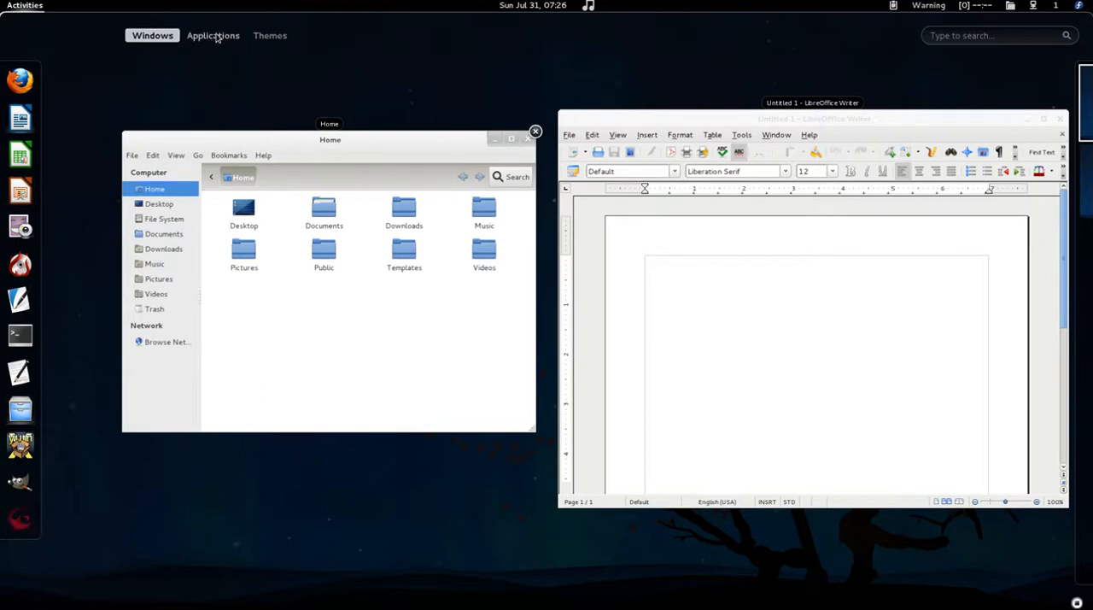
# - Remove Cheese from the favourites via its Applications grid menu, then add it back
pyautogui.click(211, 34)
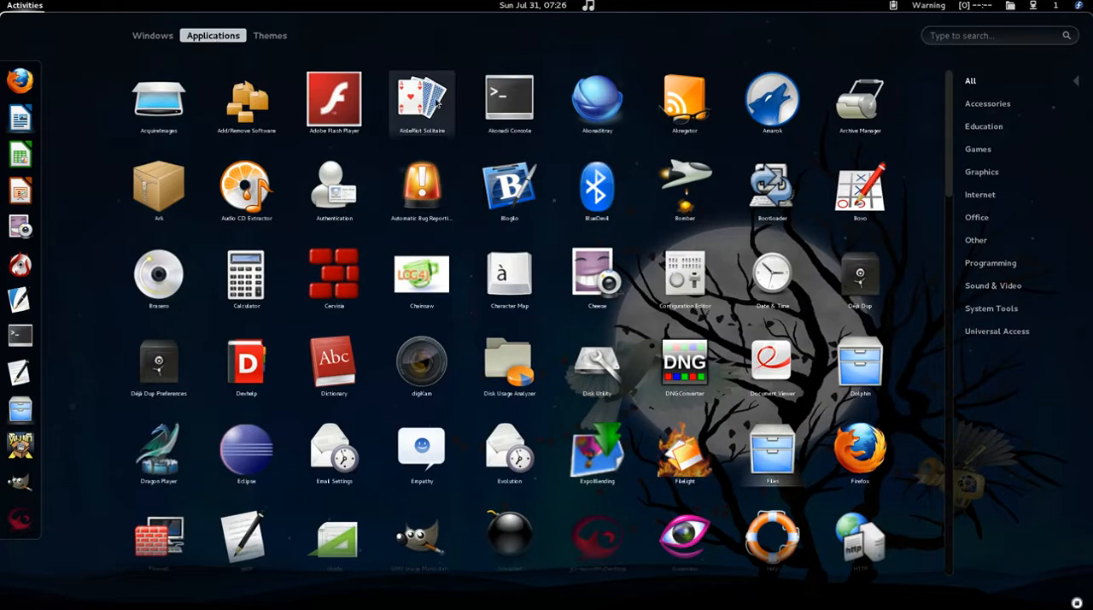
pyautogui.moveTo(598, 273)
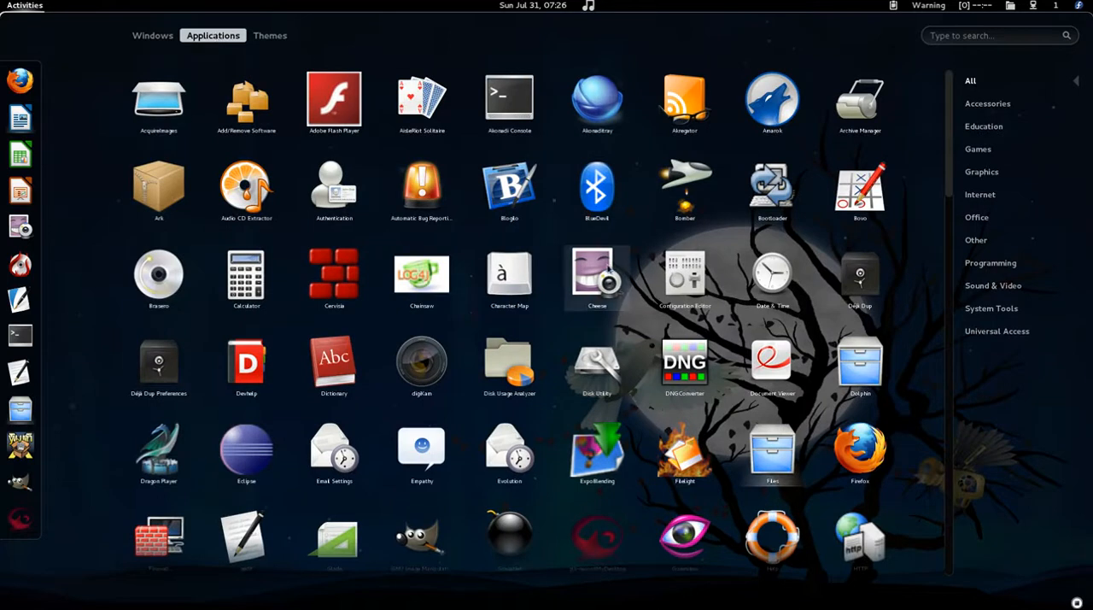
pyautogui.rightClick(598, 273)
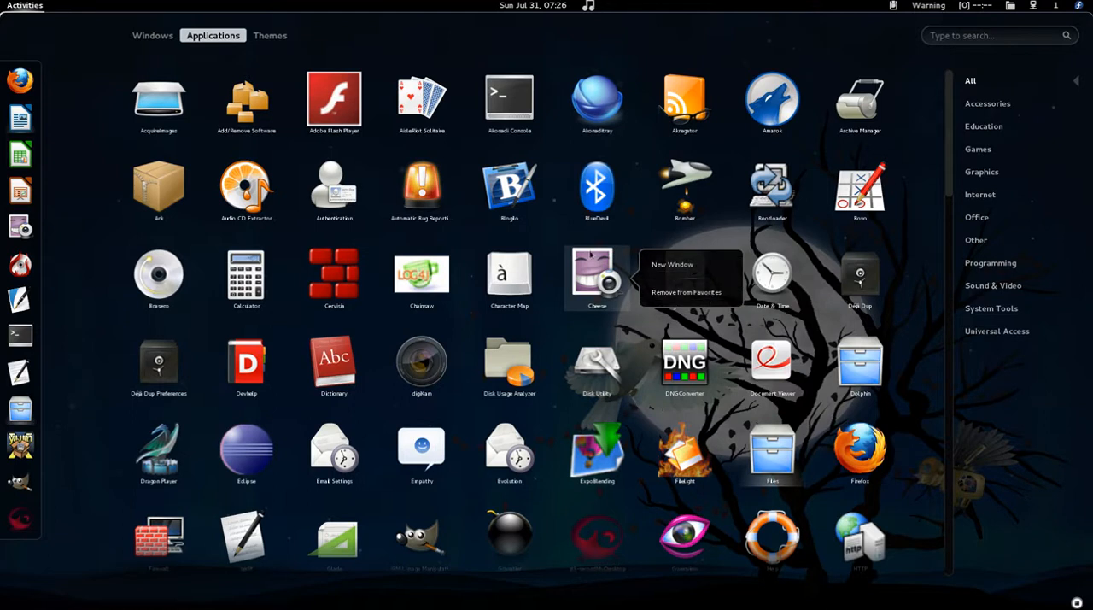
pyautogui.moveTo(31, 214)
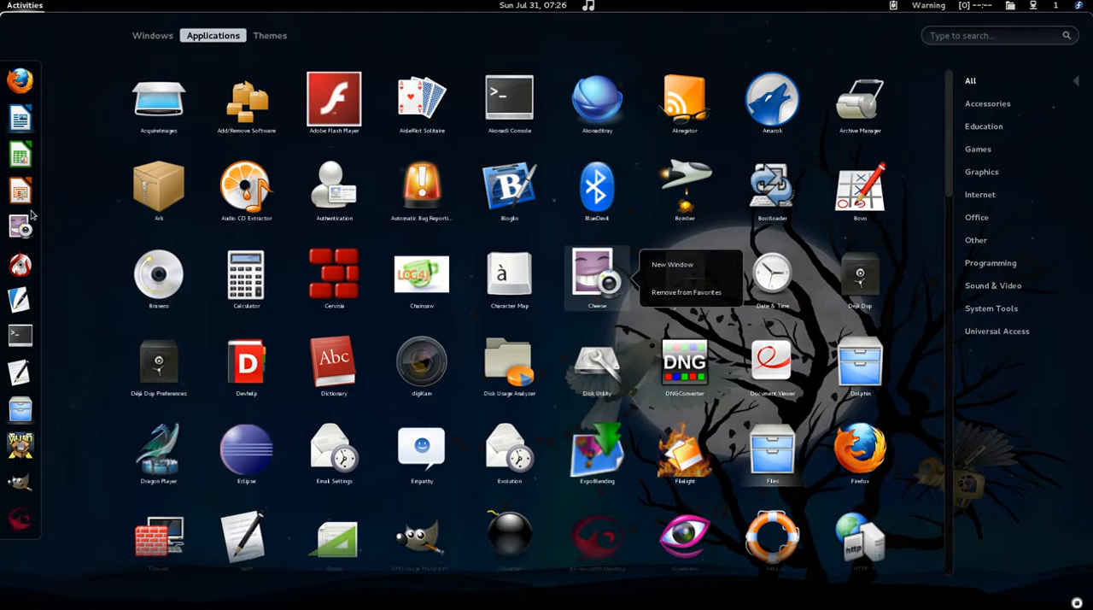
pyautogui.click(686, 292)
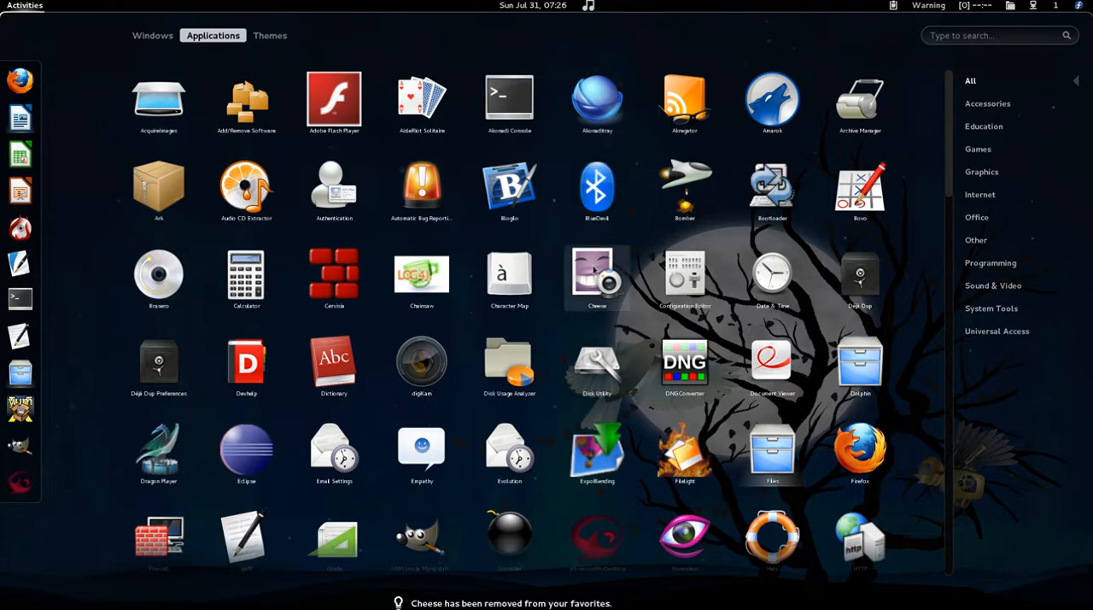
pyautogui.rightClick(598, 274)
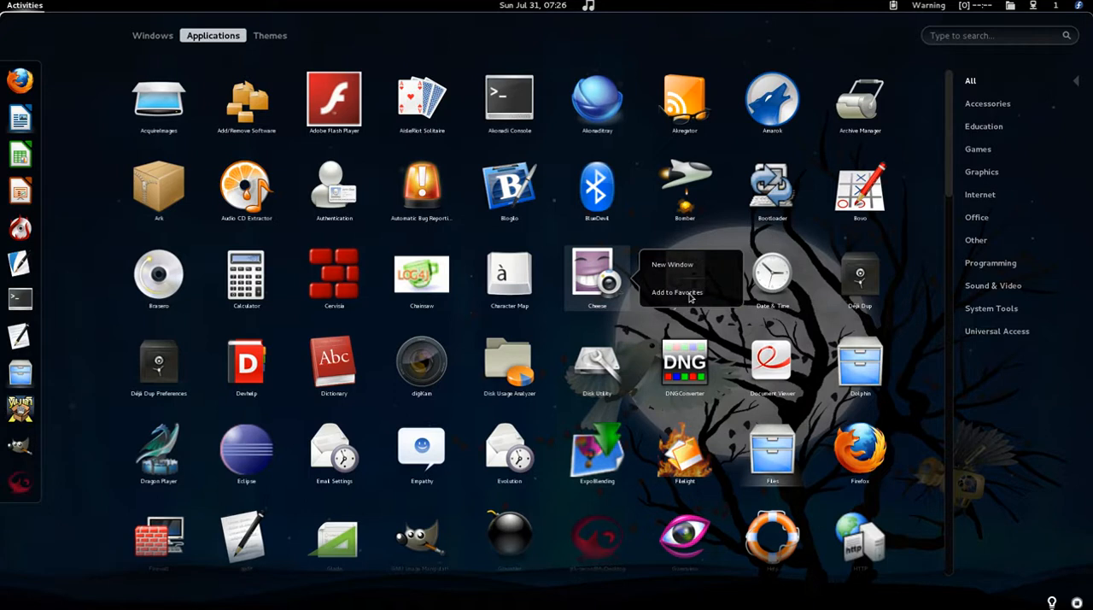
pyautogui.click(677, 292)
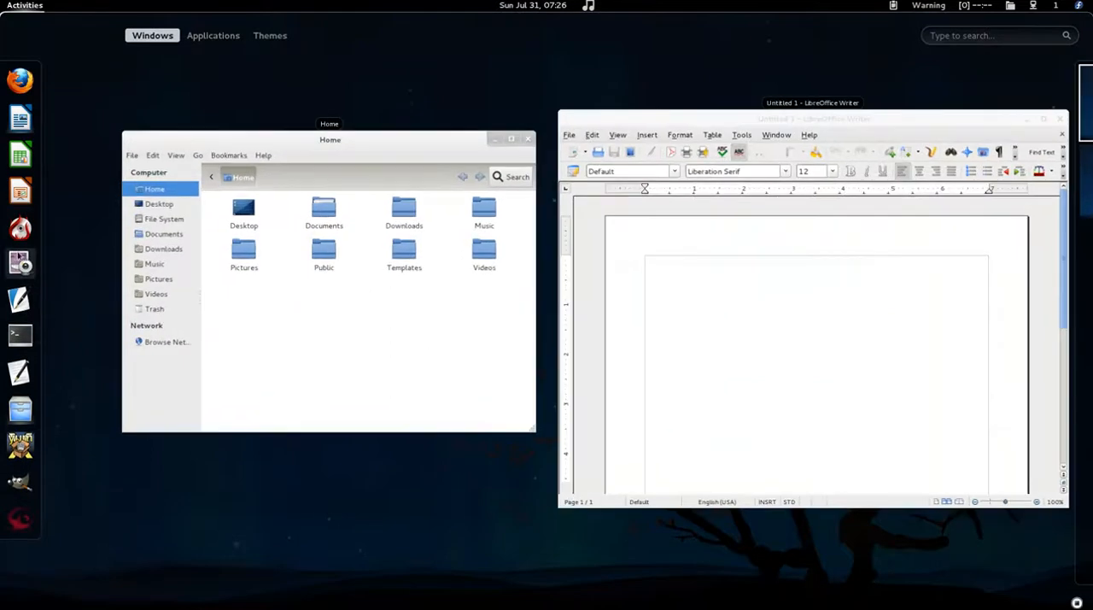
# - Remove Cheese again from the dash, then remove BlueDevil from the favourites too
pyautogui.rightClick(20, 264)
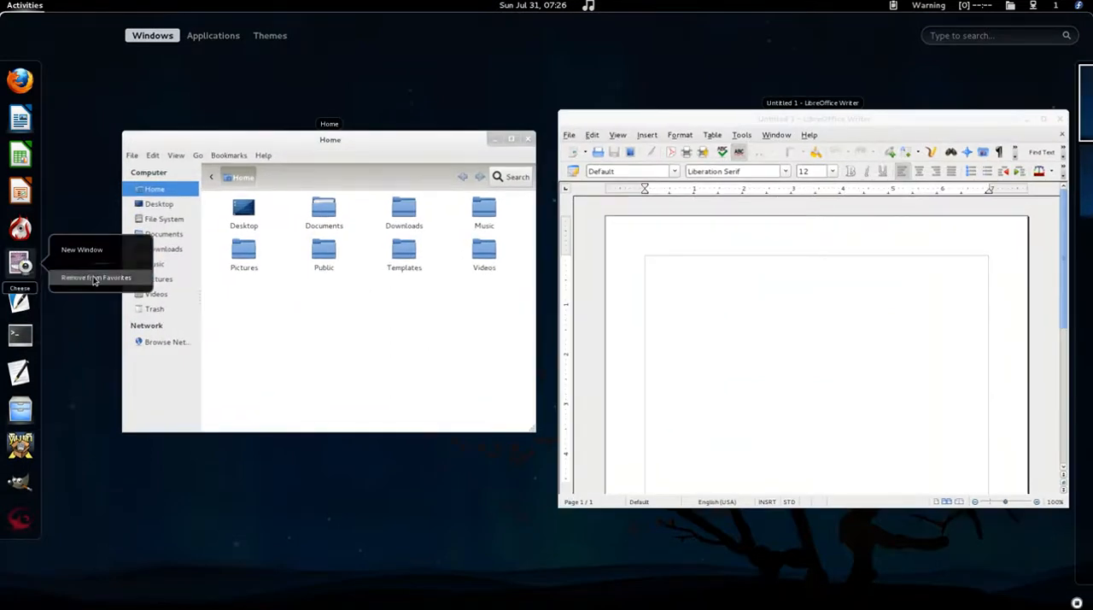
pyautogui.click(95, 277)
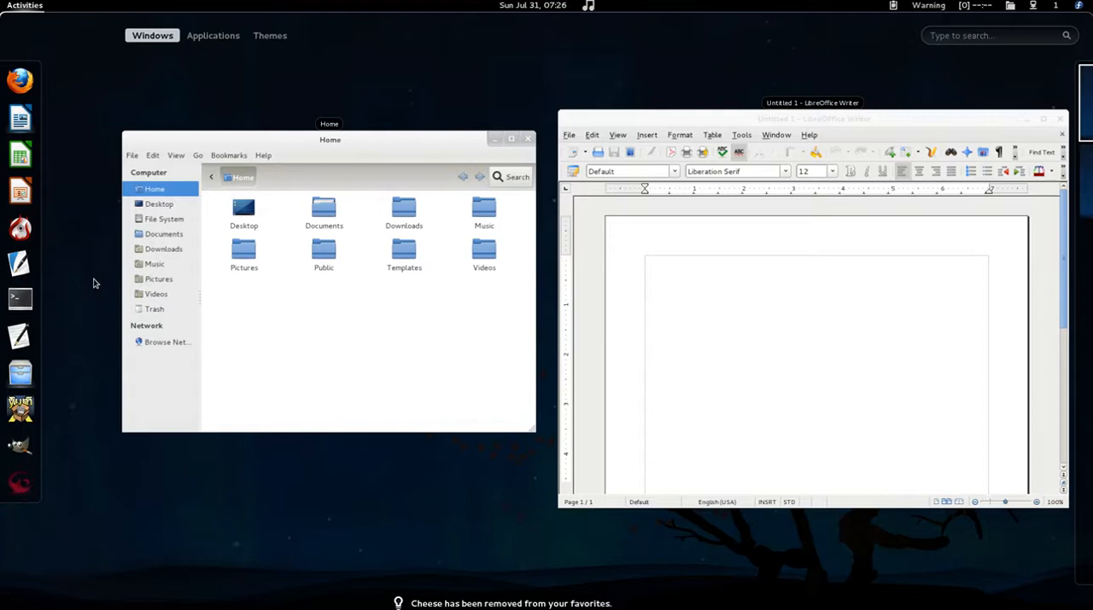
pyautogui.click(212, 34)
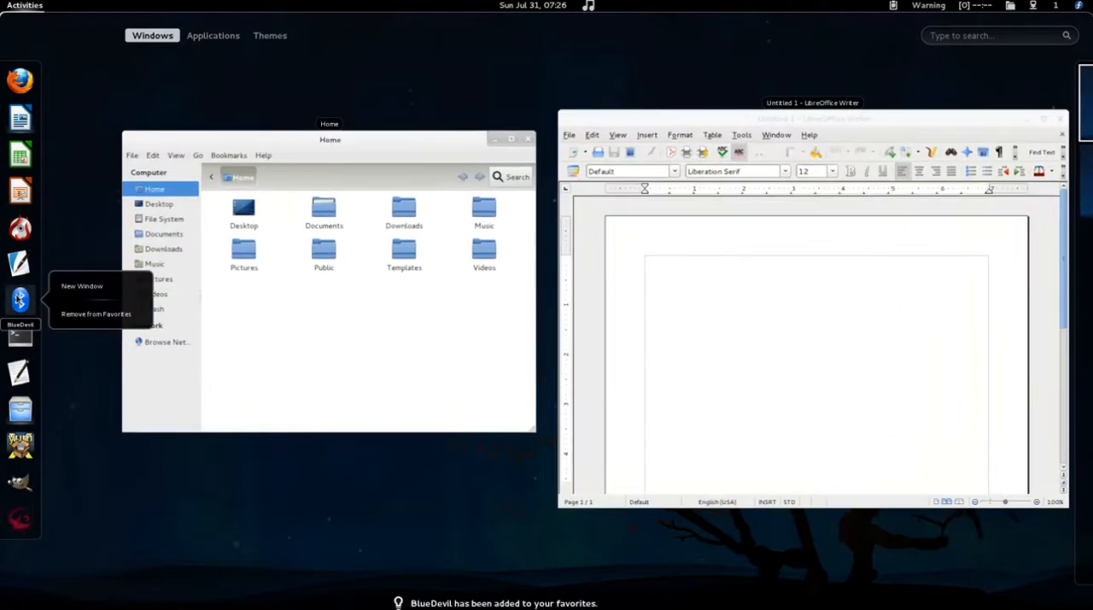
pyautogui.click(96, 312)
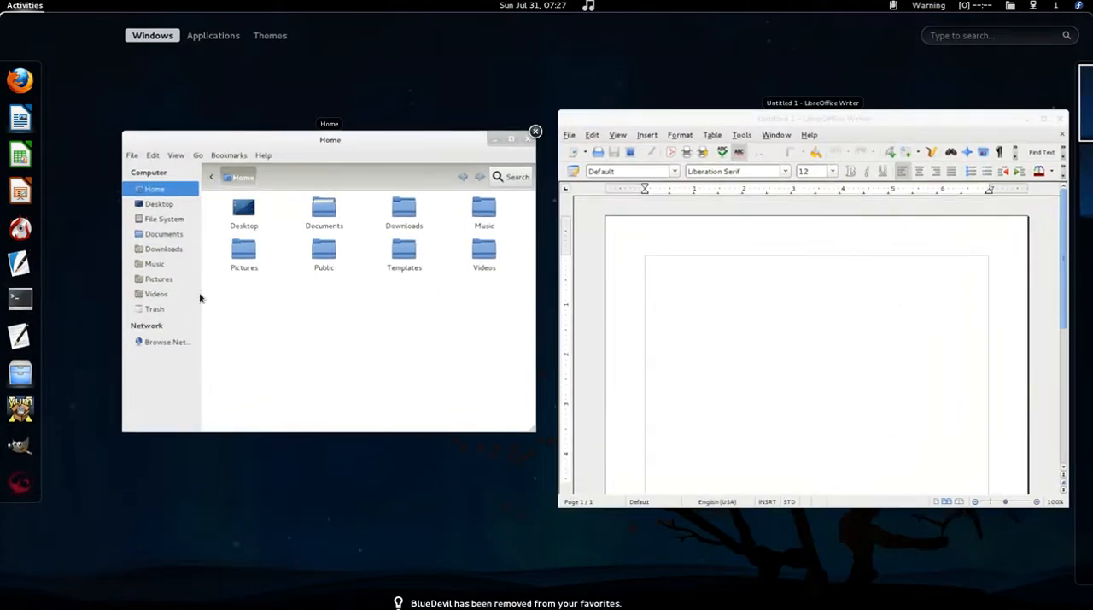
pyautogui.moveTo(451, 61)
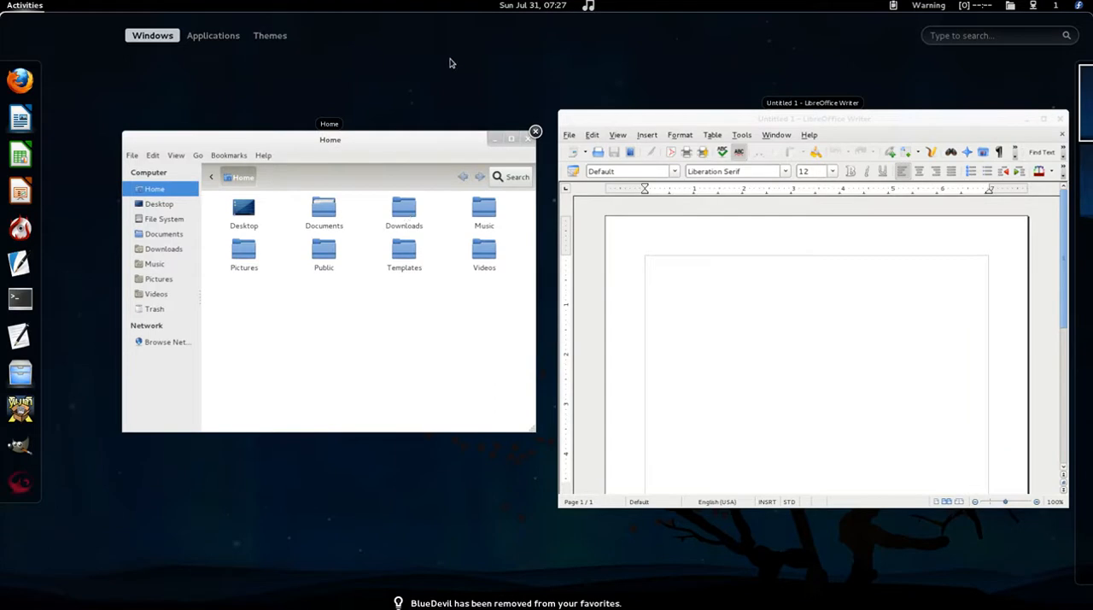
pyautogui.moveTo(167, 95)
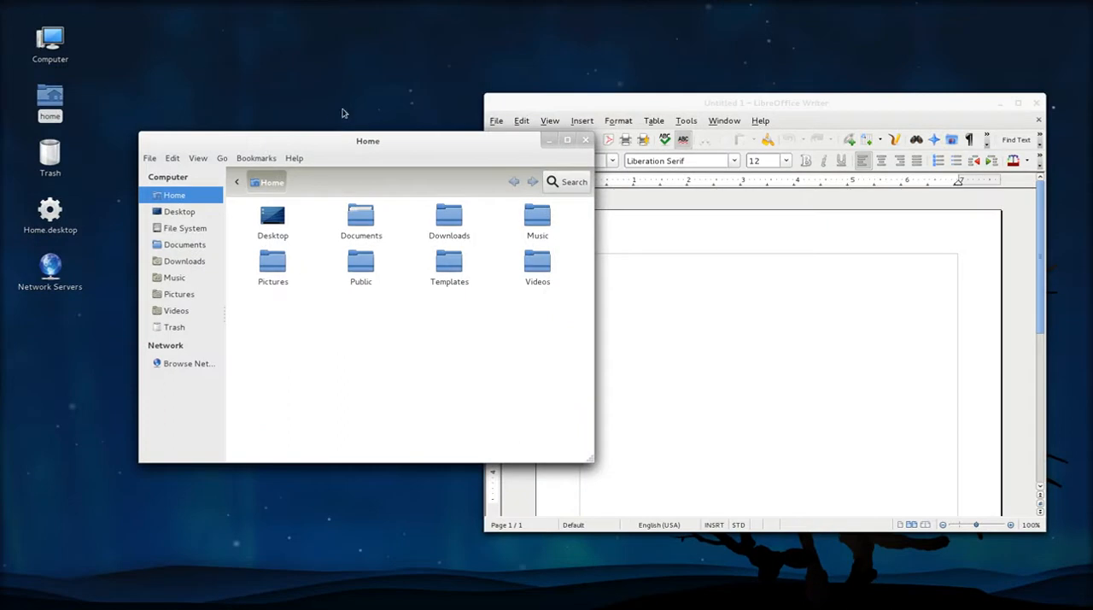
pyautogui.moveTo(401, 137)
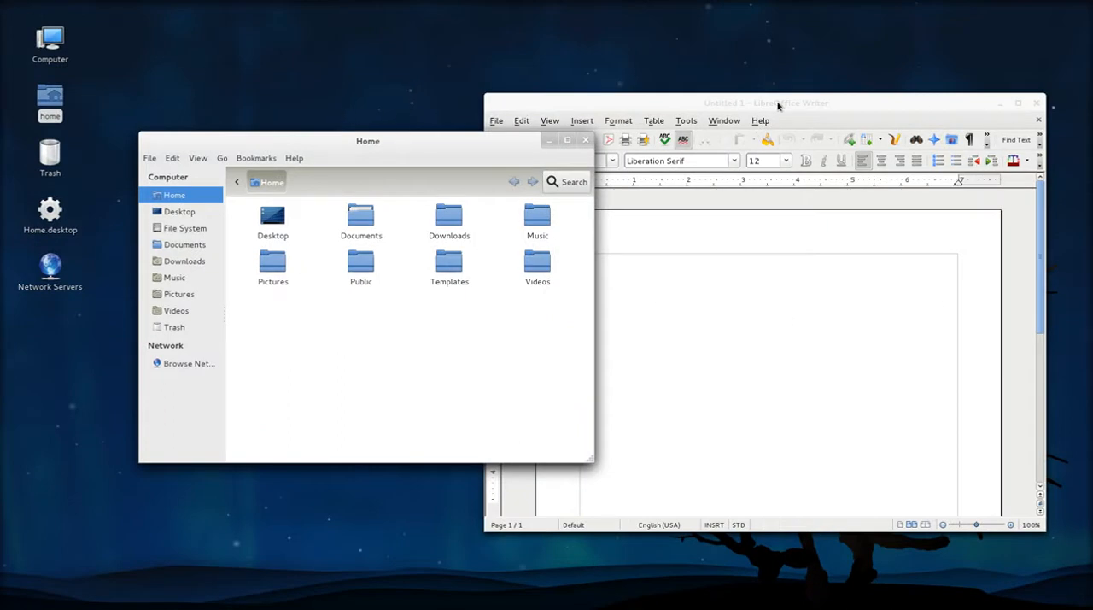
# - Leave the overview and return to the desktop with its Home and Writer windows
pyautogui.click(765, 102)
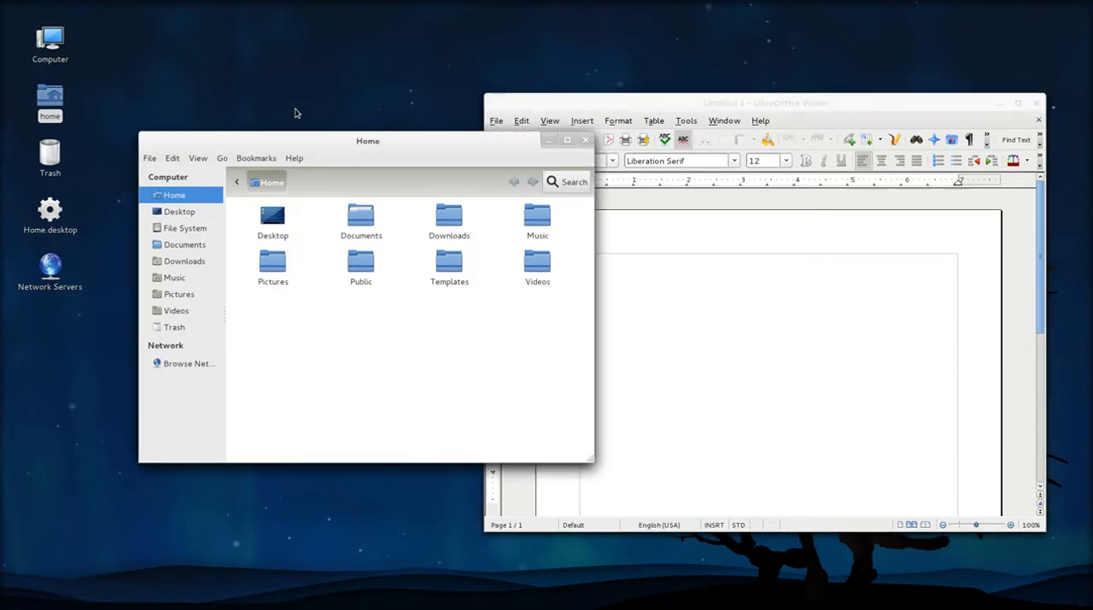
pyautogui.moveTo(72, 48)
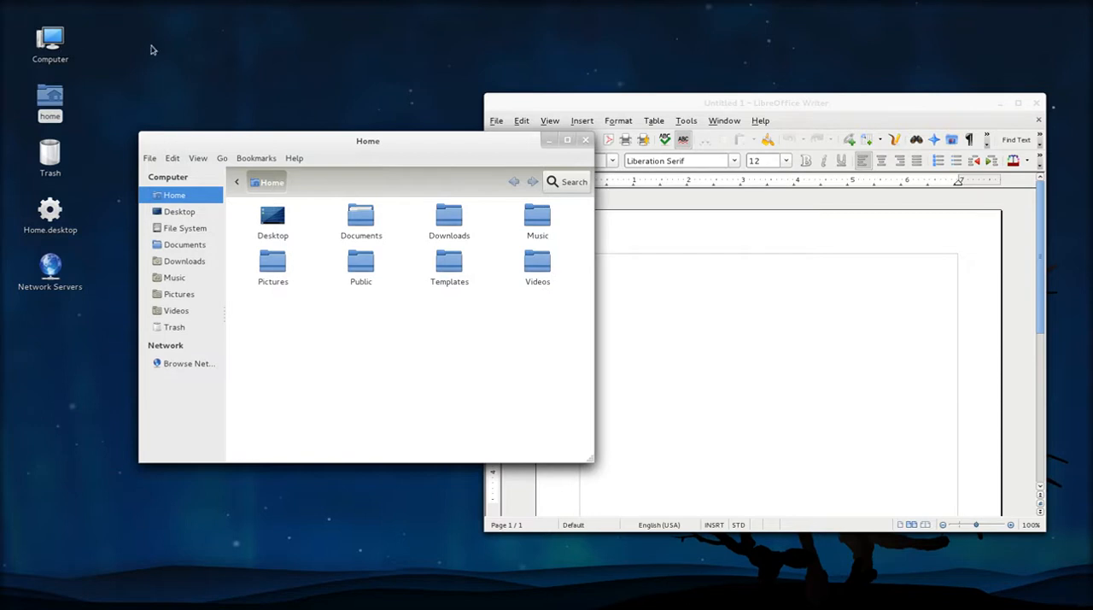
pyautogui.moveTo(345, 89)
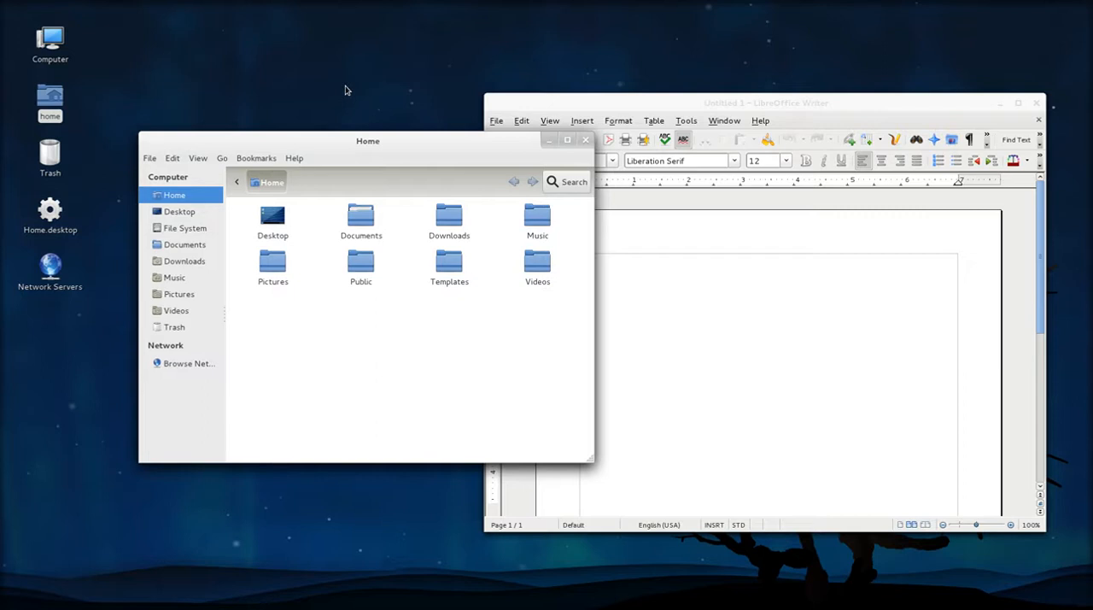
pyautogui.moveTo(357, 64)
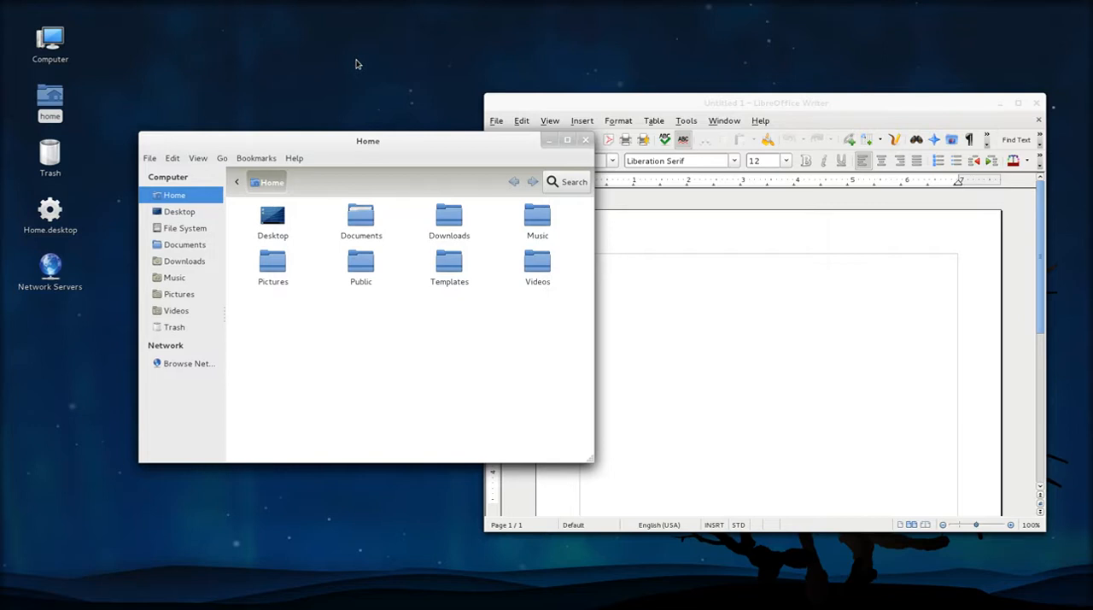
pyautogui.moveTo(379, 43)
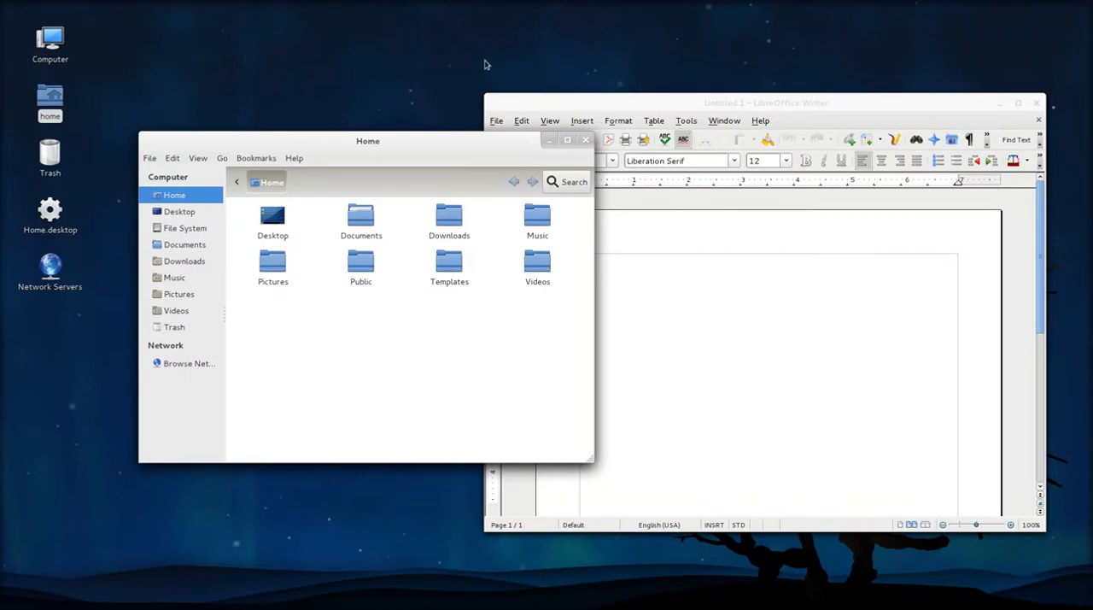
pyautogui.moveTo(410, 154)
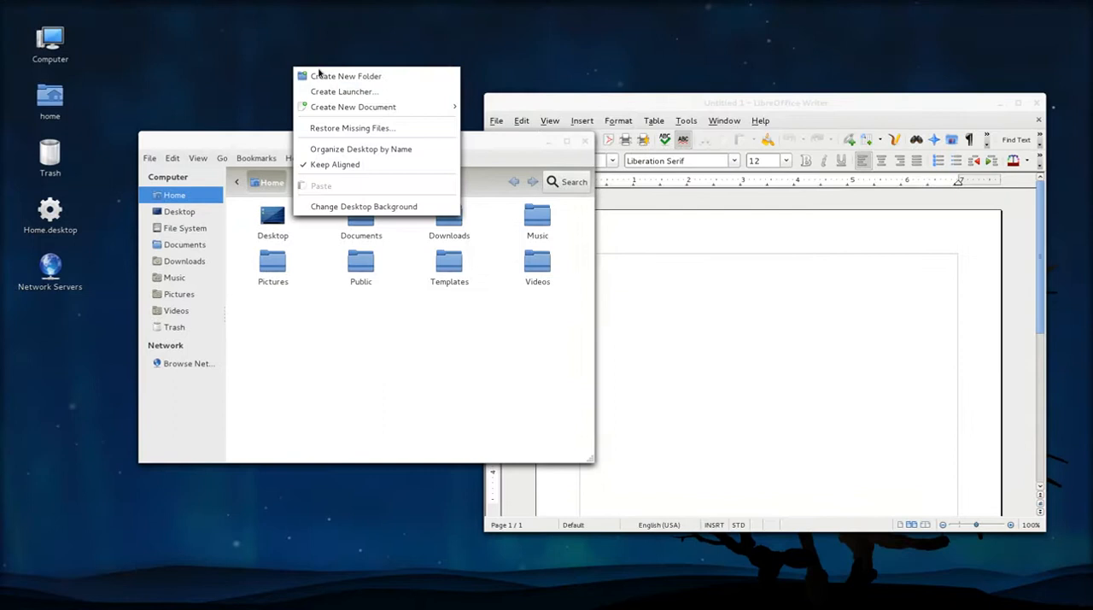
pyautogui.moveTo(335, 164)
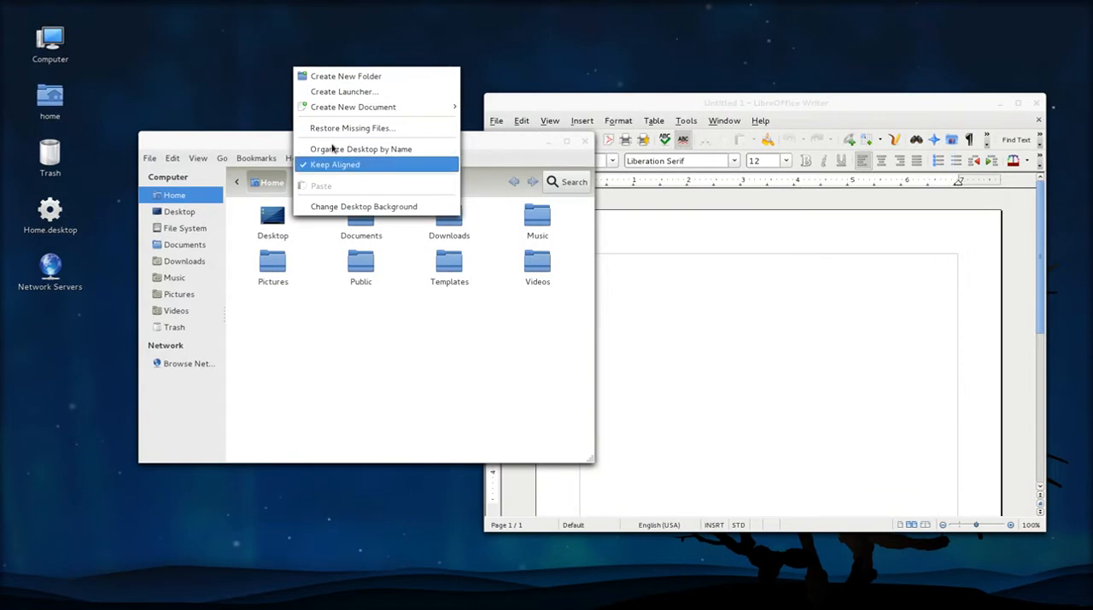
pyautogui.click(251, 41)
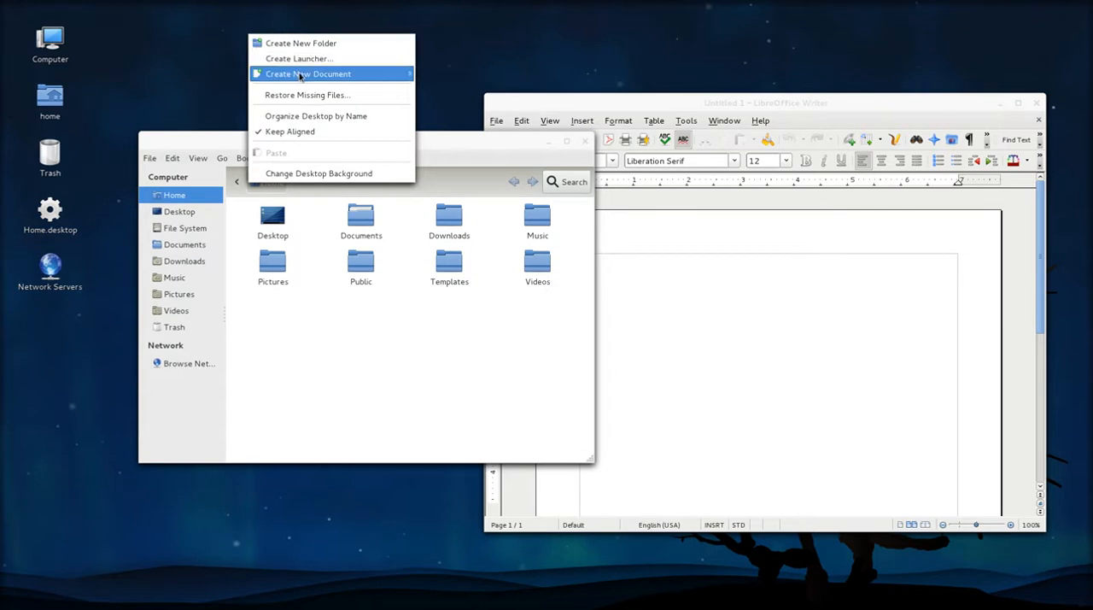
pyautogui.moveTo(183, 76)
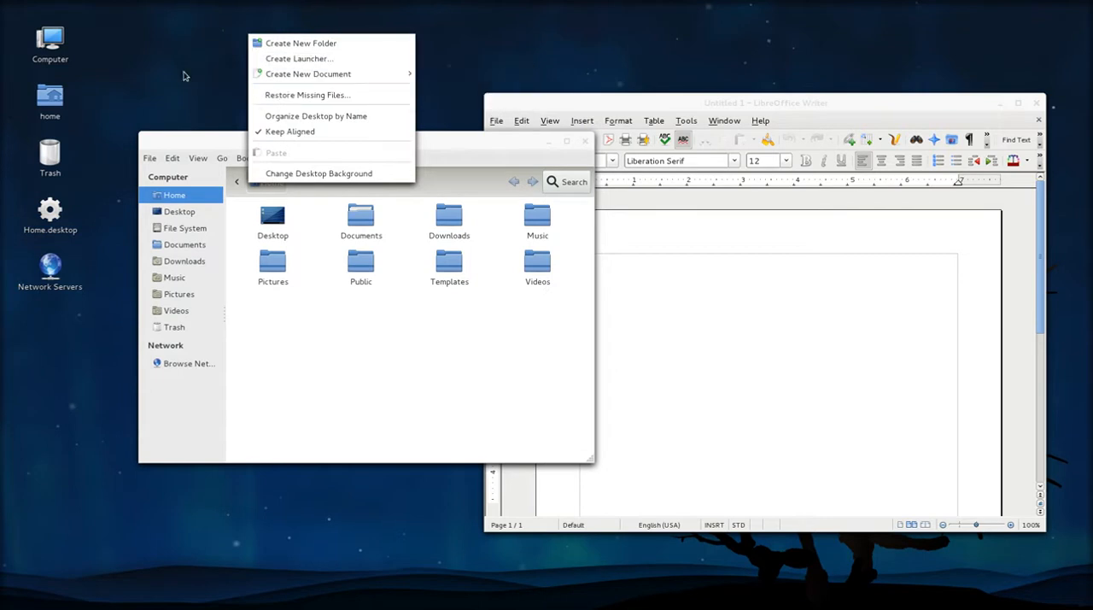
pyautogui.click(540, 123)
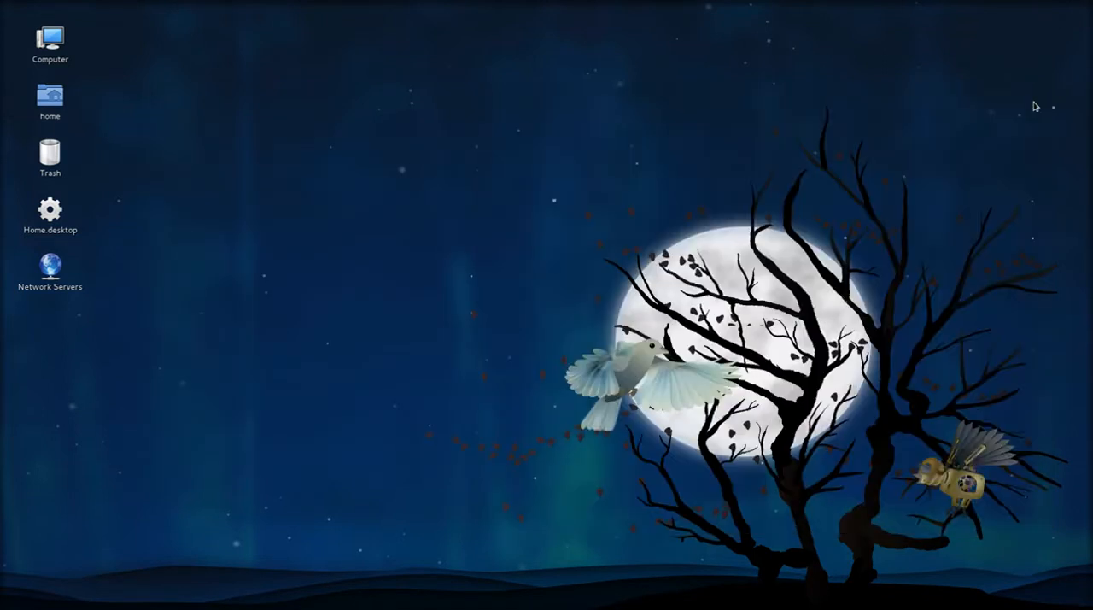
# - Become root with su - and run yum install gnome-tweak-tool, already installed
pyautogui.click(24, 7)
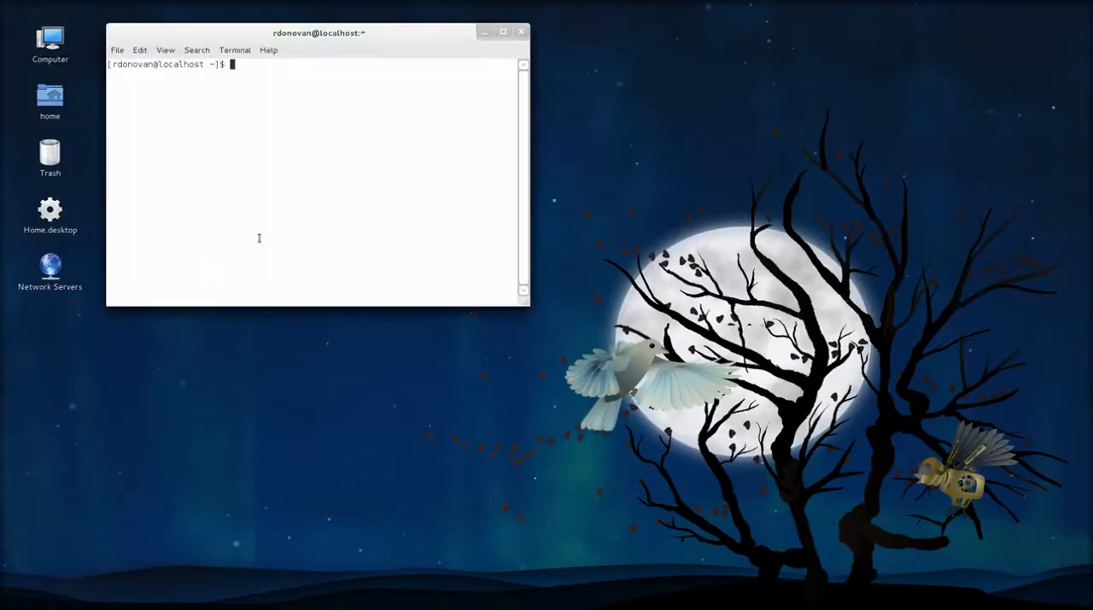
pyautogui.write('su -')
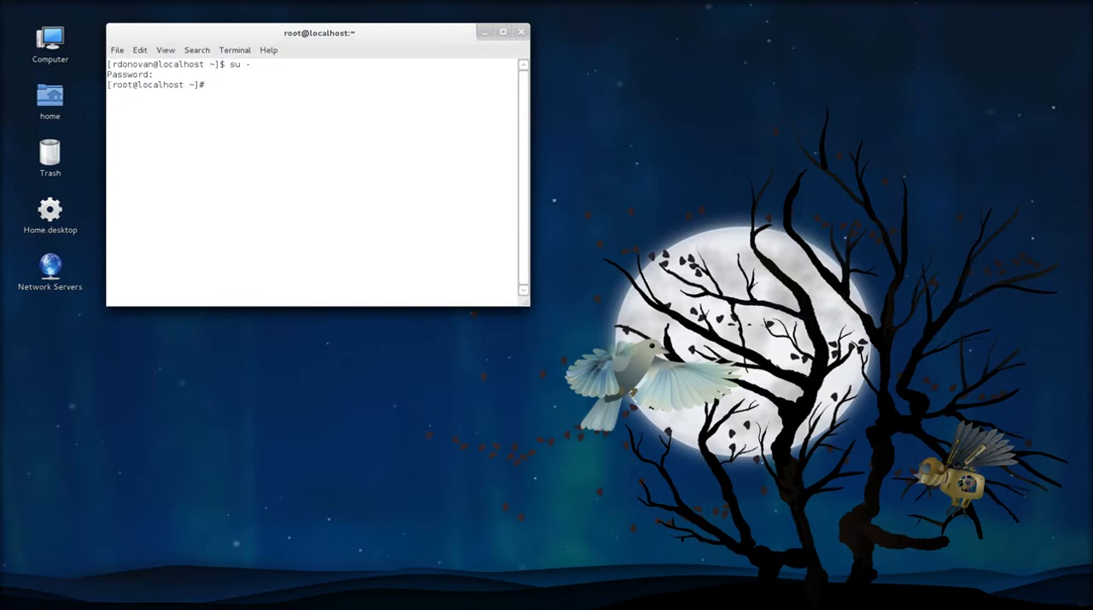
pyautogui.write('yum install gno')
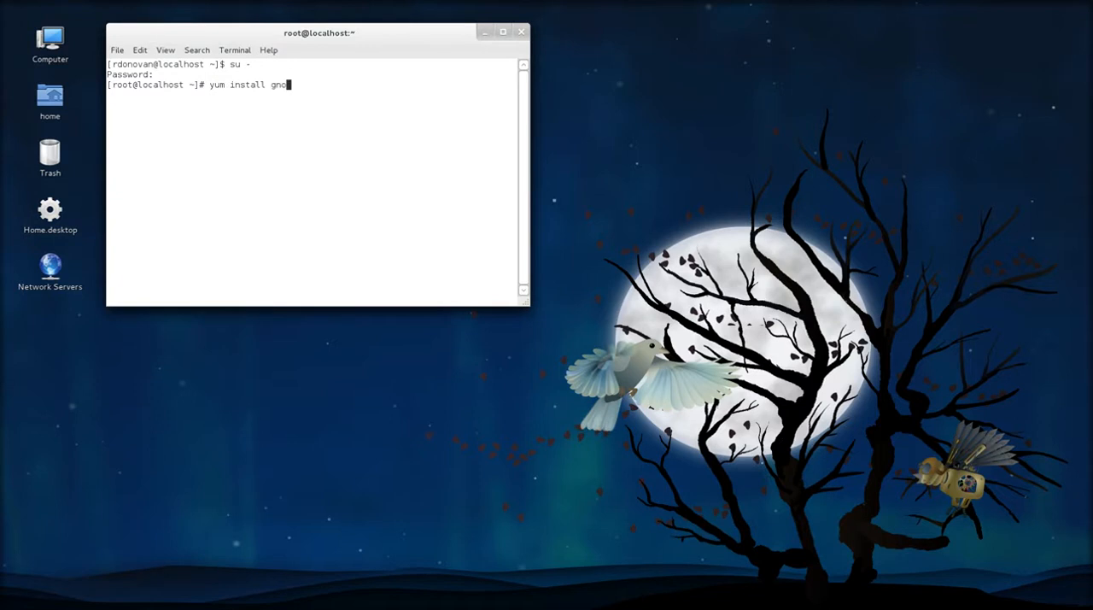
pyautogui.write('e')
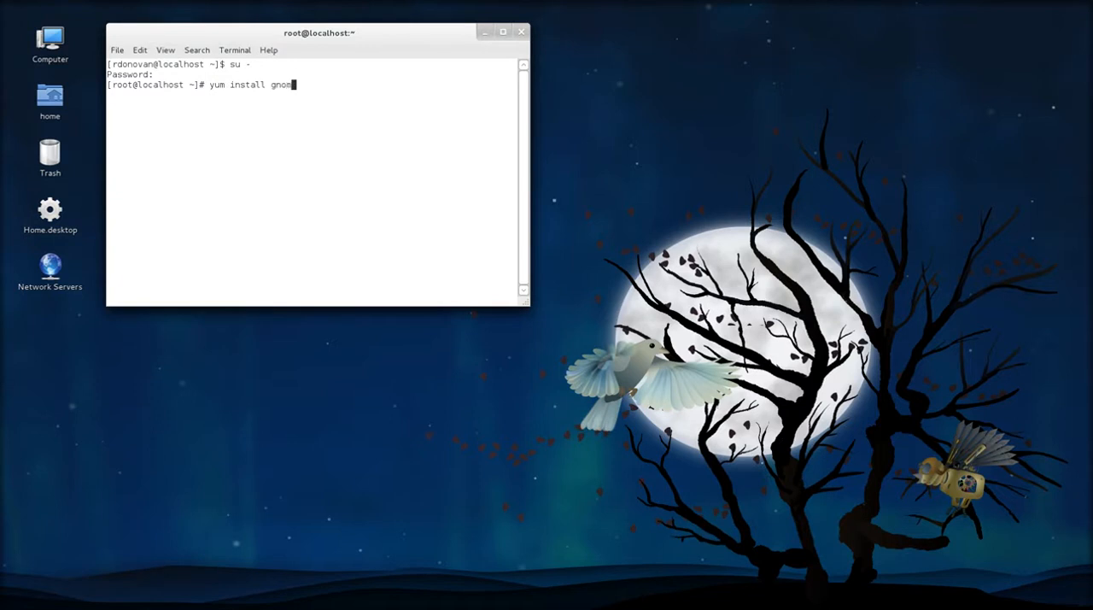
pyautogui.write('-tweak-tool')
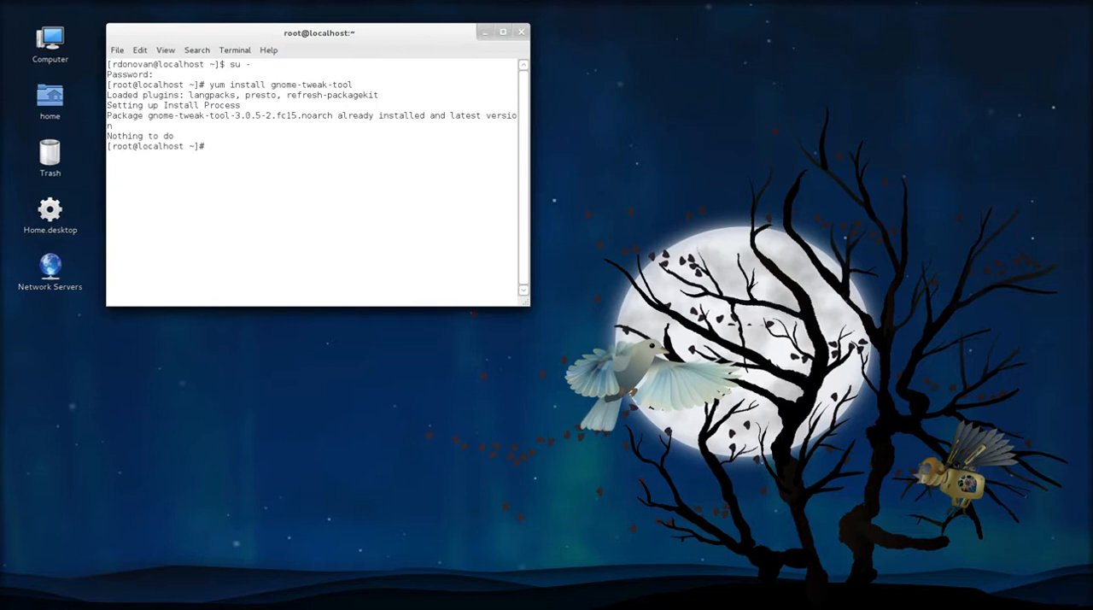
# - Run yum install gnome-shell-extension* to confirm every shell extension is installed
pyautogui.write('yum install')
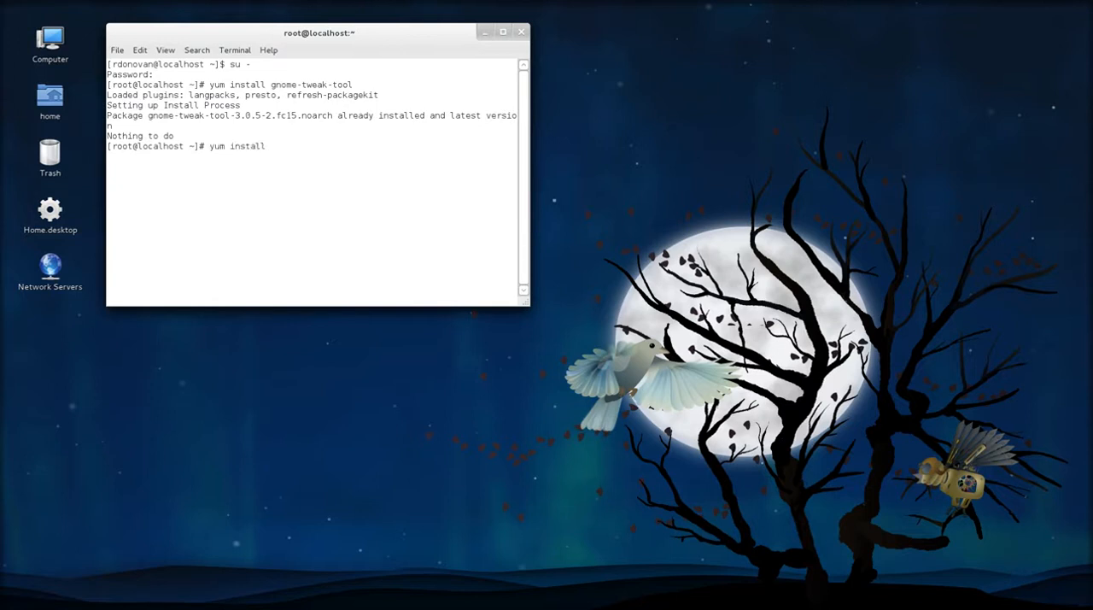
pyautogui.write('gnome-shell')
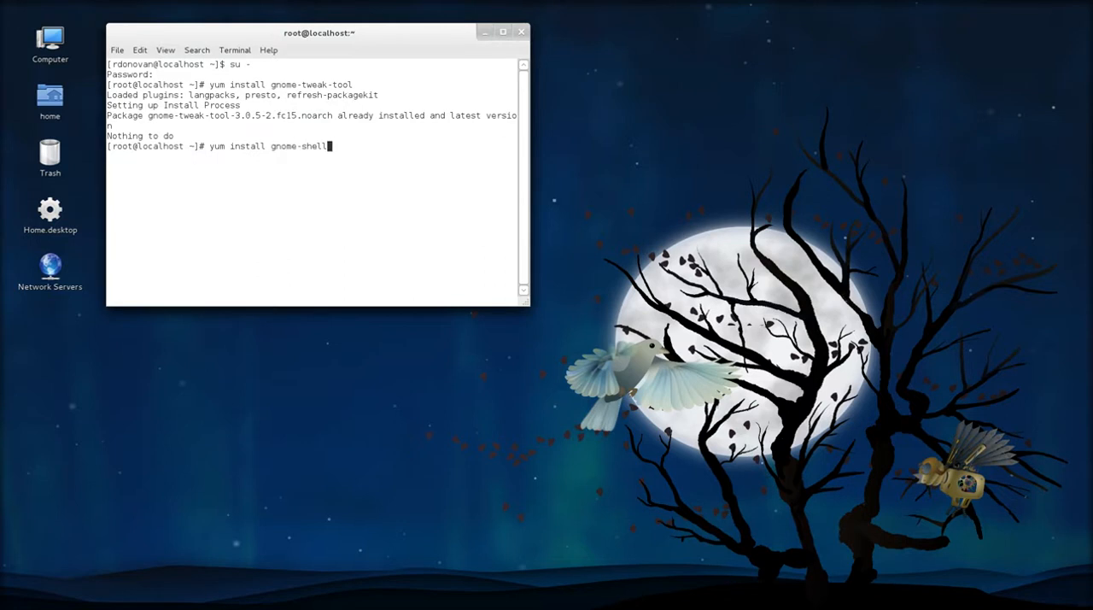
pyautogui.write('-exten')
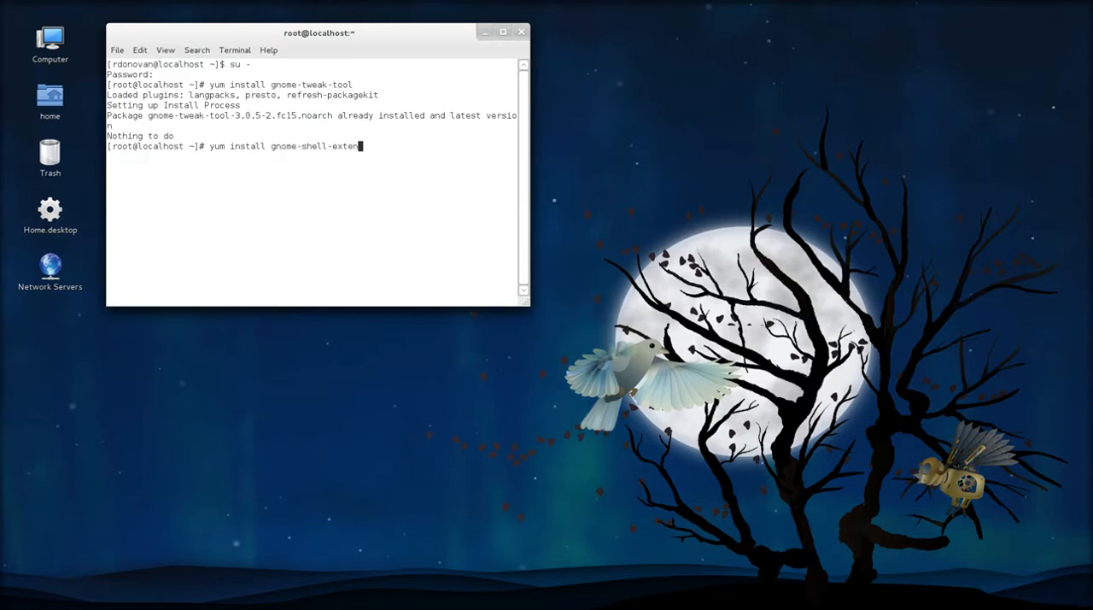
pyautogui.write('sion*')
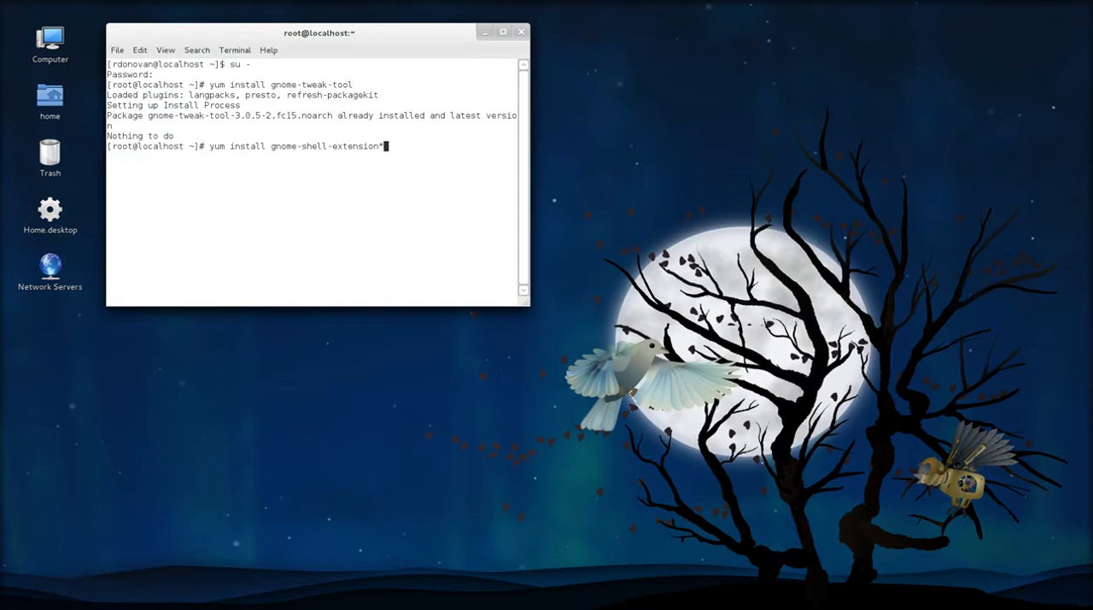
pyautogui.press('Return')
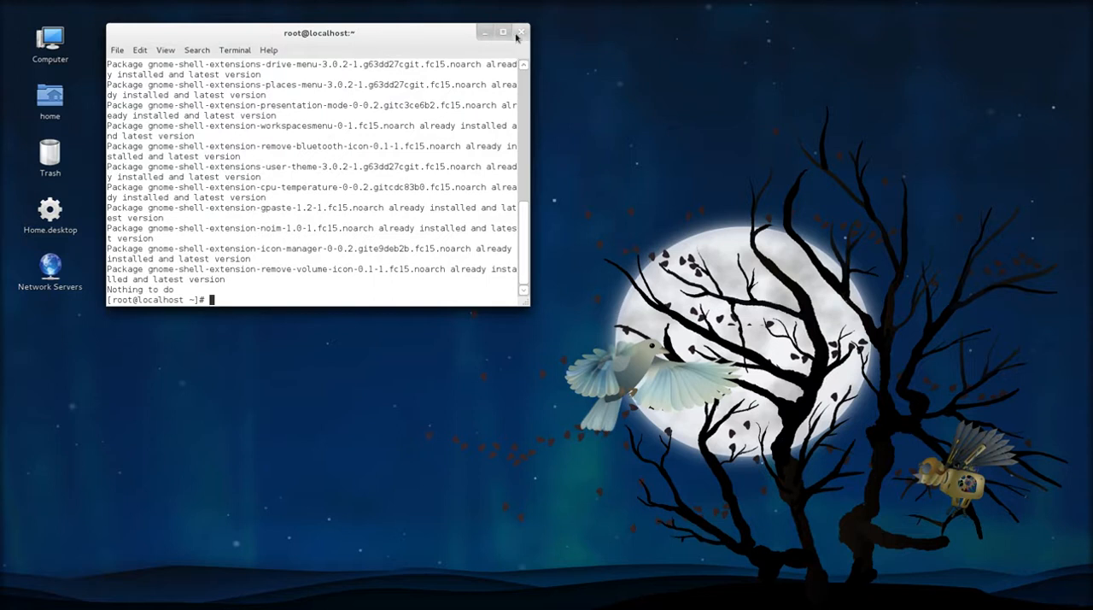
pyautogui.moveTo(529, 375)
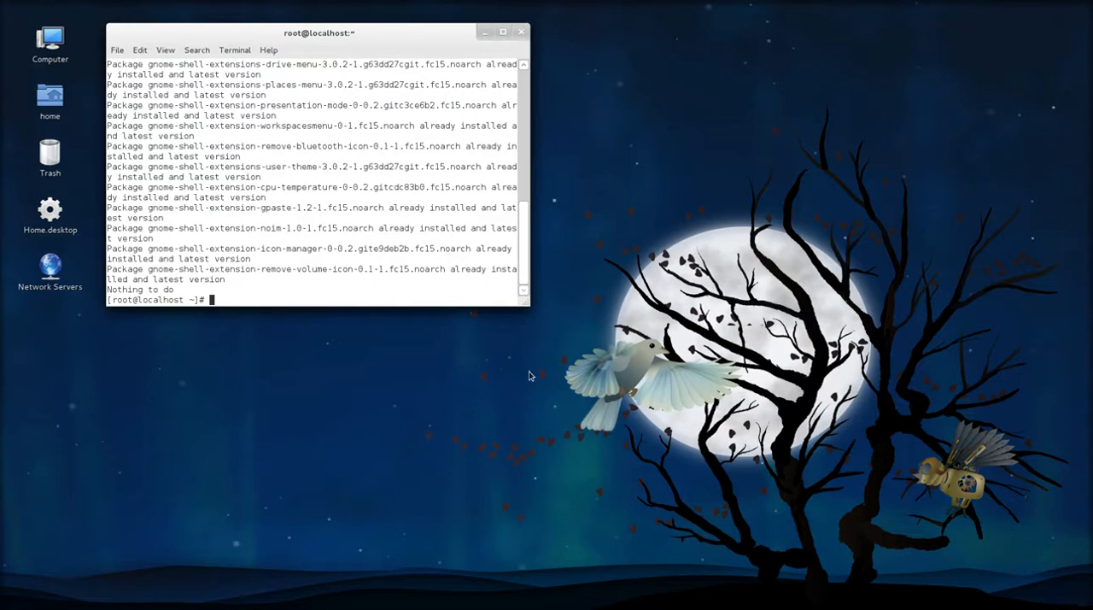
pyautogui.moveTo(573, 371)
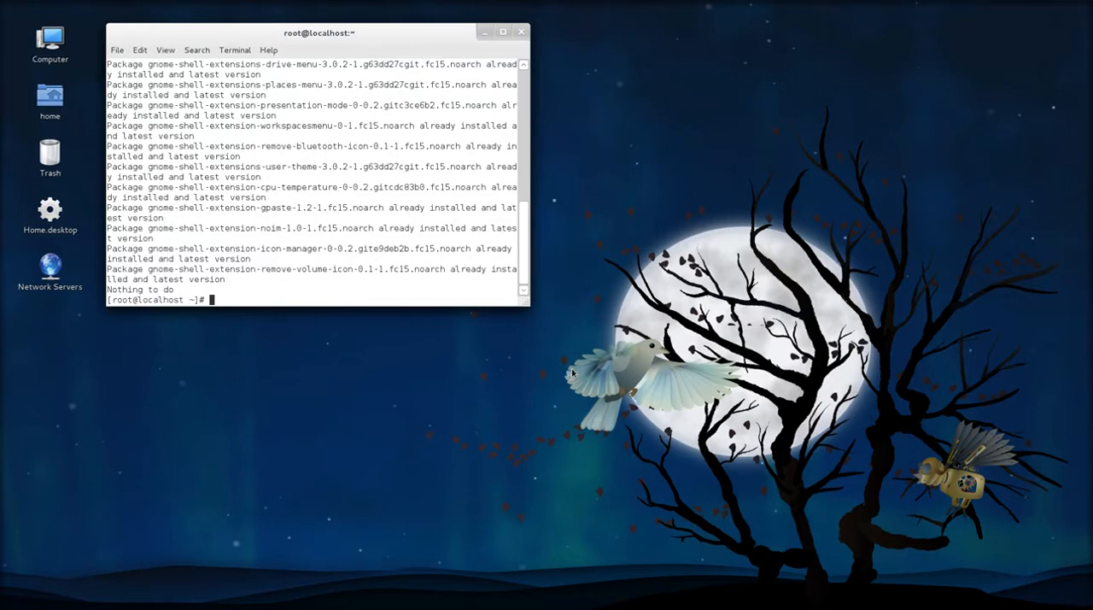
# - Exit the root shell and launch gnome-tweak-tool as the normal user
pyautogui.write('gnom')
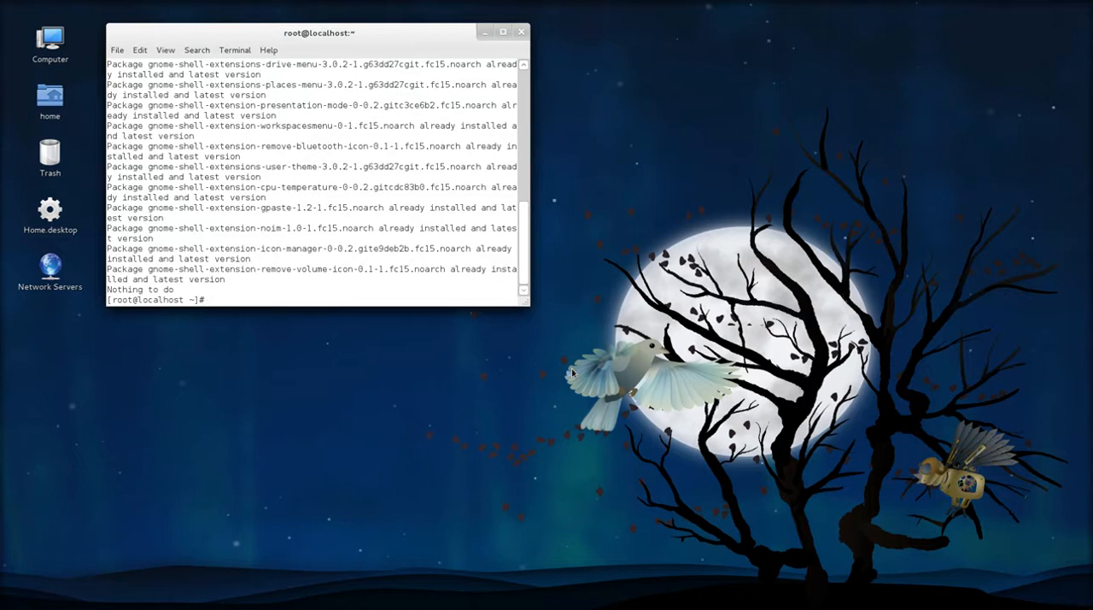
pyautogui.write('exit')
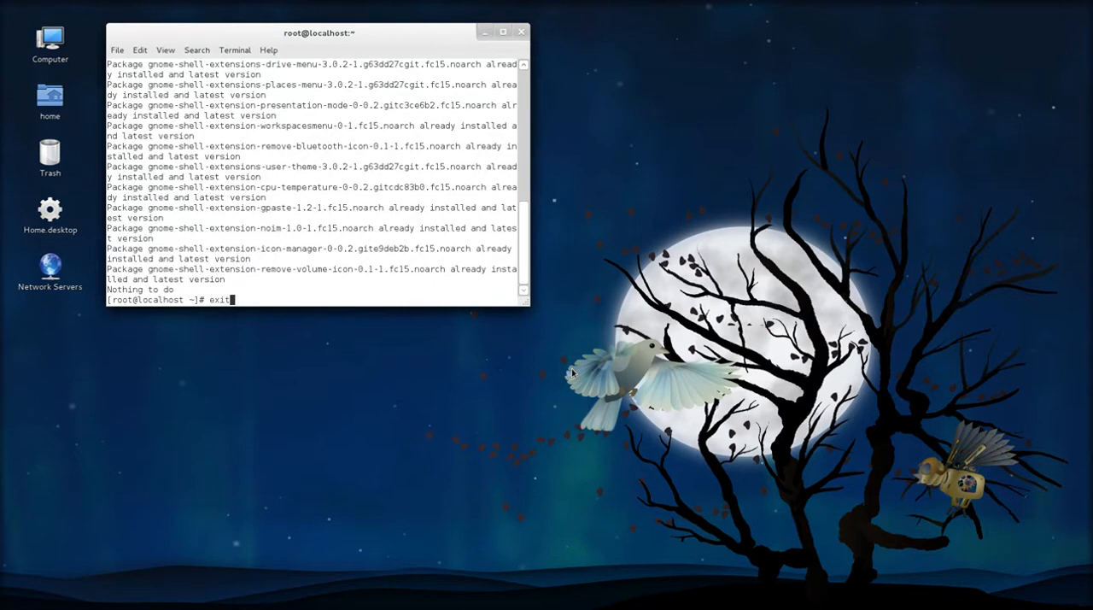
pyautogui.write('gnome-')
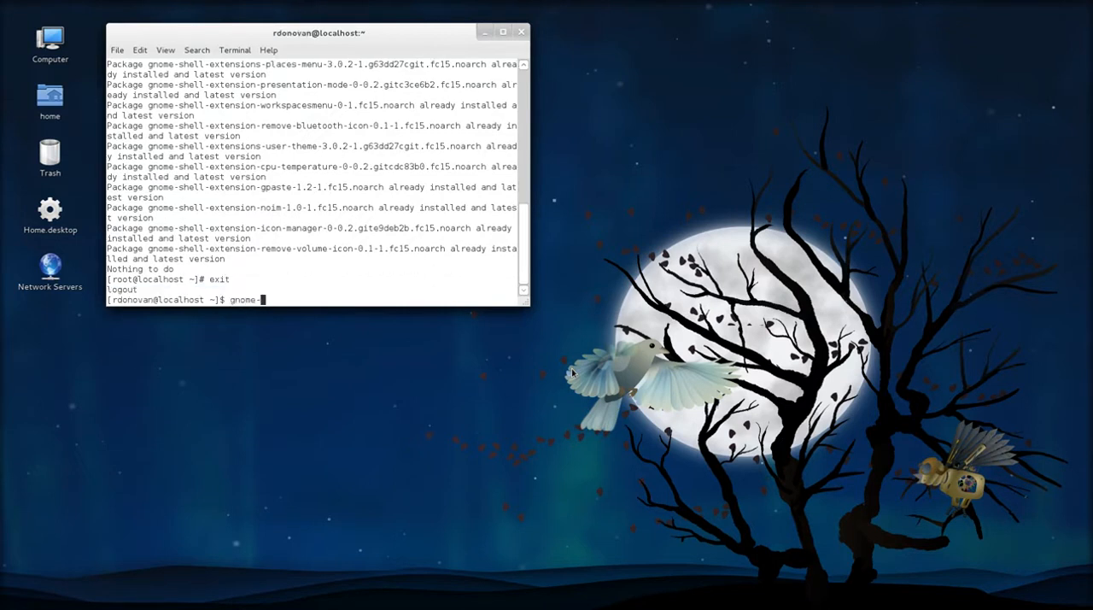
pyautogui.write('t')
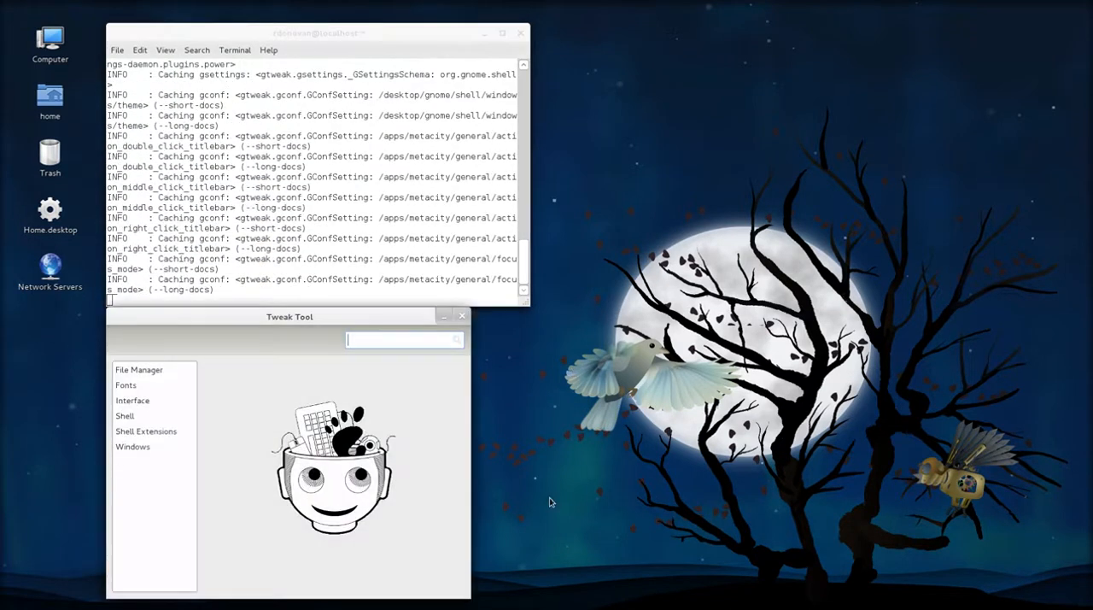
# - In File Manager settings, switch the Computer icon and desktop handling off, then back on
pyautogui.click(139, 369)
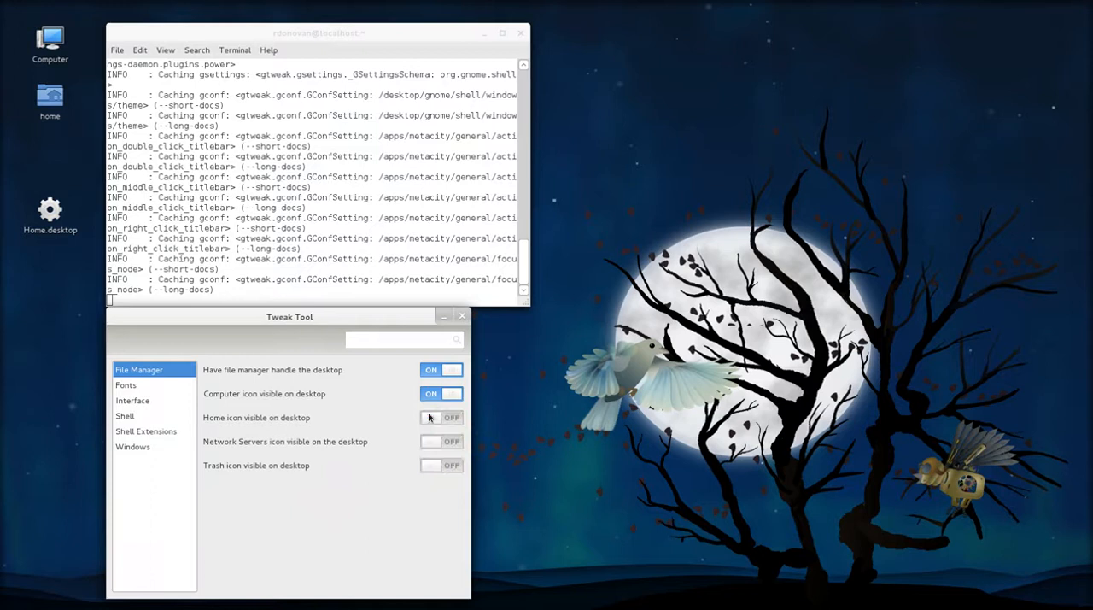
pyautogui.click(440, 393)
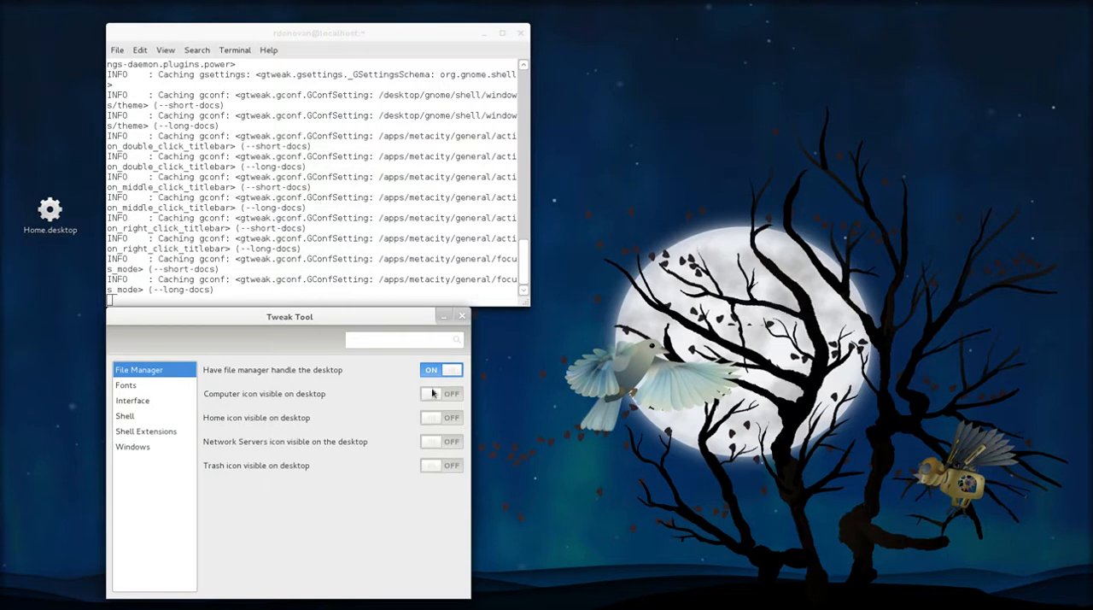
pyautogui.click(441, 369)
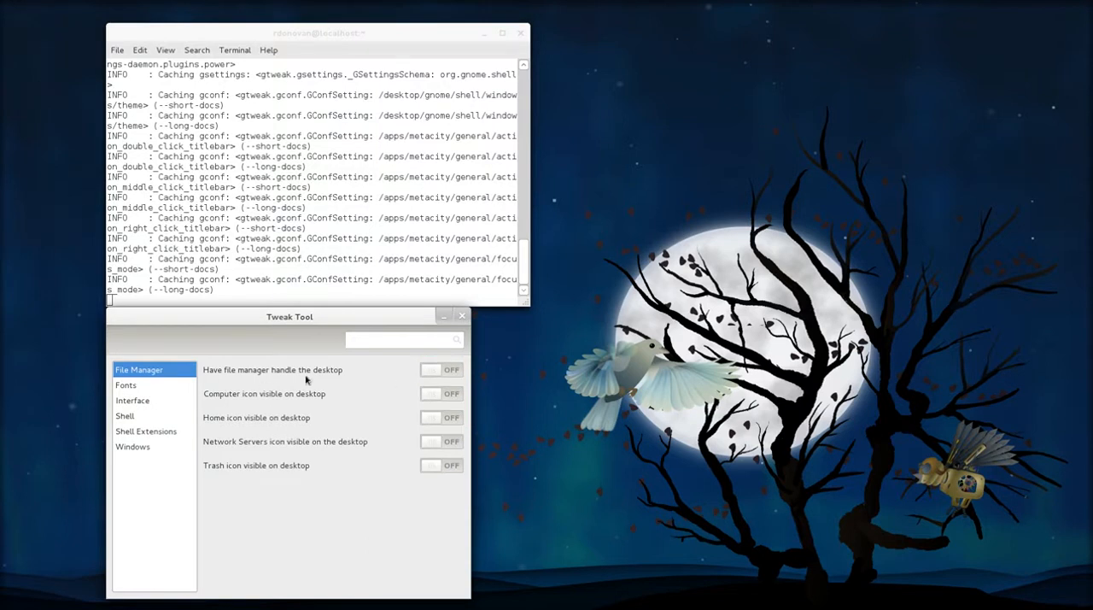
pyautogui.moveTo(332, 383)
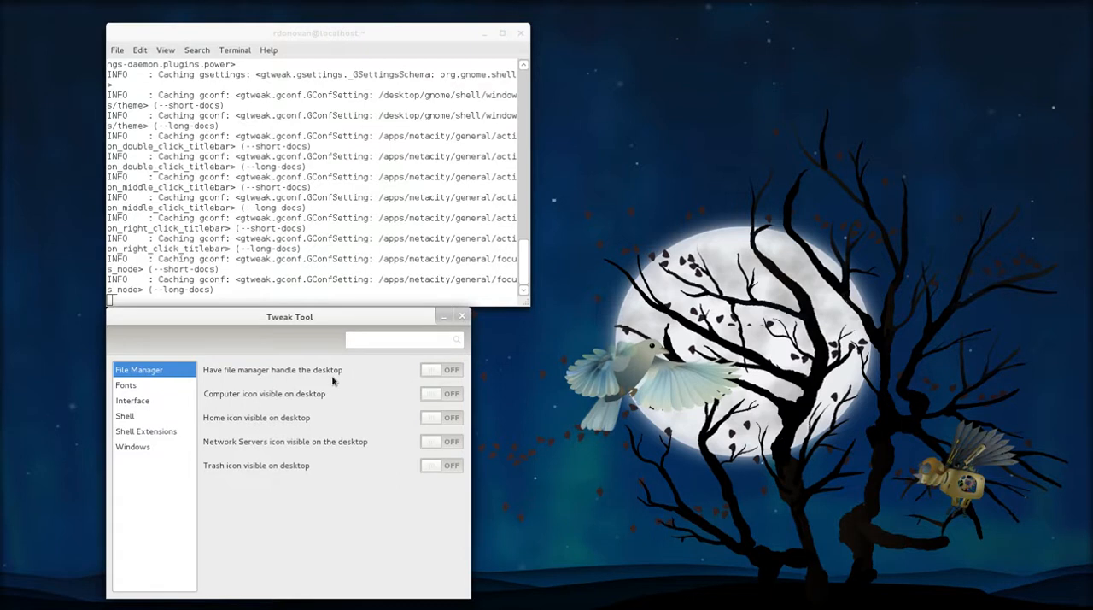
pyautogui.moveTo(369, 393)
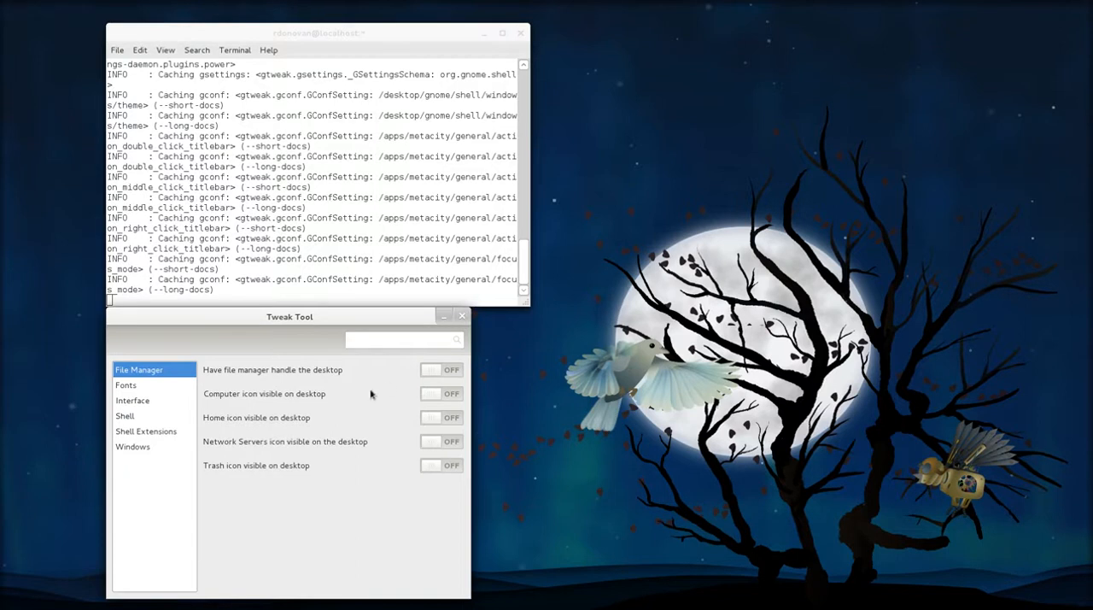
pyautogui.moveTo(748, 243)
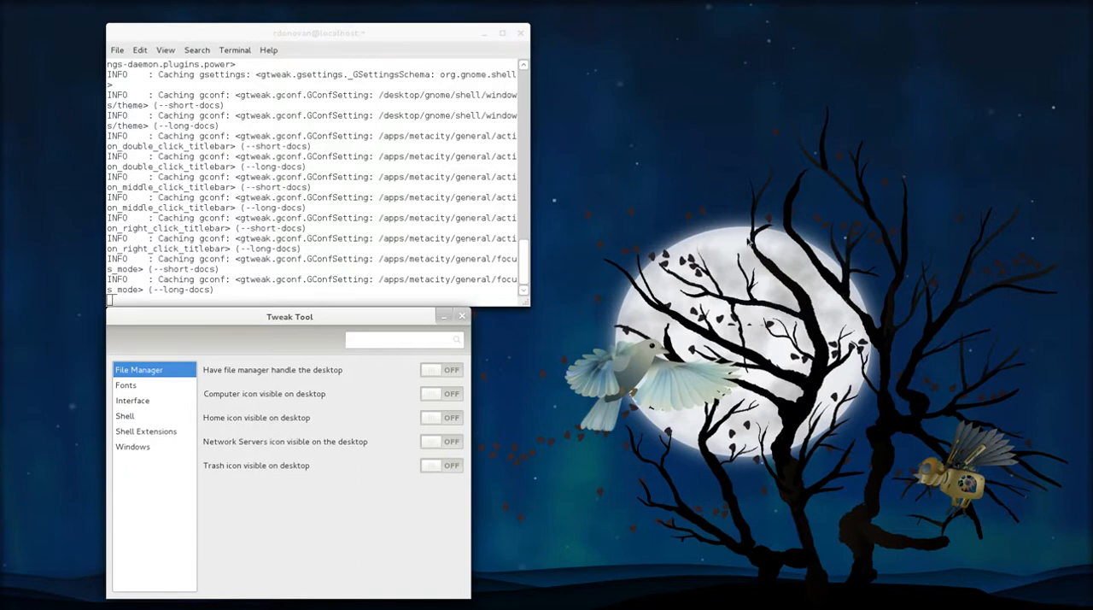
pyautogui.moveTo(485, 348)
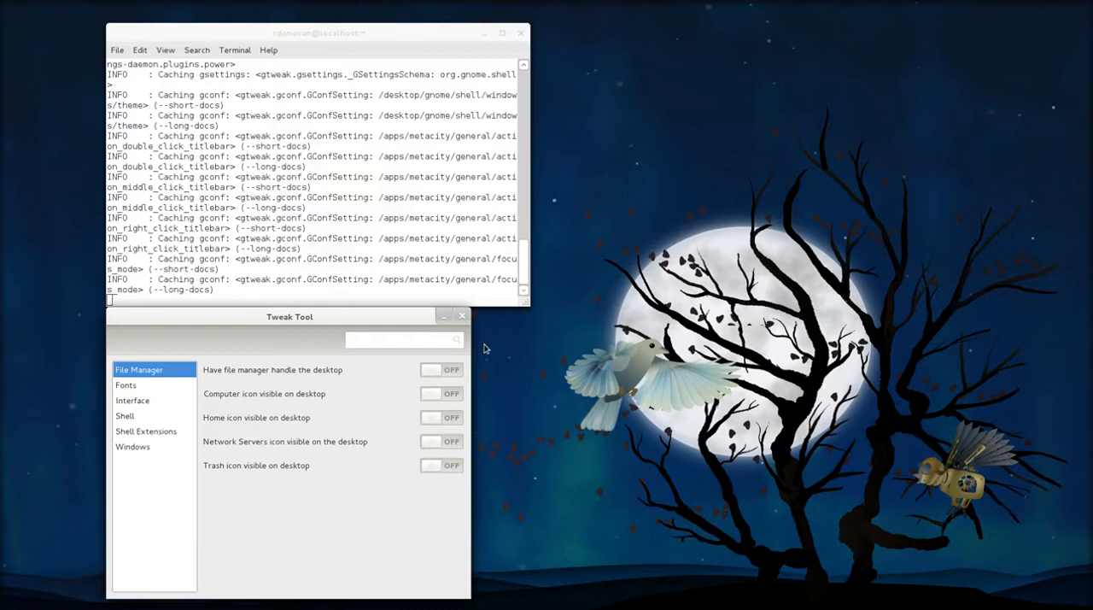
pyautogui.moveTo(475, 369)
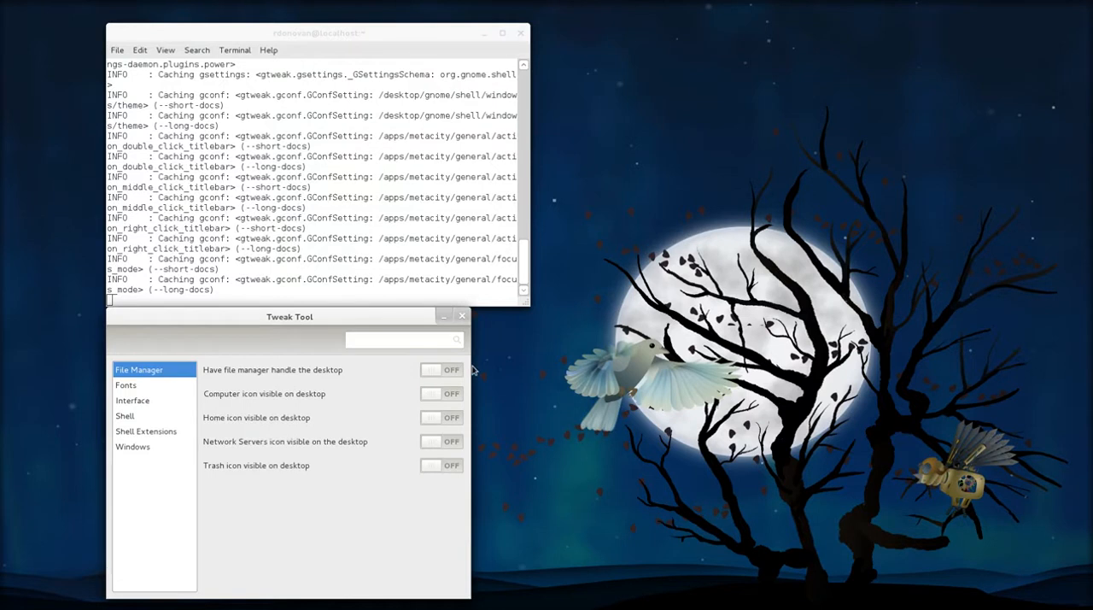
pyautogui.click(441, 369)
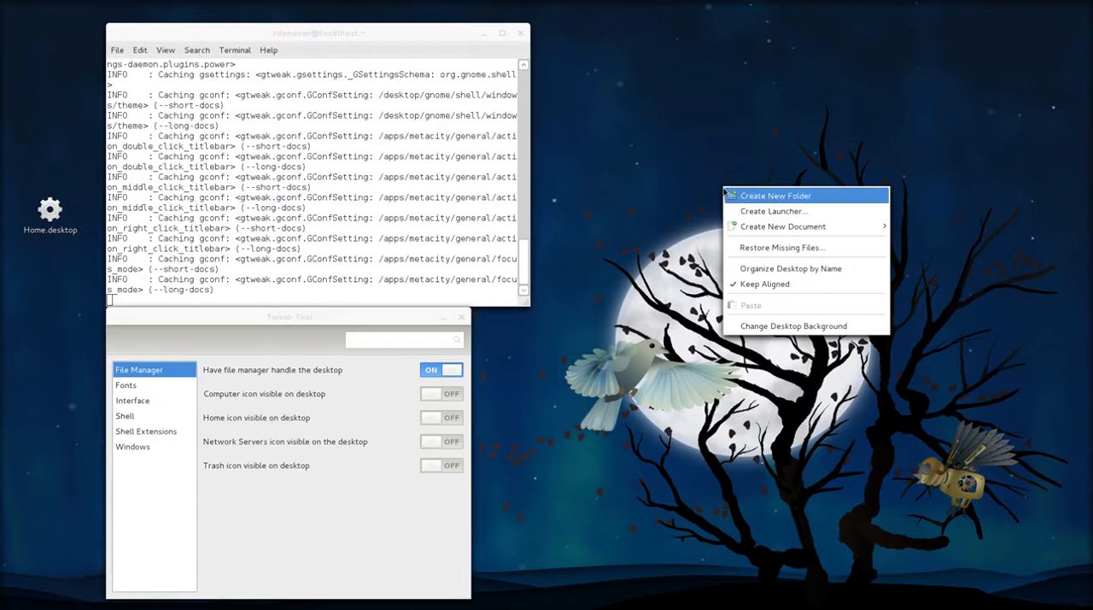
pyautogui.moveTo(710, 253)
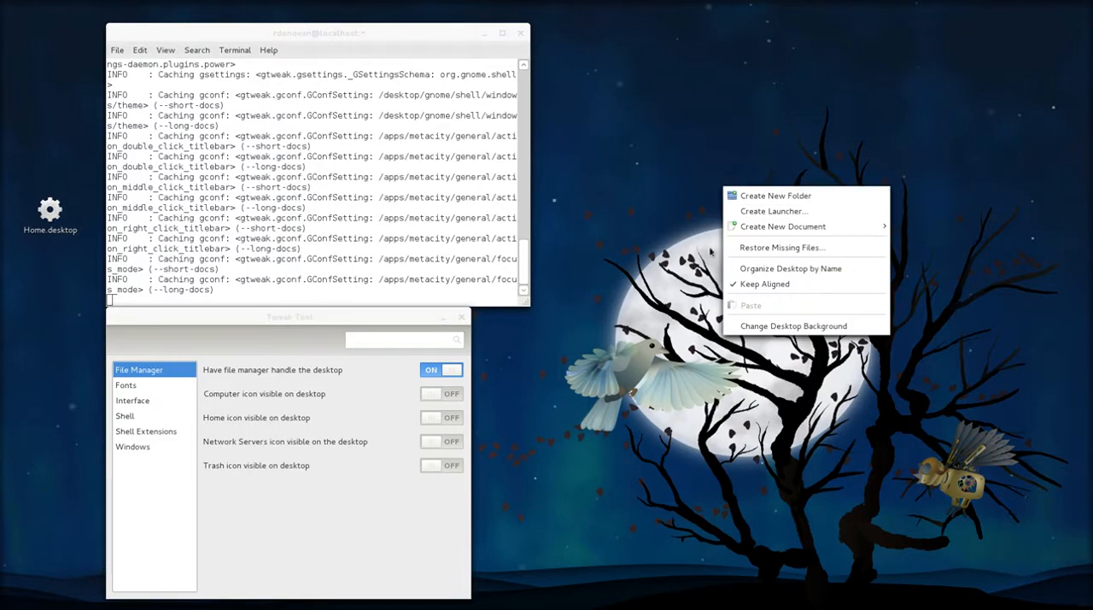
pyautogui.moveTo(790, 269)
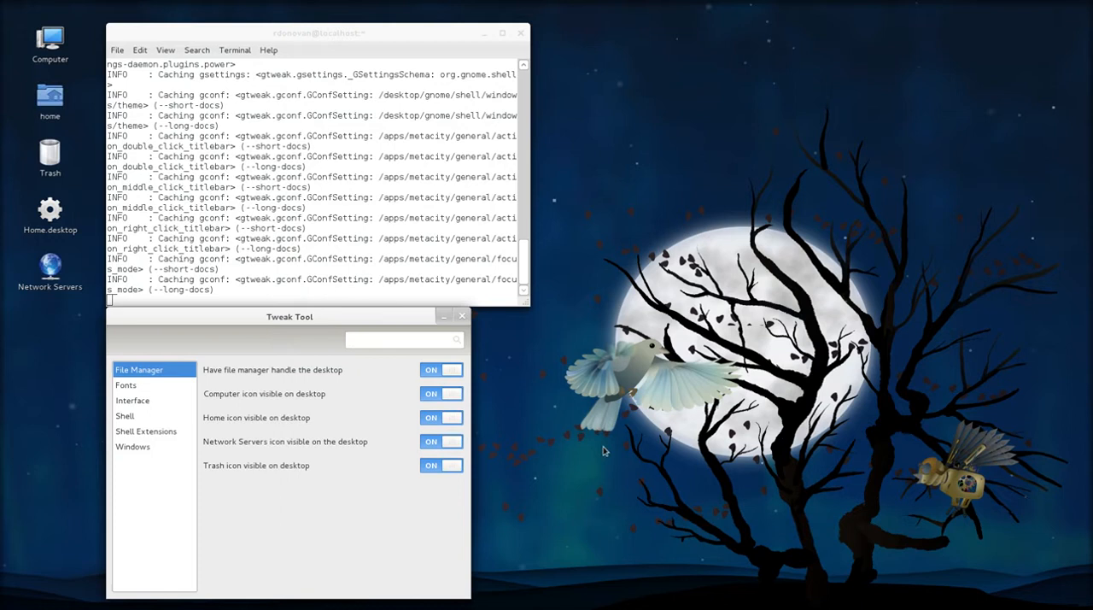
pyautogui.click(127, 385)
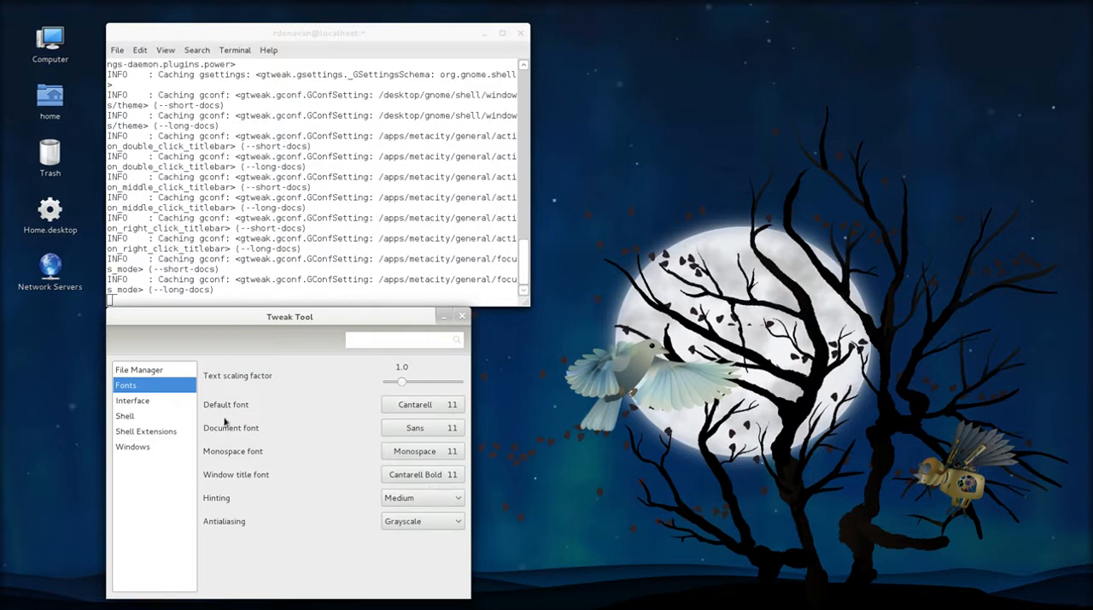
# - In Interface settings turn off icons in menus and on buttons, checking the result via the overview
pyautogui.click(133, 399)
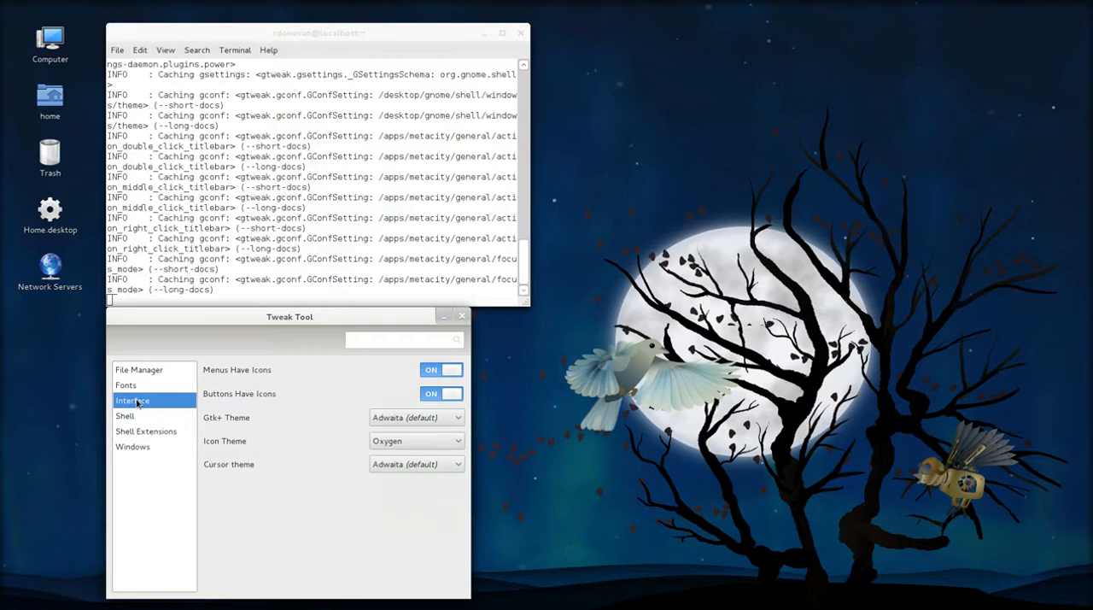
pyautogui.moveTo(263, 378)
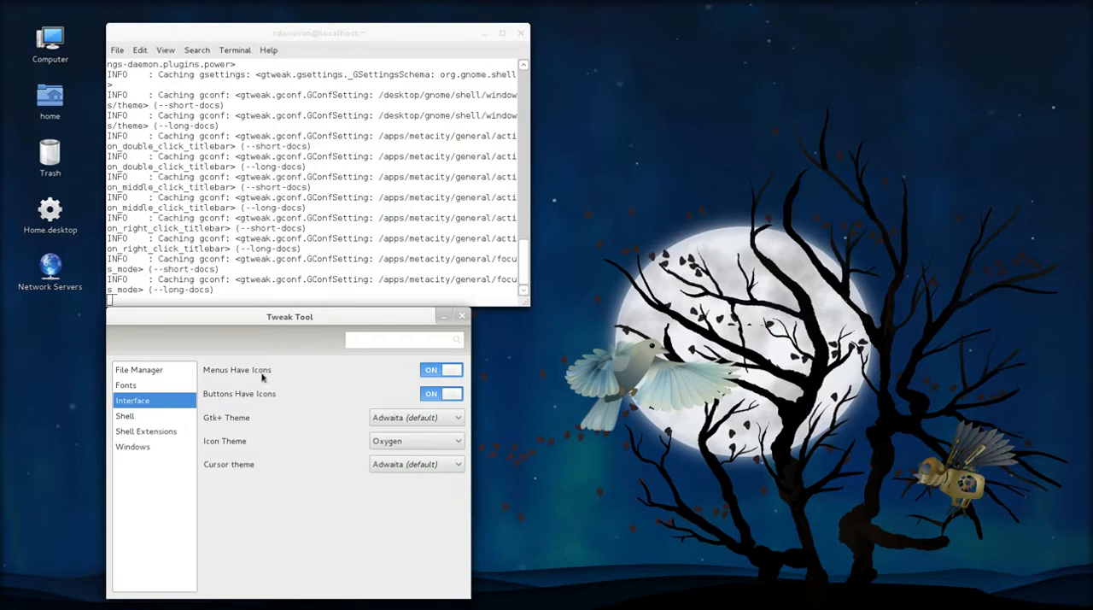
pyautogui.click(440, 368)
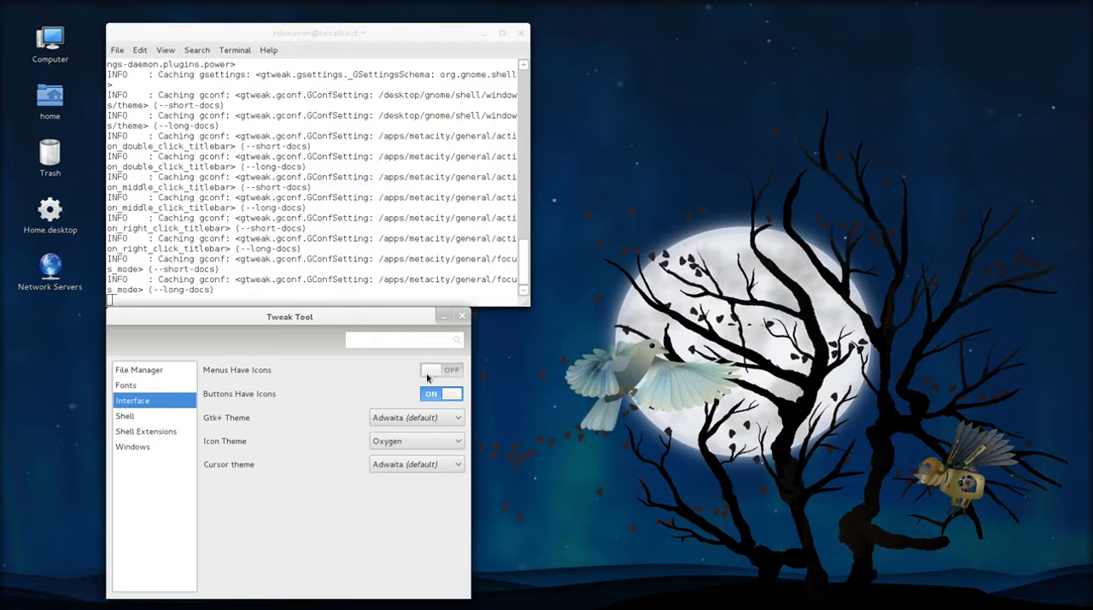
pyautogui.click(440, 393)
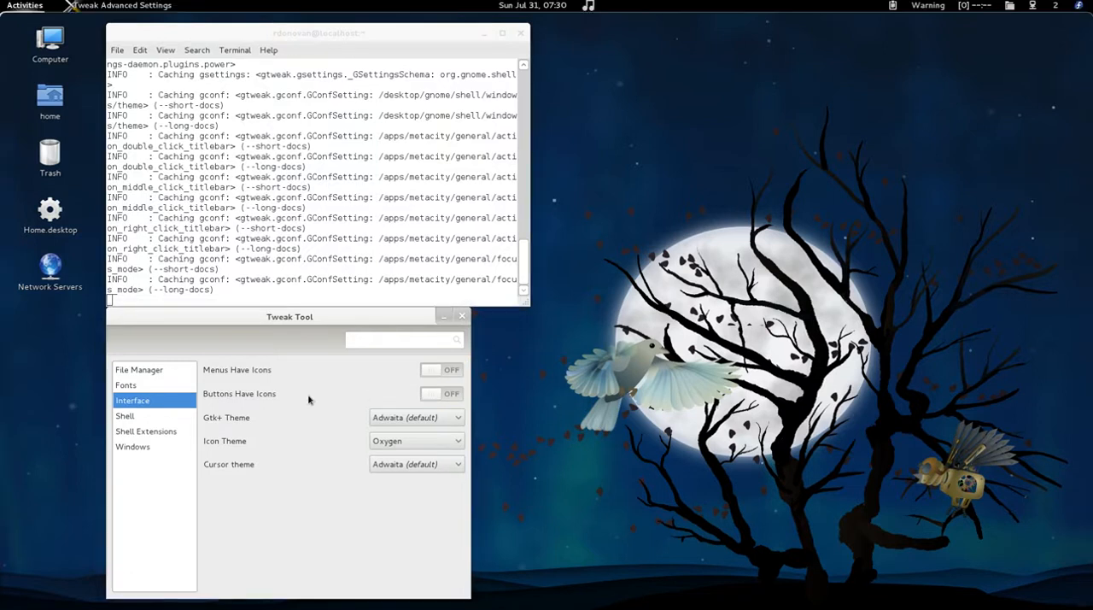
pyautogui.click(24, 6)
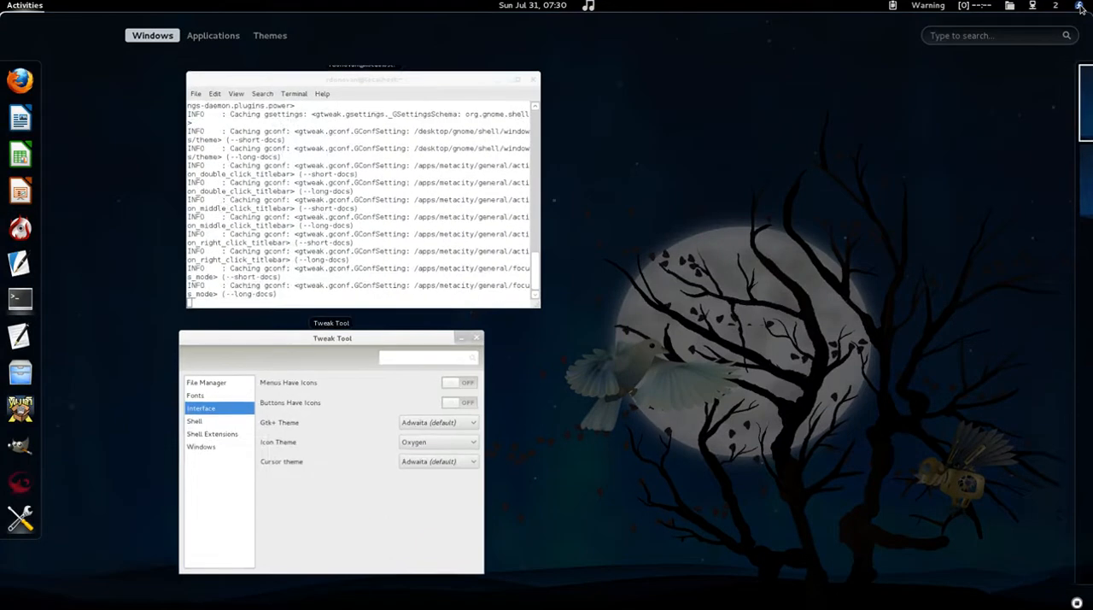
pyautogui.click(1008, 7)
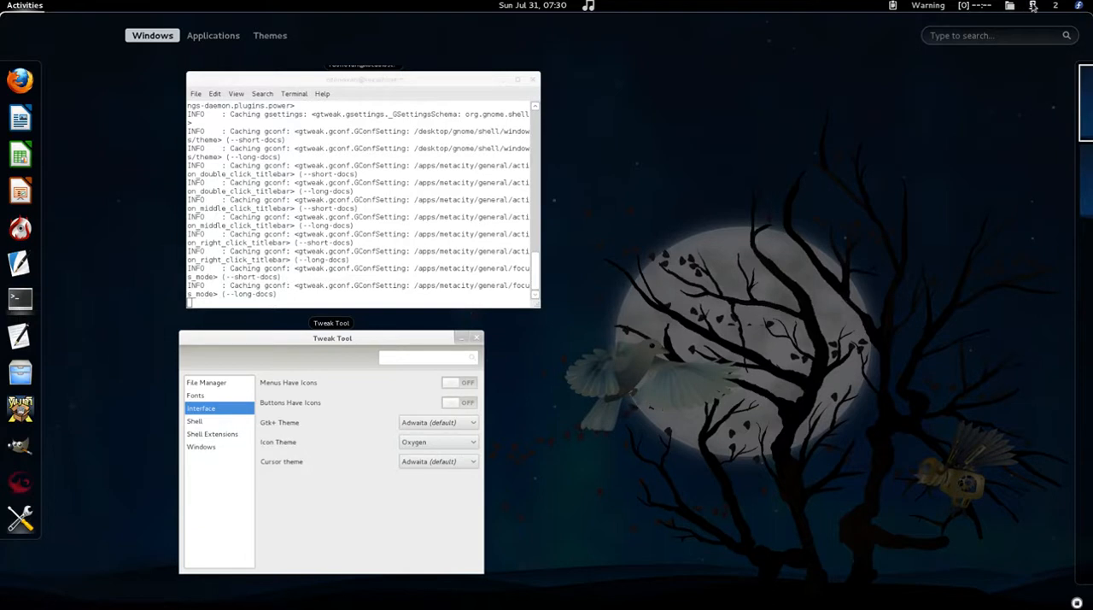
pyautogui.moveTo(140, 77)
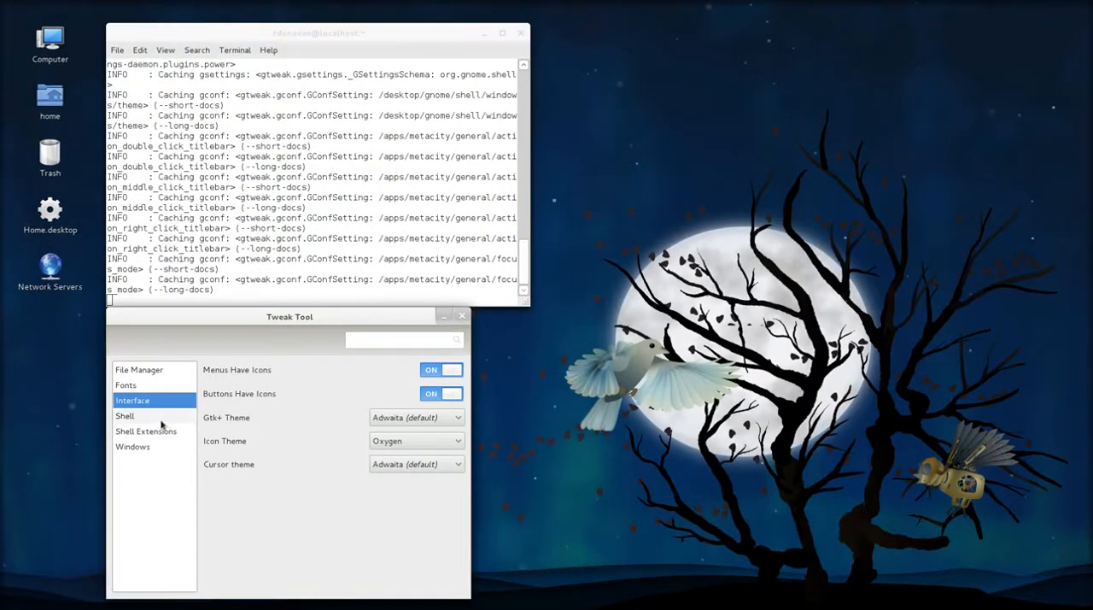
# - In Shell settings keep the titlebar button arrangement at All from its dropdown
pyautogui.click(126, 417)
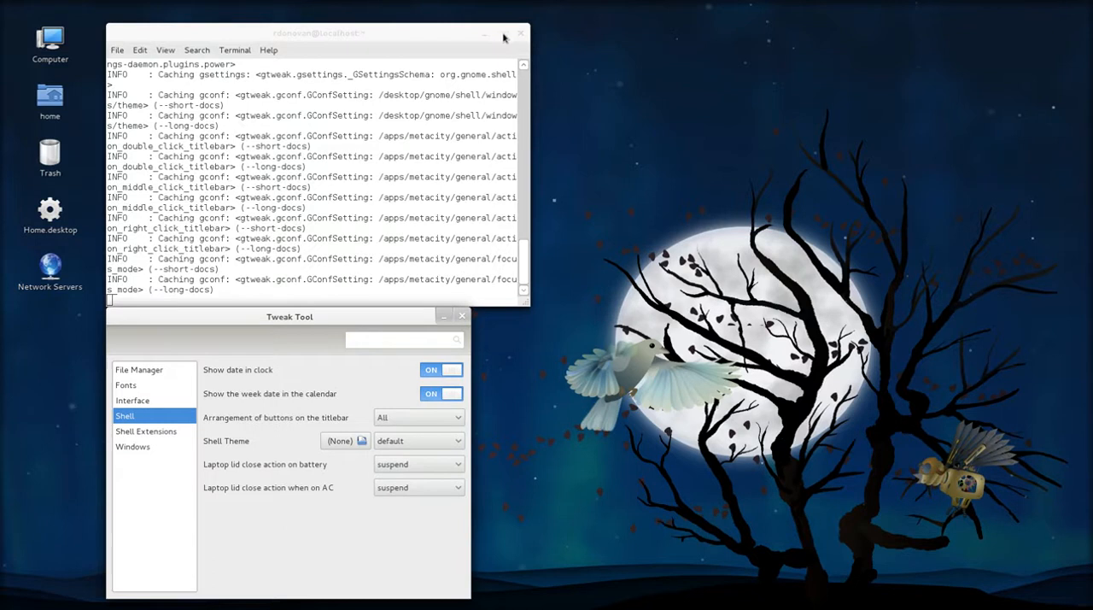
pyautogui.moveTo(521, 36)
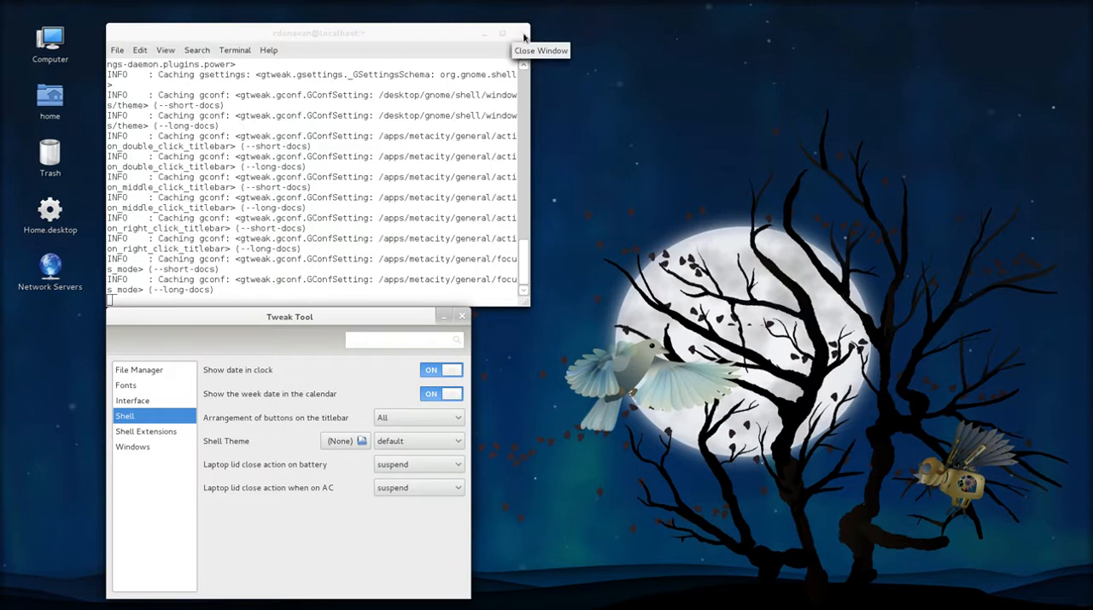
pyautogui.moveTo(512, 133)
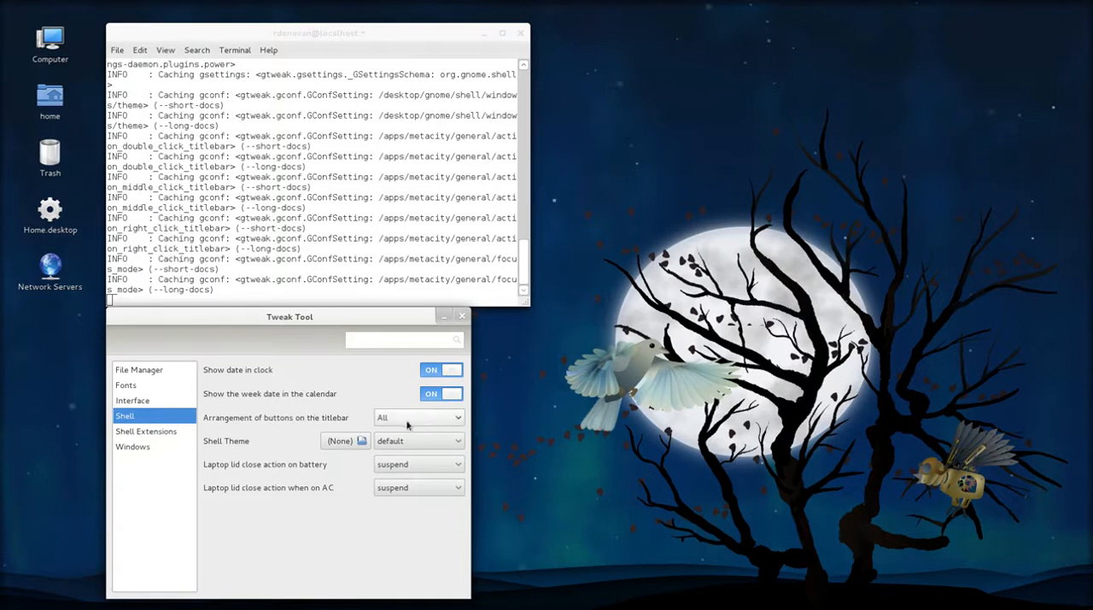
pyautogui.click(419, 417)
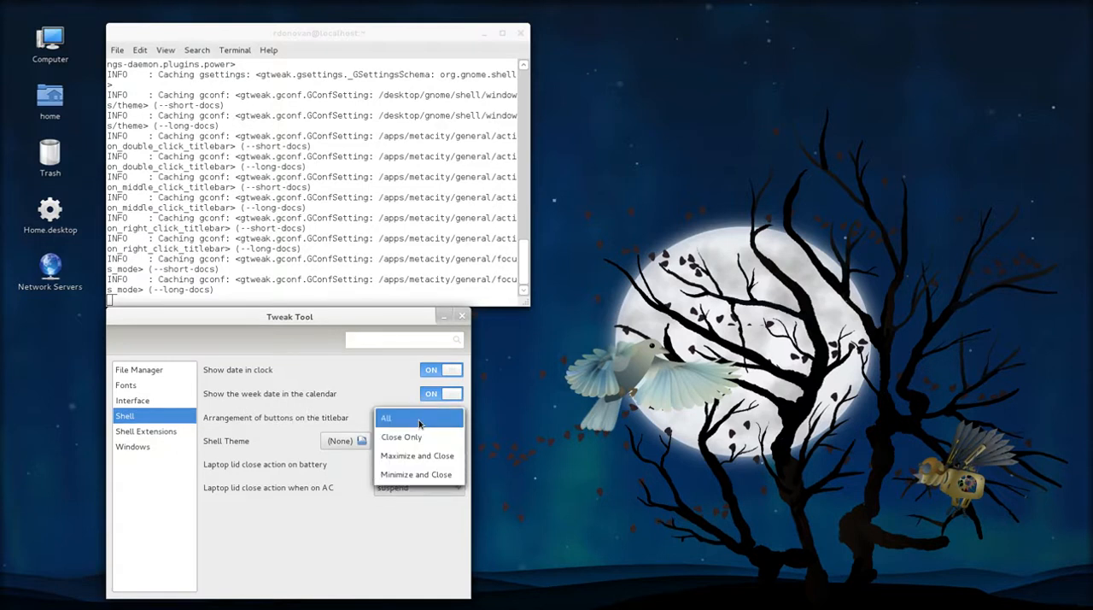
pyautogui.click(386, 417)
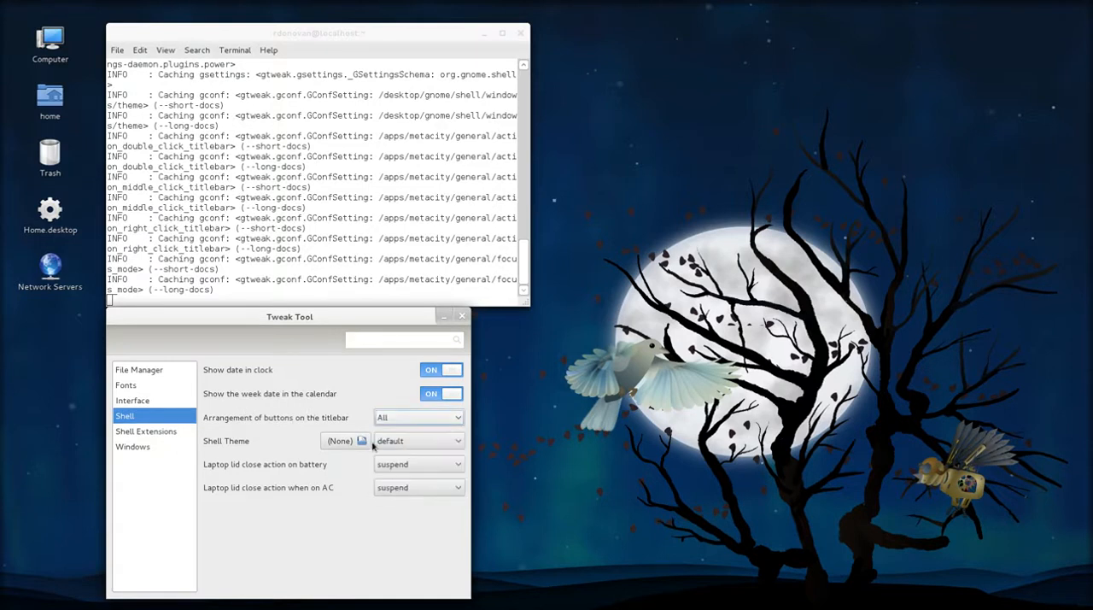
pyautogui.moveTo(481, 452)
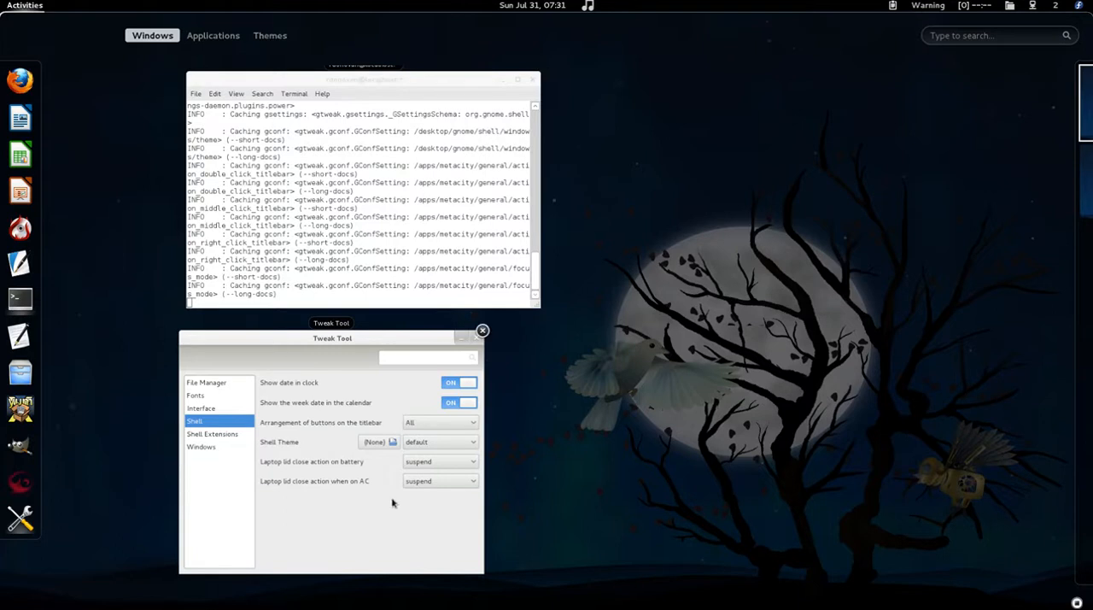
pyautogui.moveTo(373, 475)
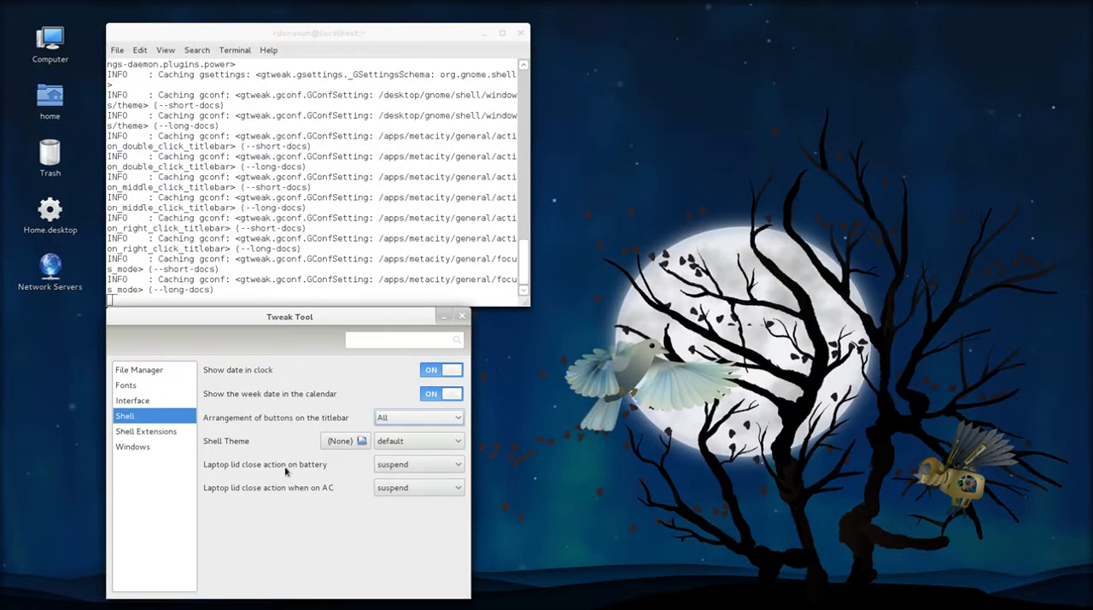
pyautogui.moveTo(260, 476)
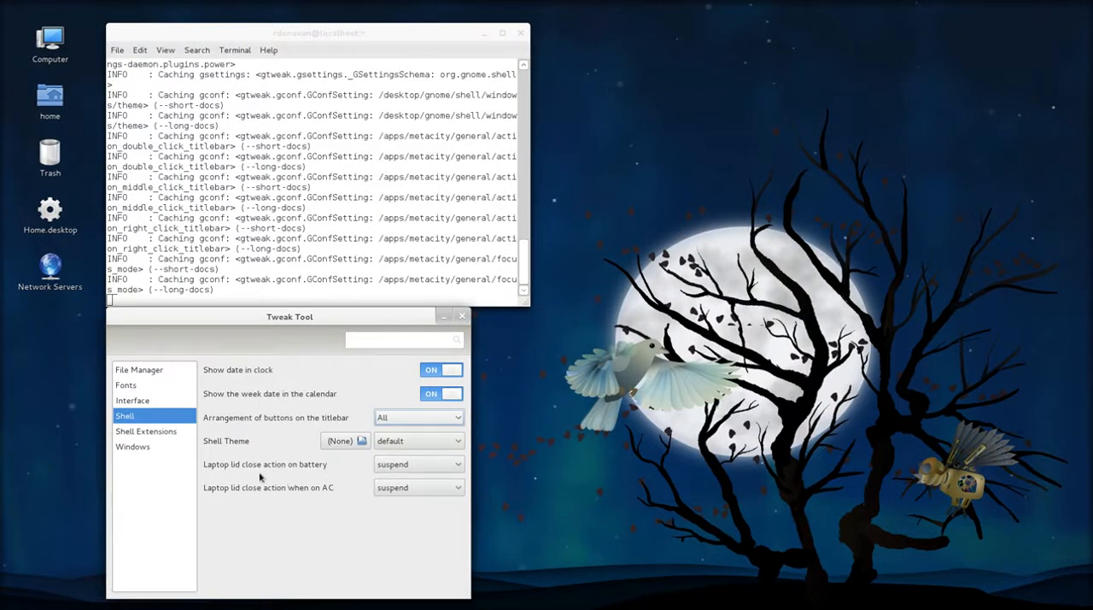
pyautogui.moveTo(318, 487)
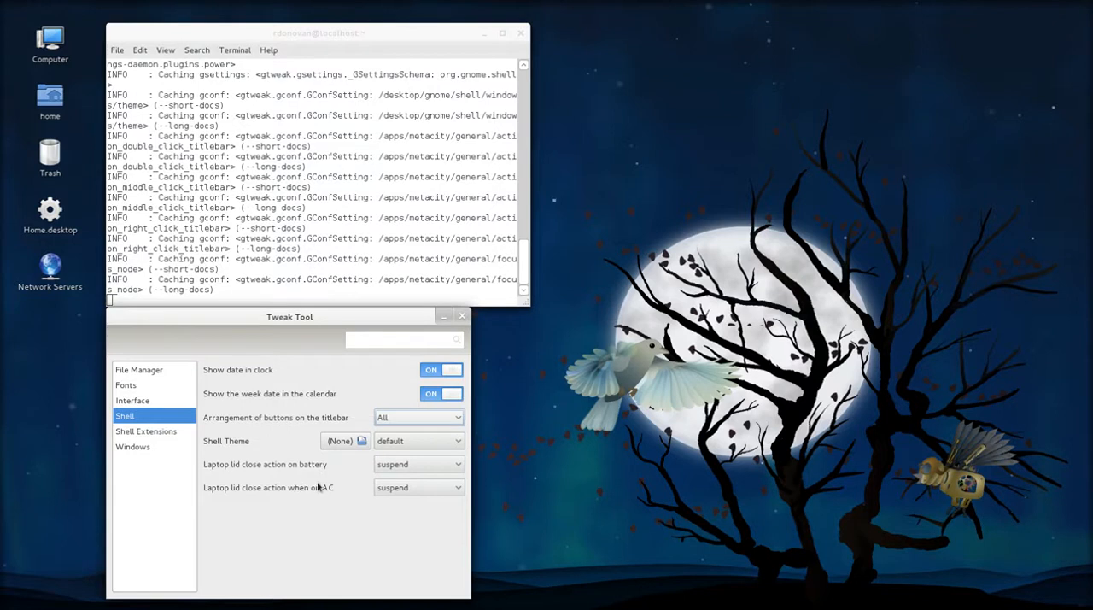
pyautogui.moveTo(331, 478)
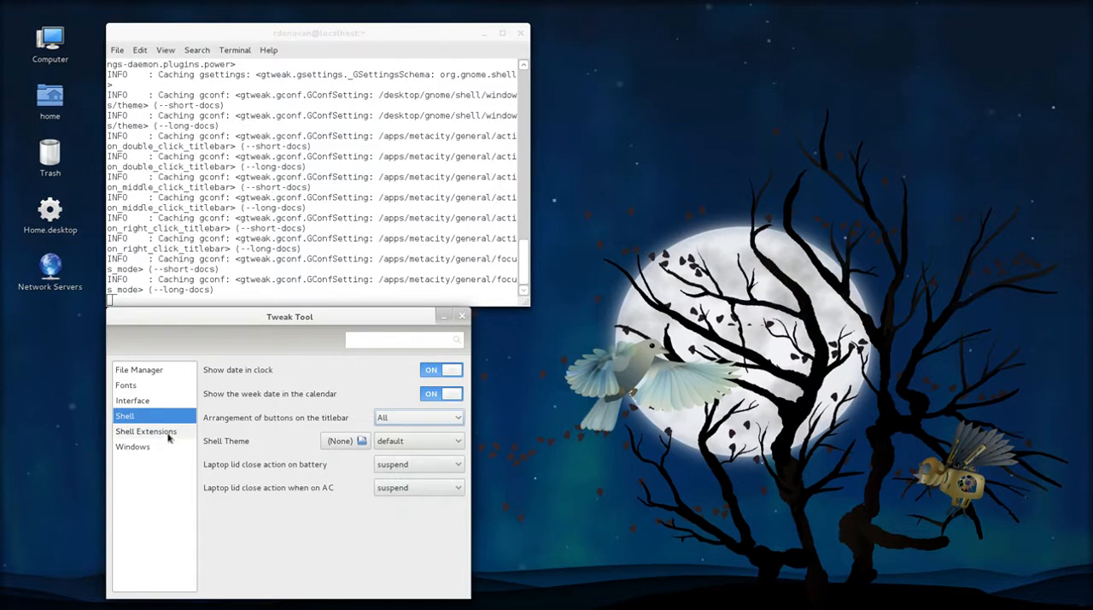
# - View the Shell Extensions list with every extension on, then close Tweak Tool
pyautogui.click(145, 431)
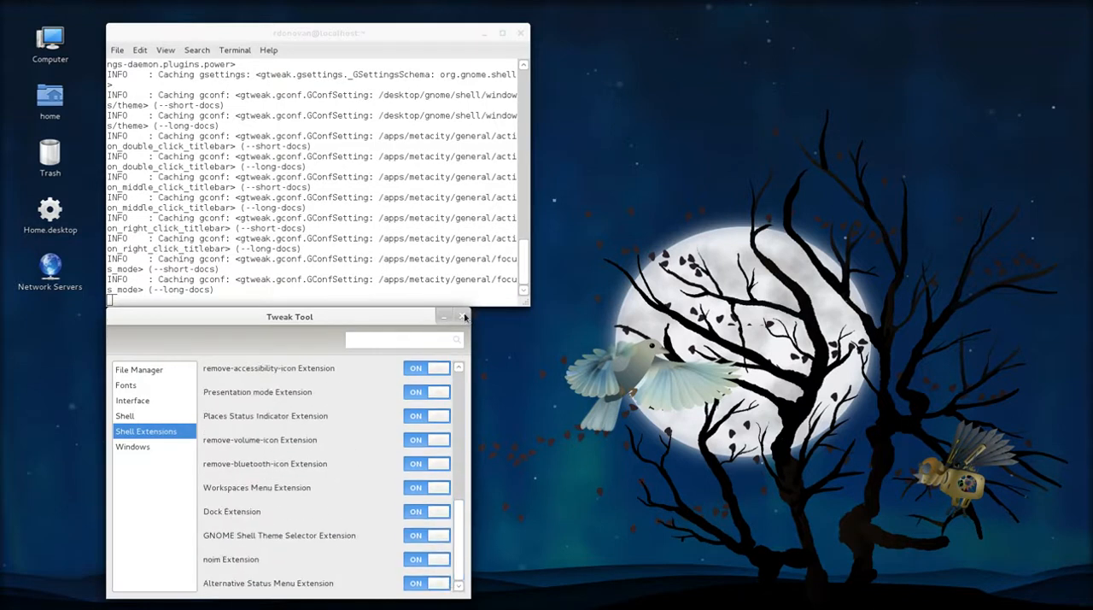
pyautogui.click(458, 317)
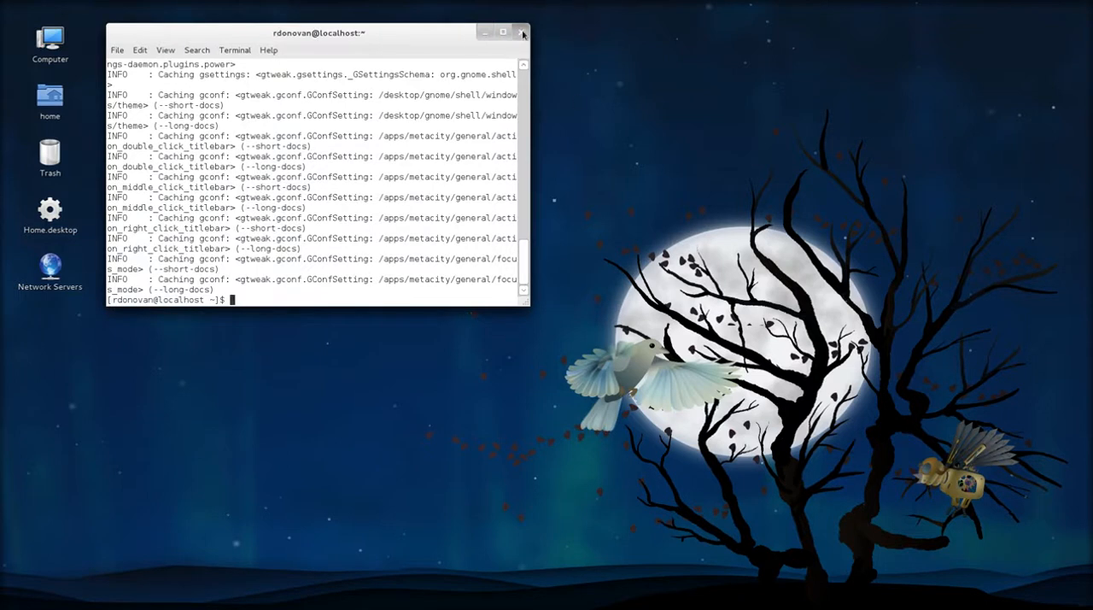
# - Close the terminal window, leaving the desktop empty except for its icons
pyautogui.click(523, 33)
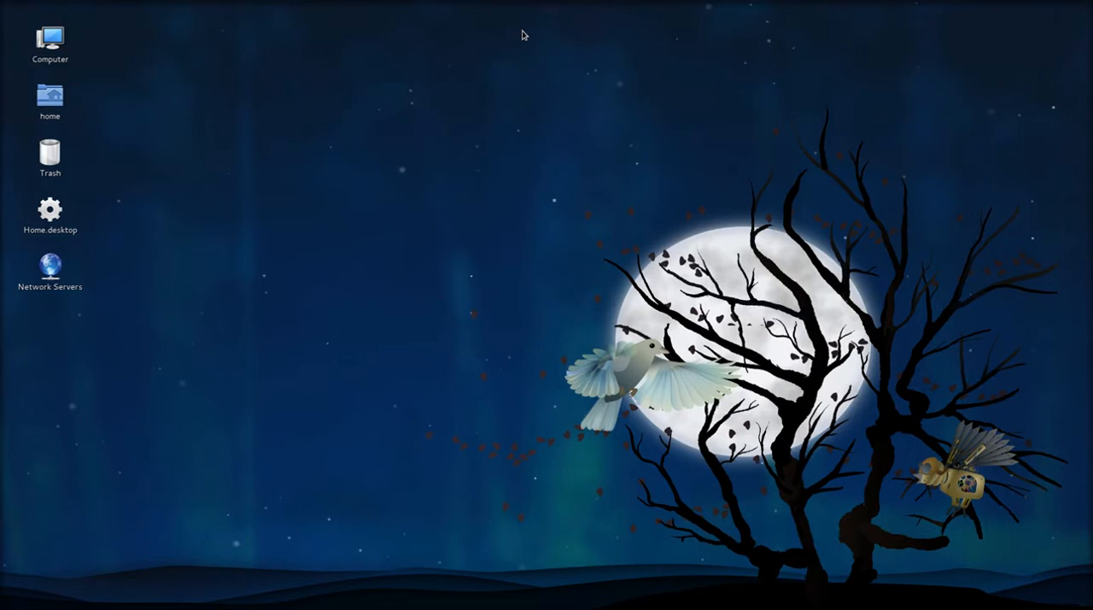
pyautogui.moveTo(277, 355)
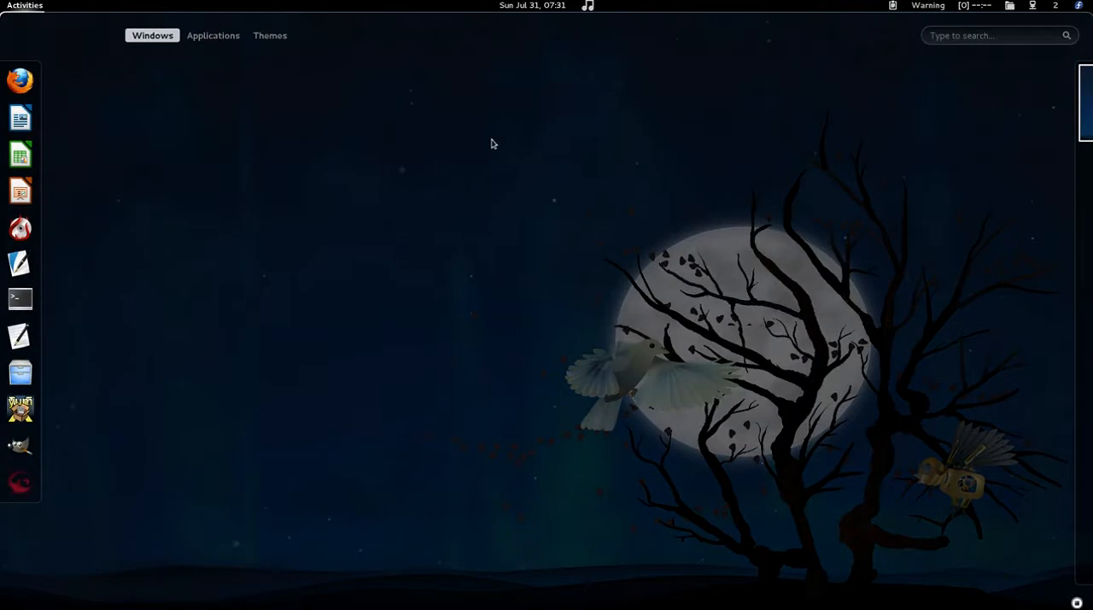
pyautogui.moveTo(212, 36)
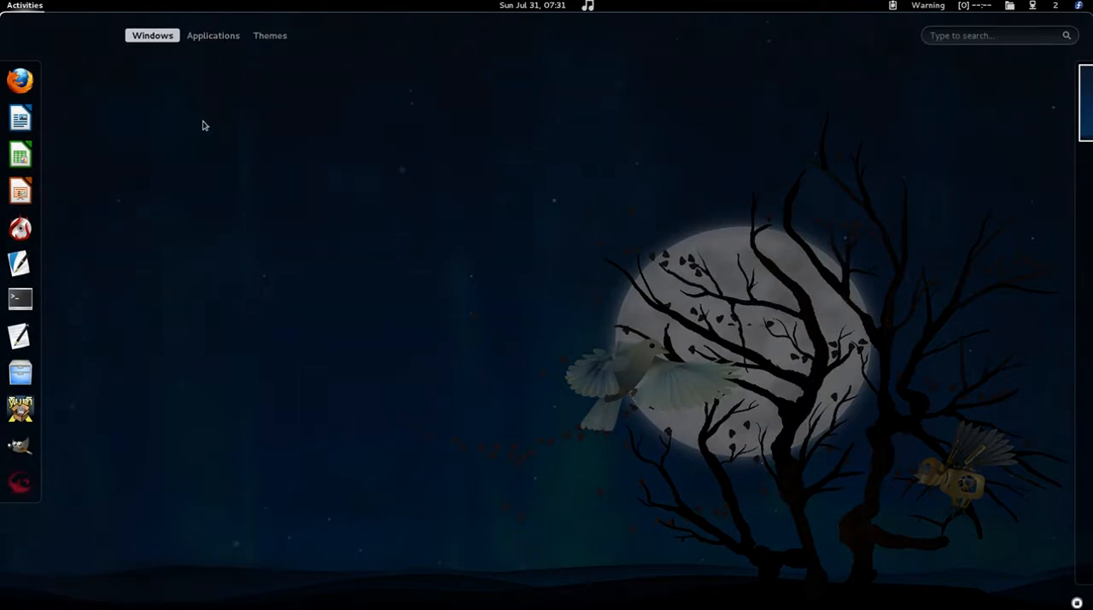
pyautogui.moveTo(350, 161)
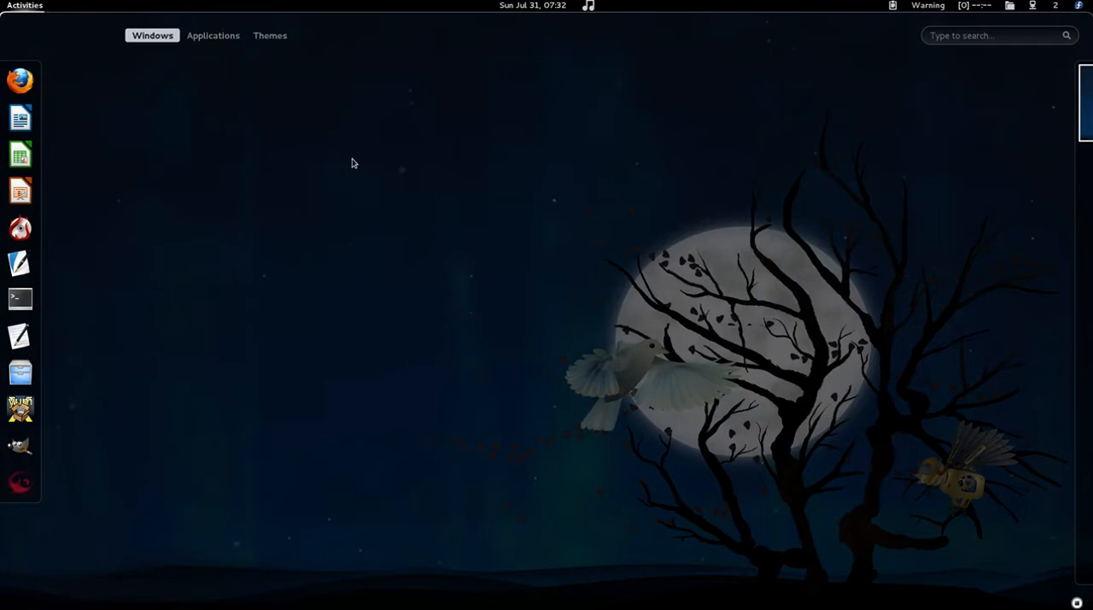
pyautogui.moveTo(393, 246)
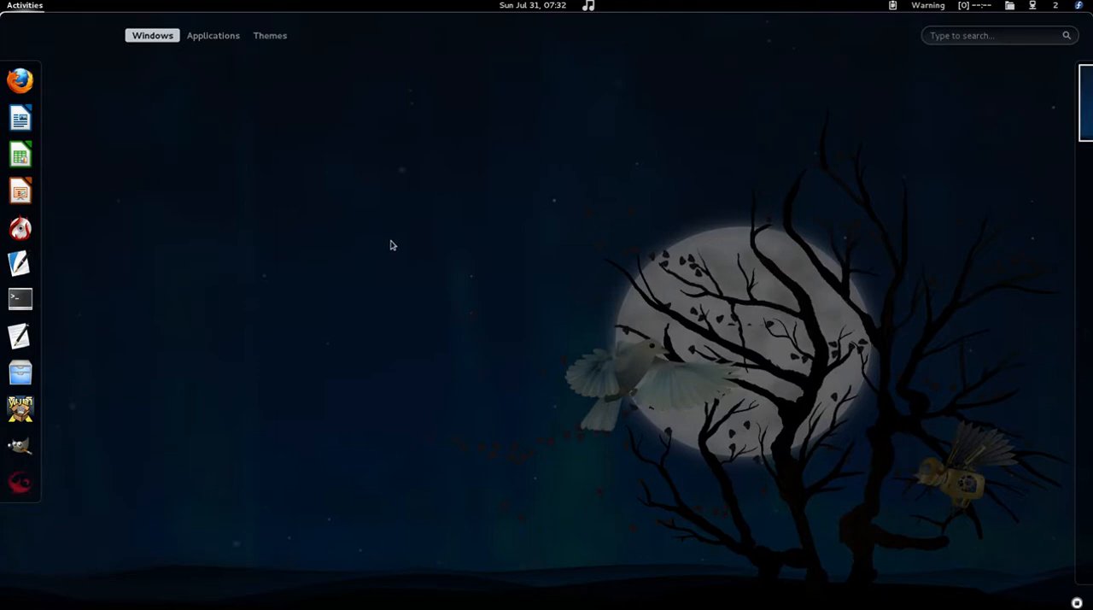
pyautogui.moveTo(1025, 557)
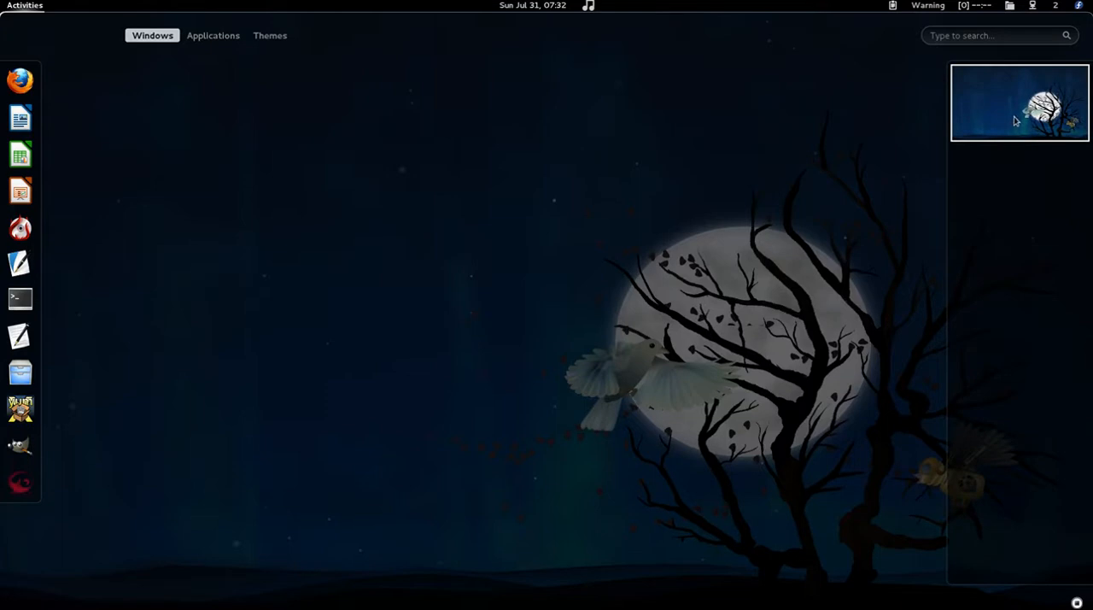
pyautogui.moveTo(1004, 195)
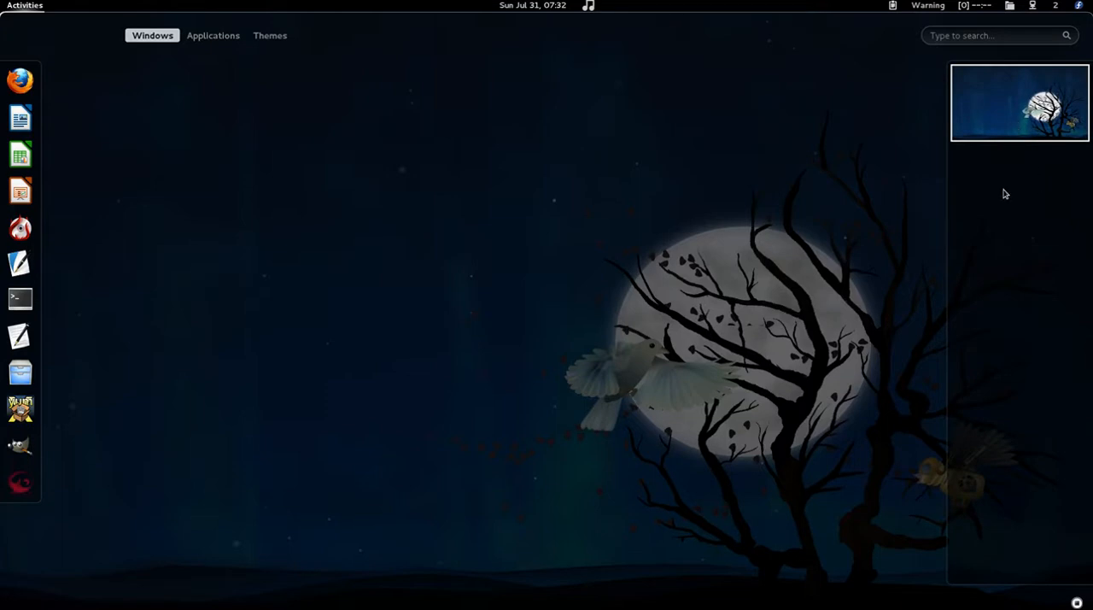
pyautogui.moveTo(1046, 584)
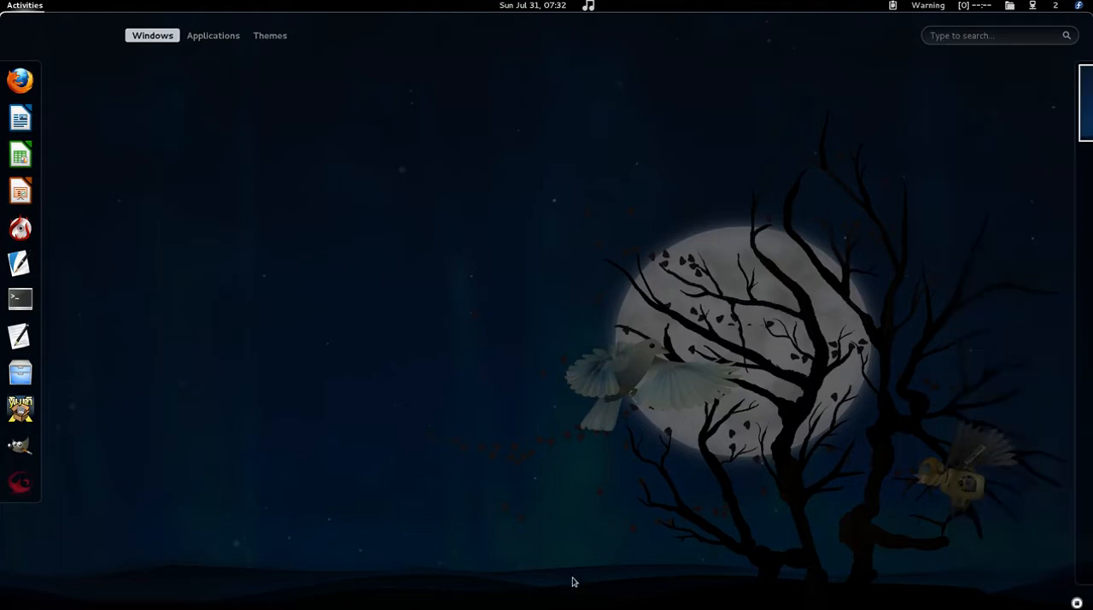
pyautogui.moveTo(543, 555)
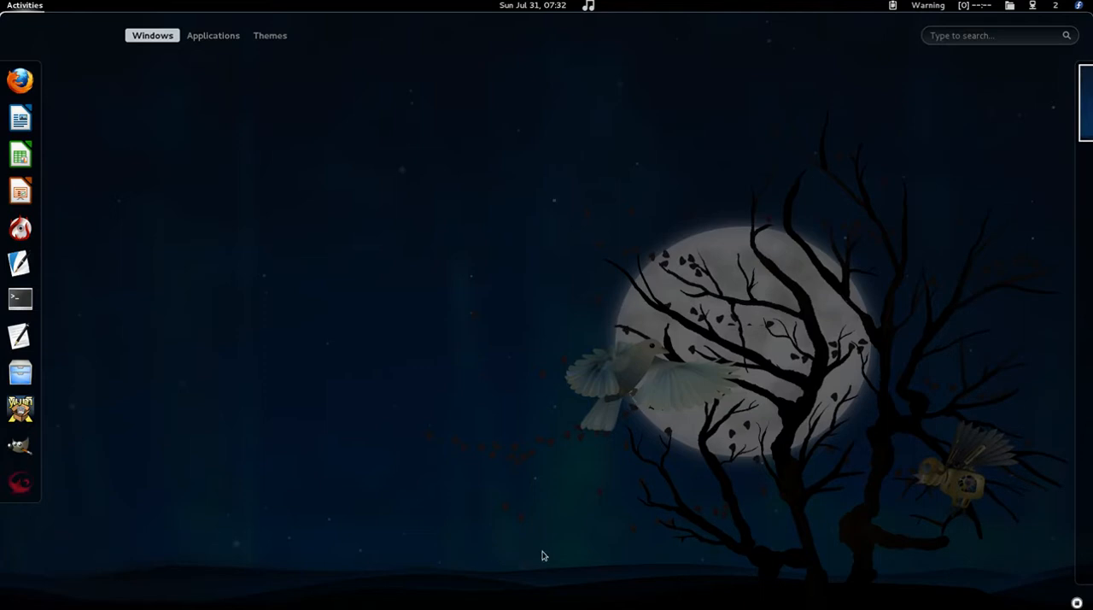
pyautogui.moveTo(543, 307)
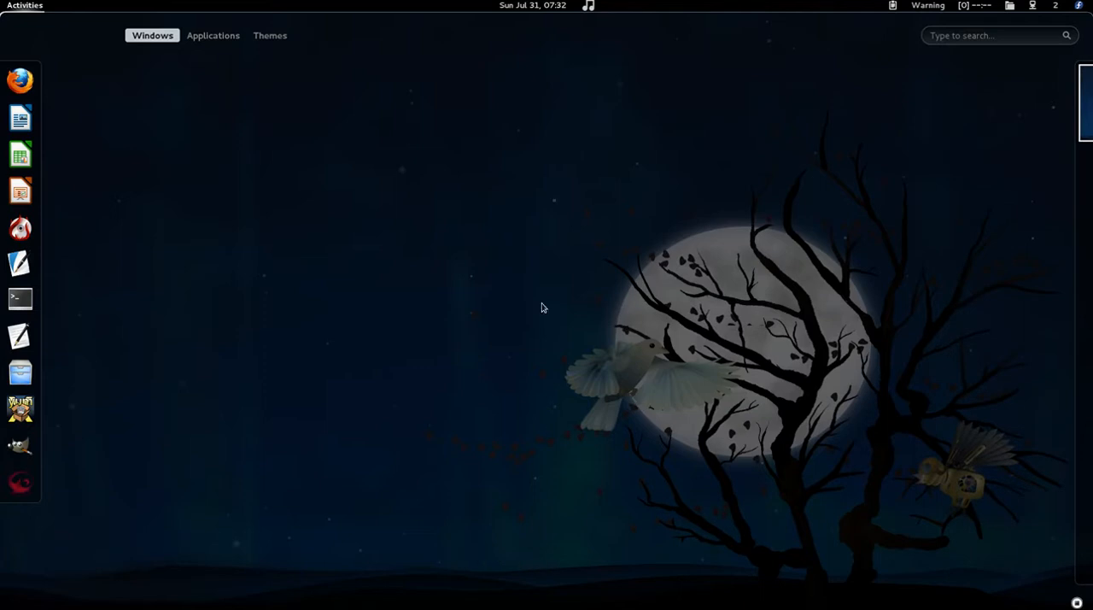
pyautogui.moveTo(570, 270)
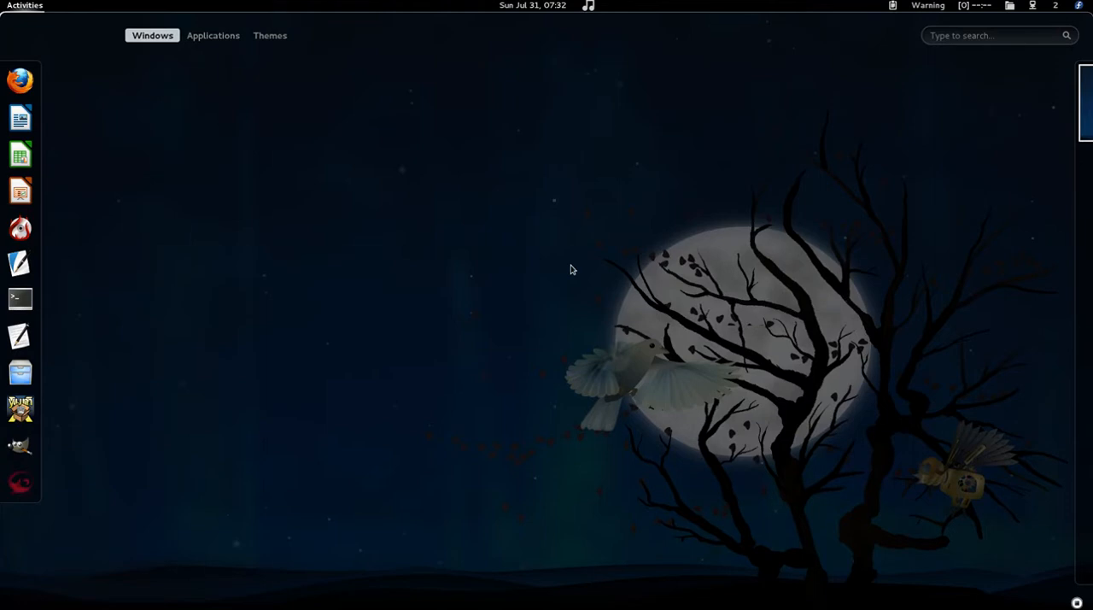
pyautogui.moveTo(697, 154)
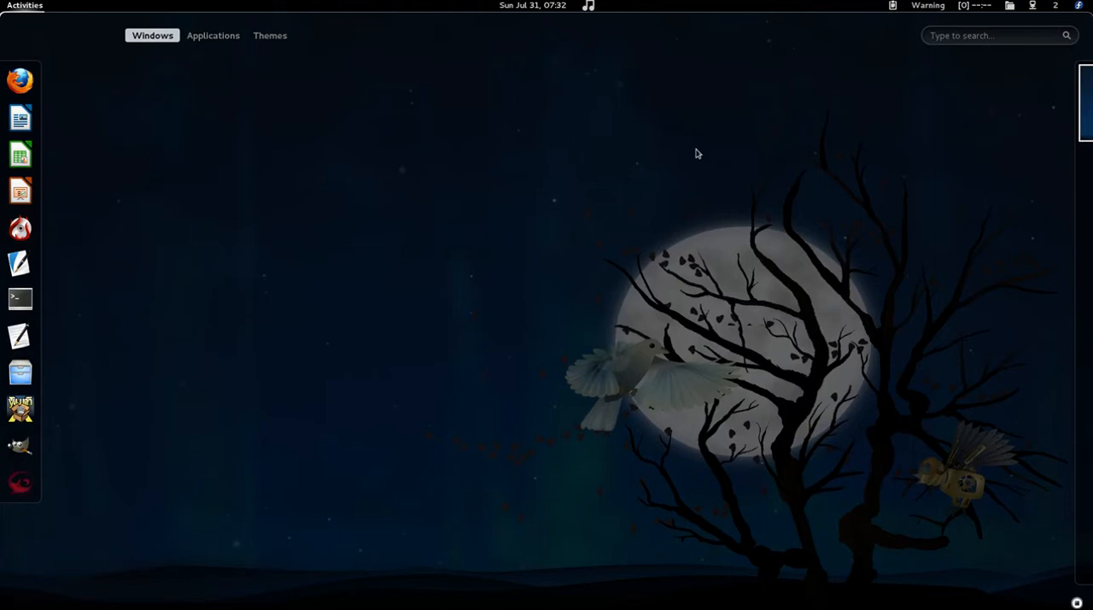
pyautogui.moveTo(543, 109)
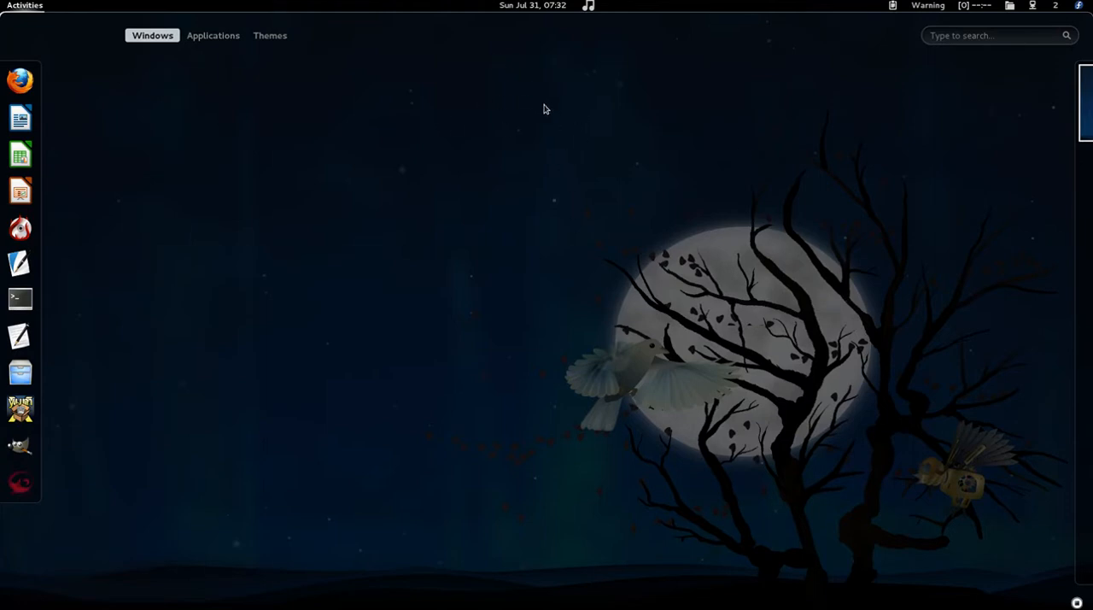
pyautogui.moveTo(406, 178)
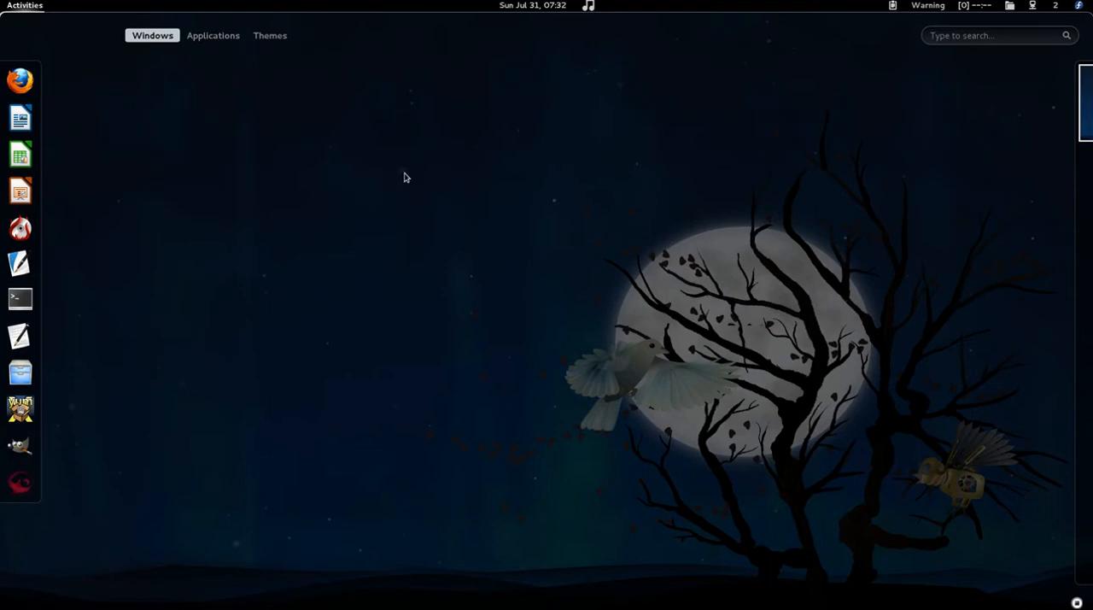
pyautogui.moveTo(691, 430)
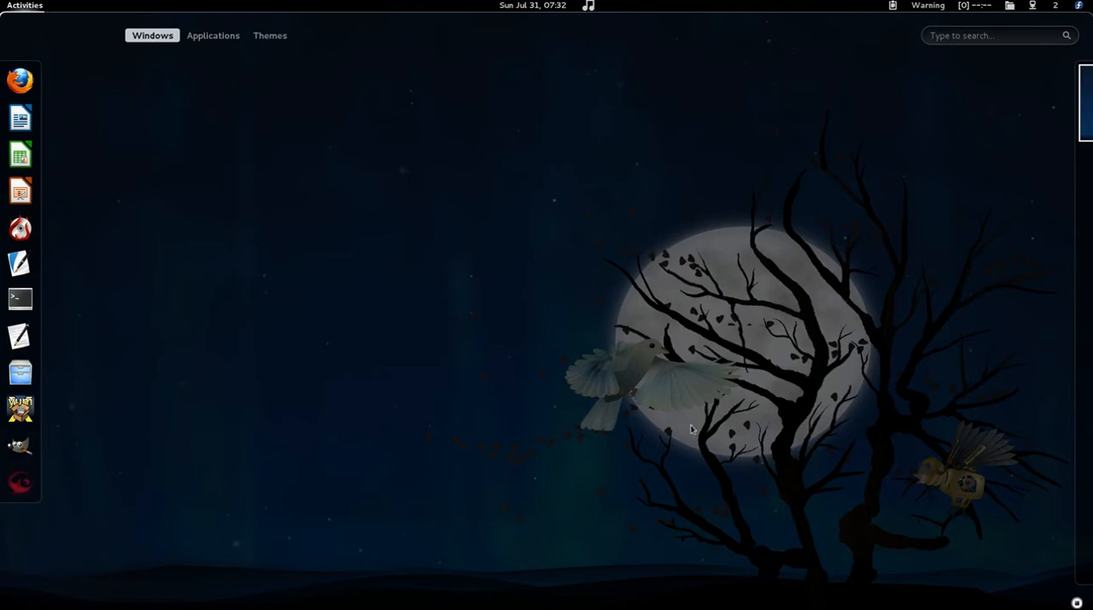